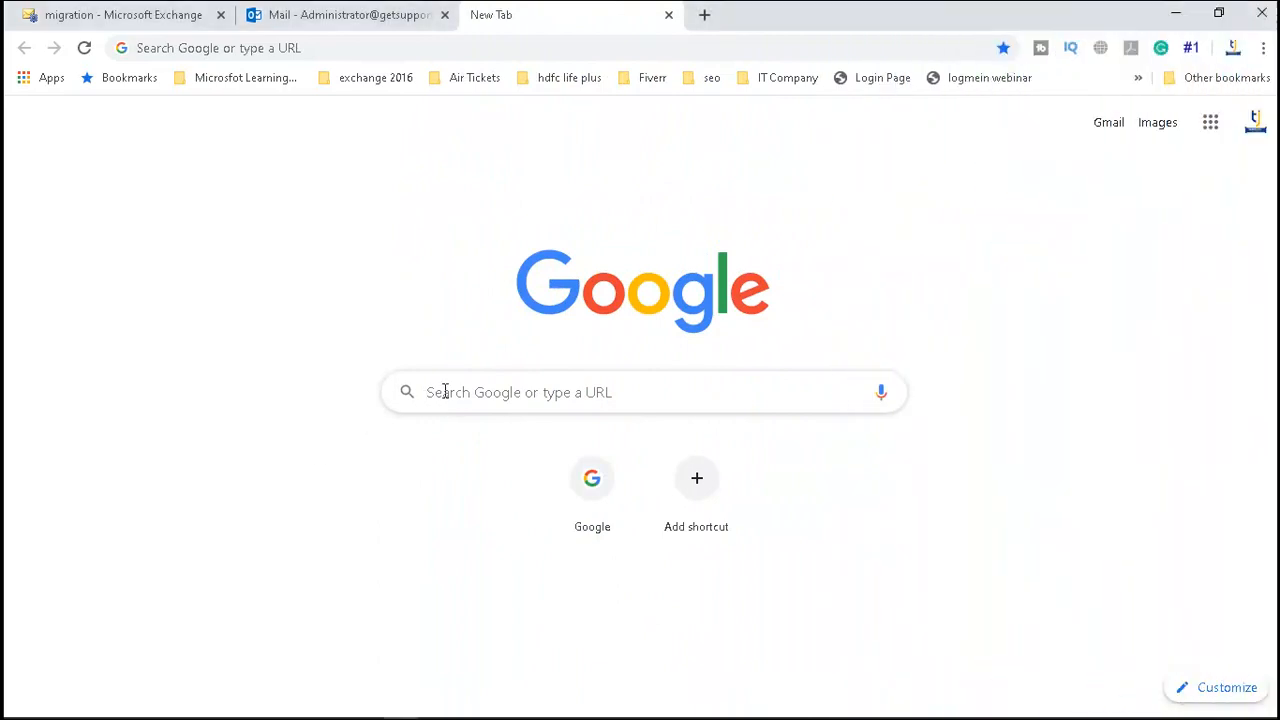
# Step: Search Google for 'office 365 enterprise e3'
pyautogui.click(640, 392)
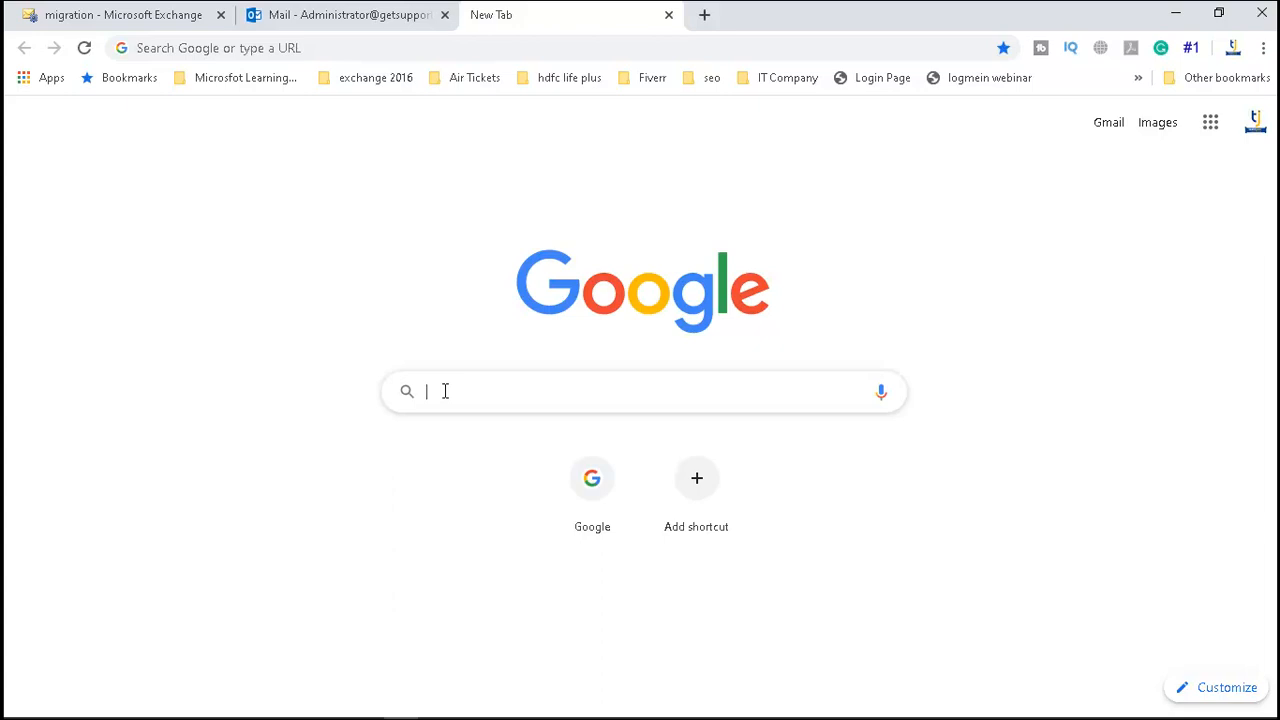
pyautogui.write('ofi')
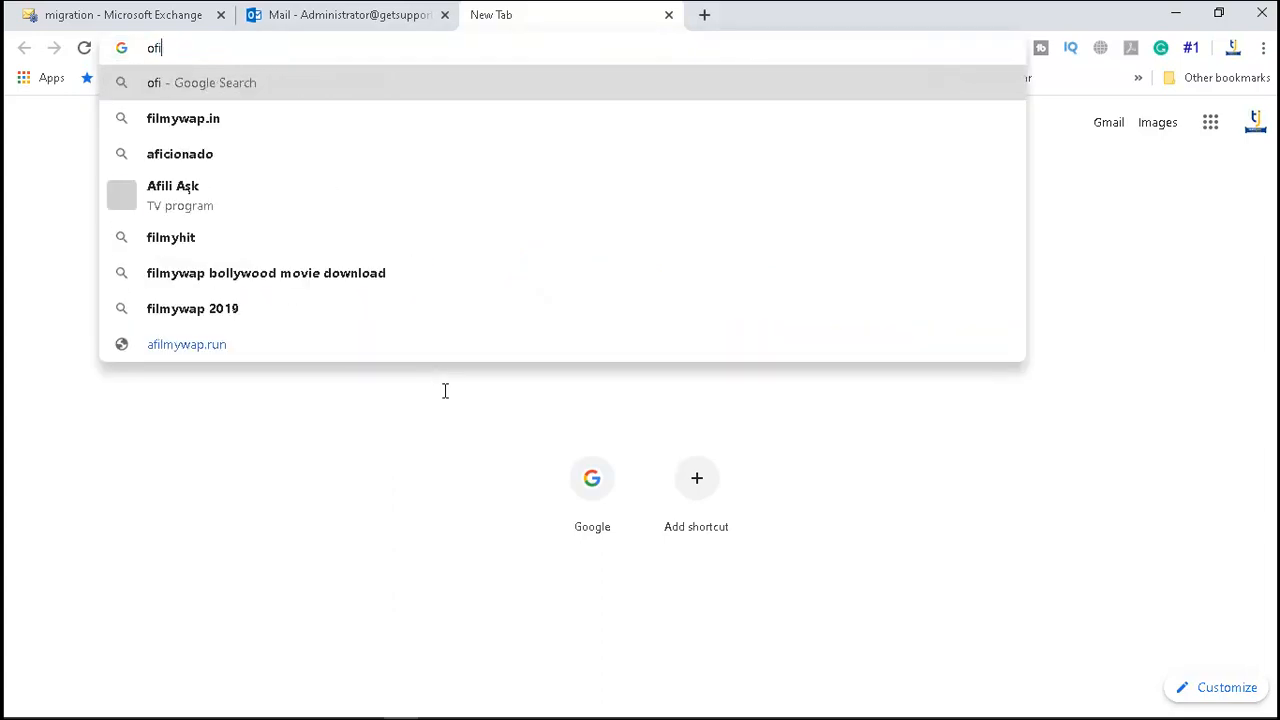
pyautogui.write('office 365 enterprise e3')
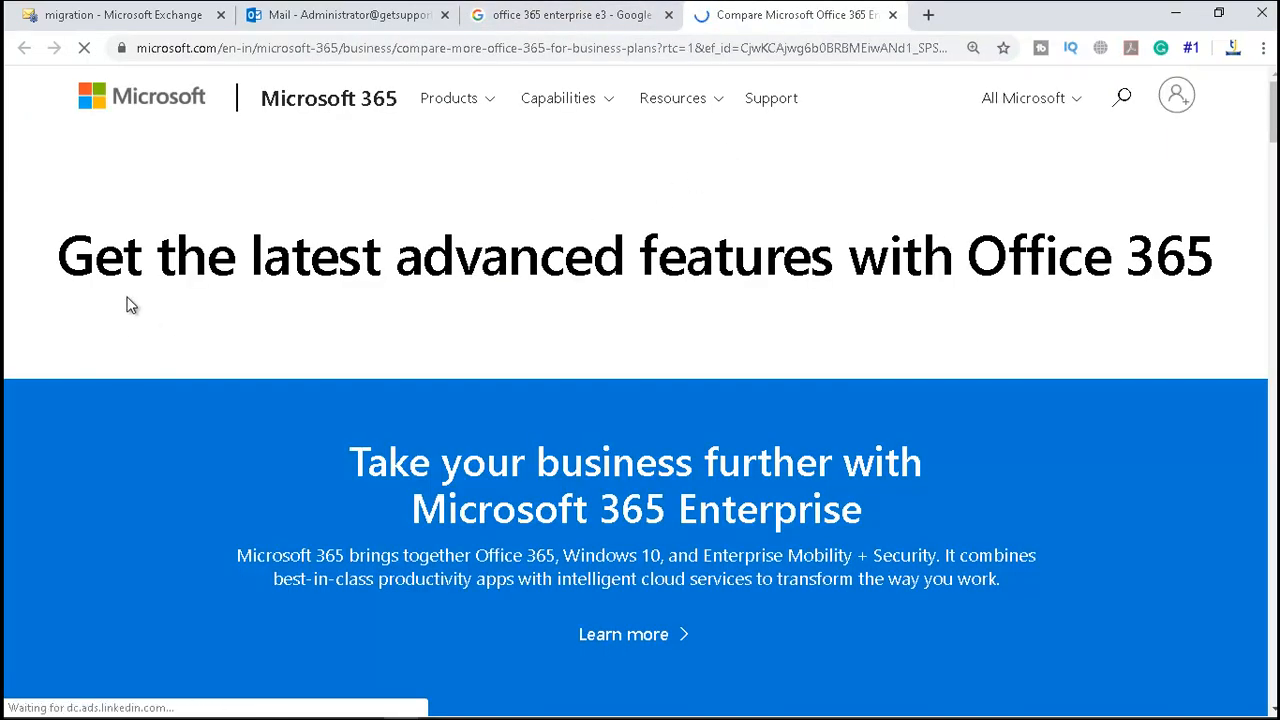
pyautogui.moveTo(708, 360)
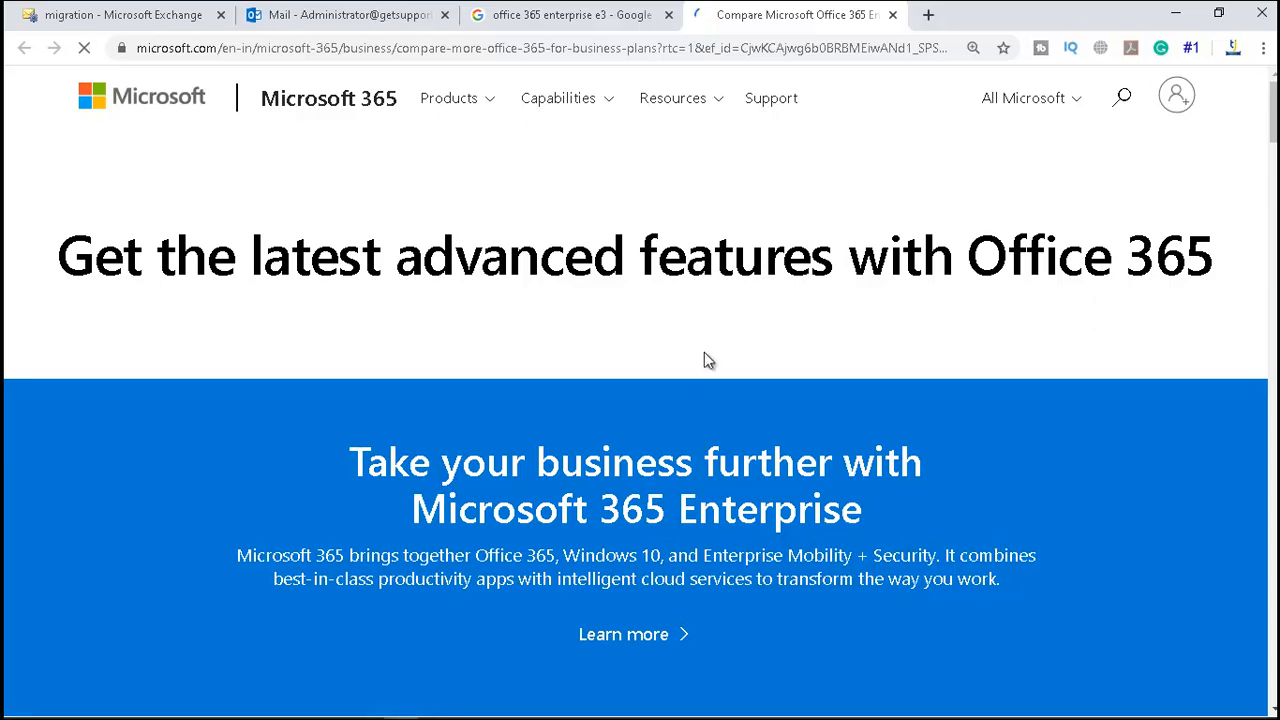
pyautogui.scroll(-3)
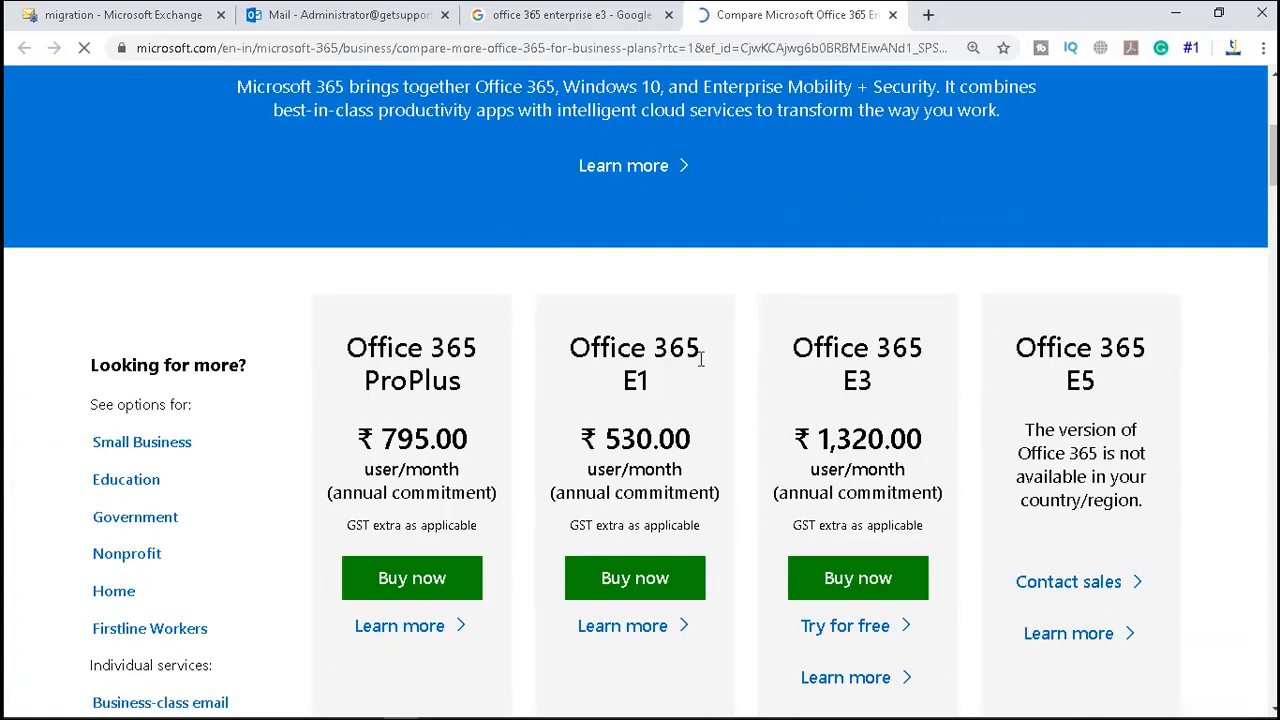
pyautogui.scroll(-3)
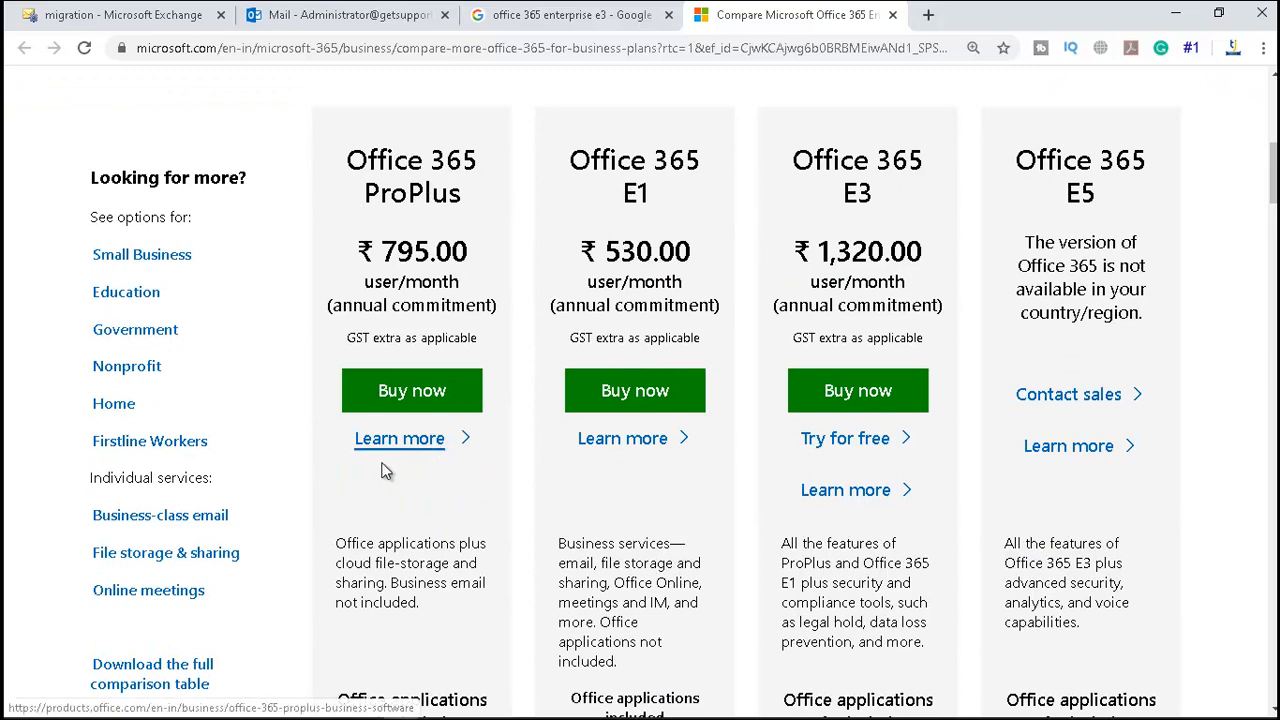
pyautogui.moveTo(622, 438)
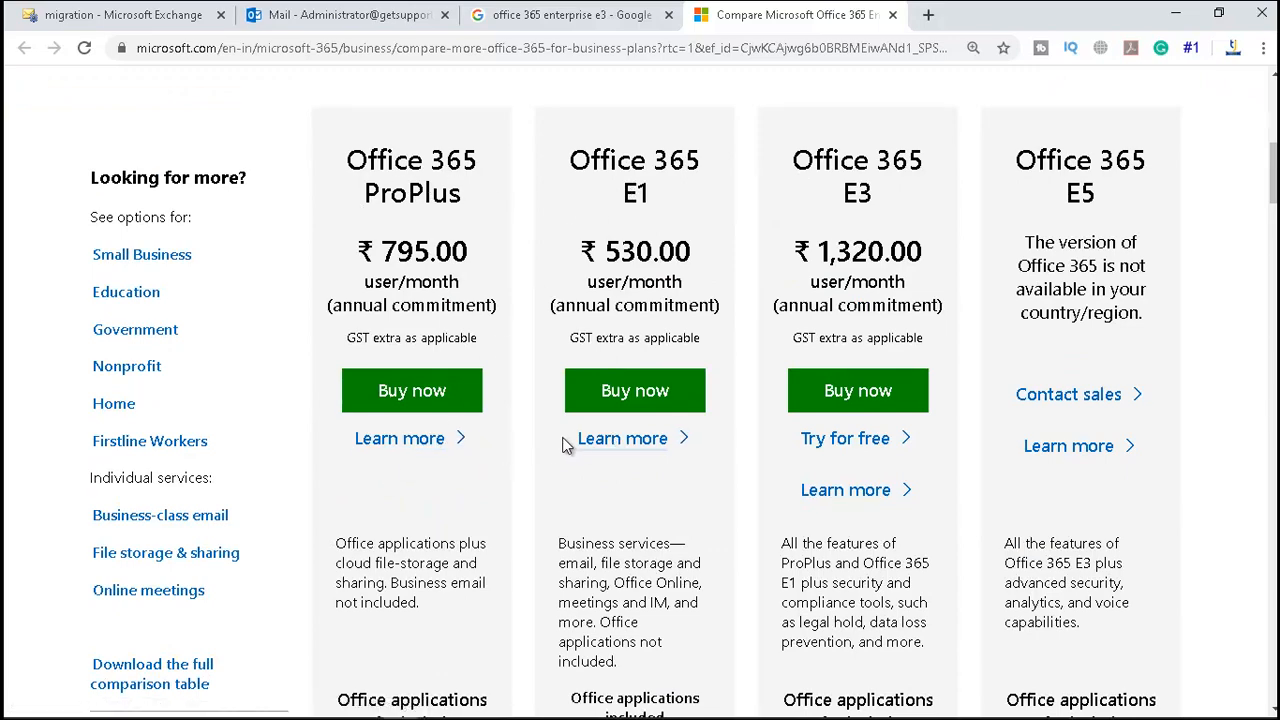
pyautogui.scroll(-3)
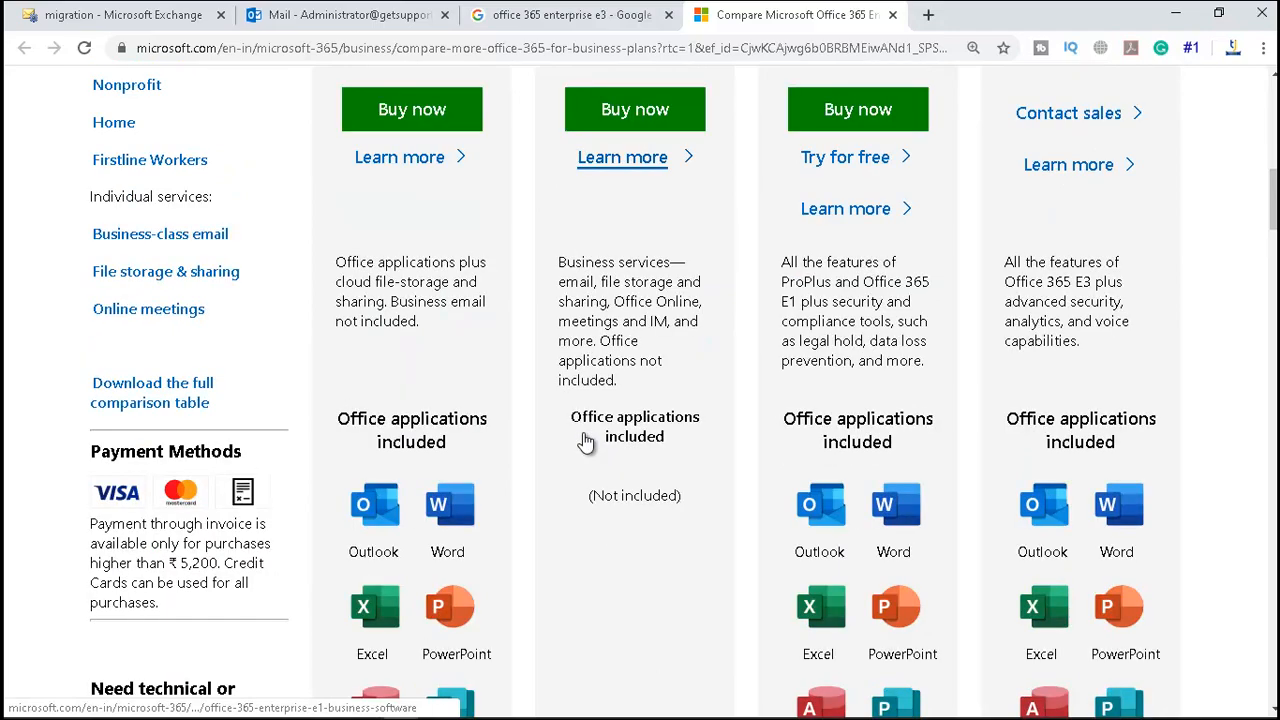
pyautogui.scroll(-3)
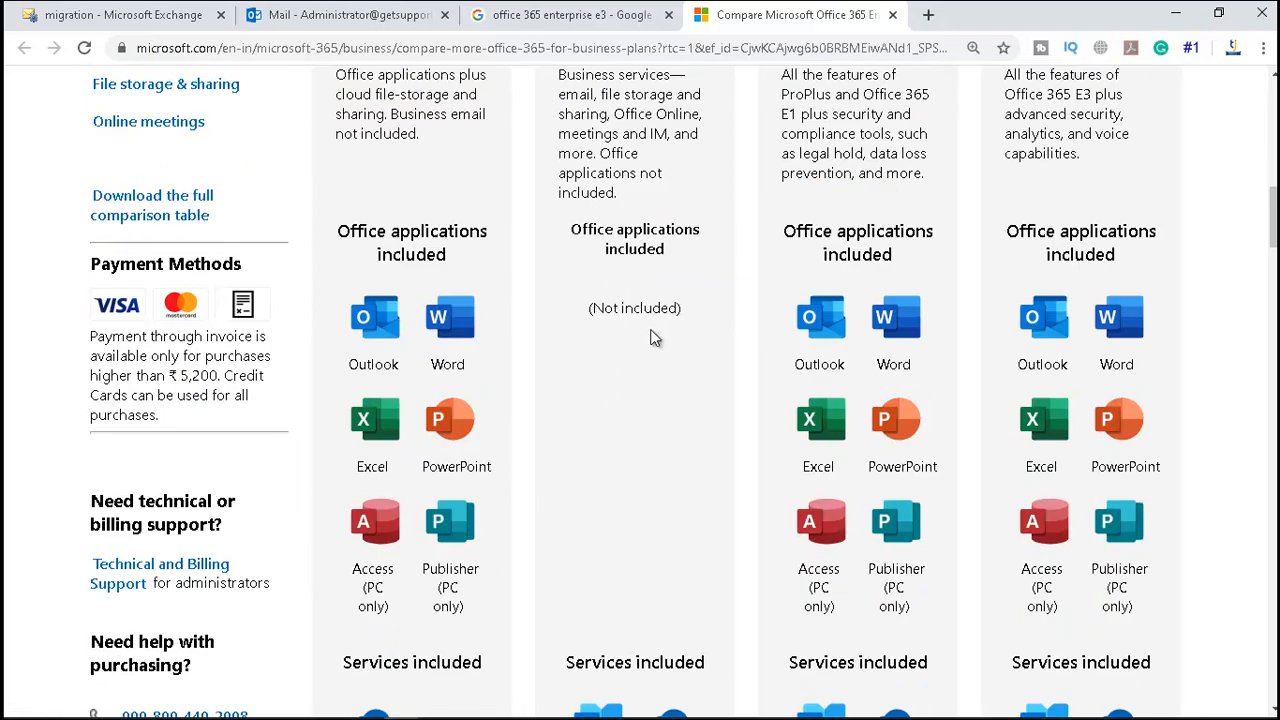
pyautogui.moveTo(616, 486)
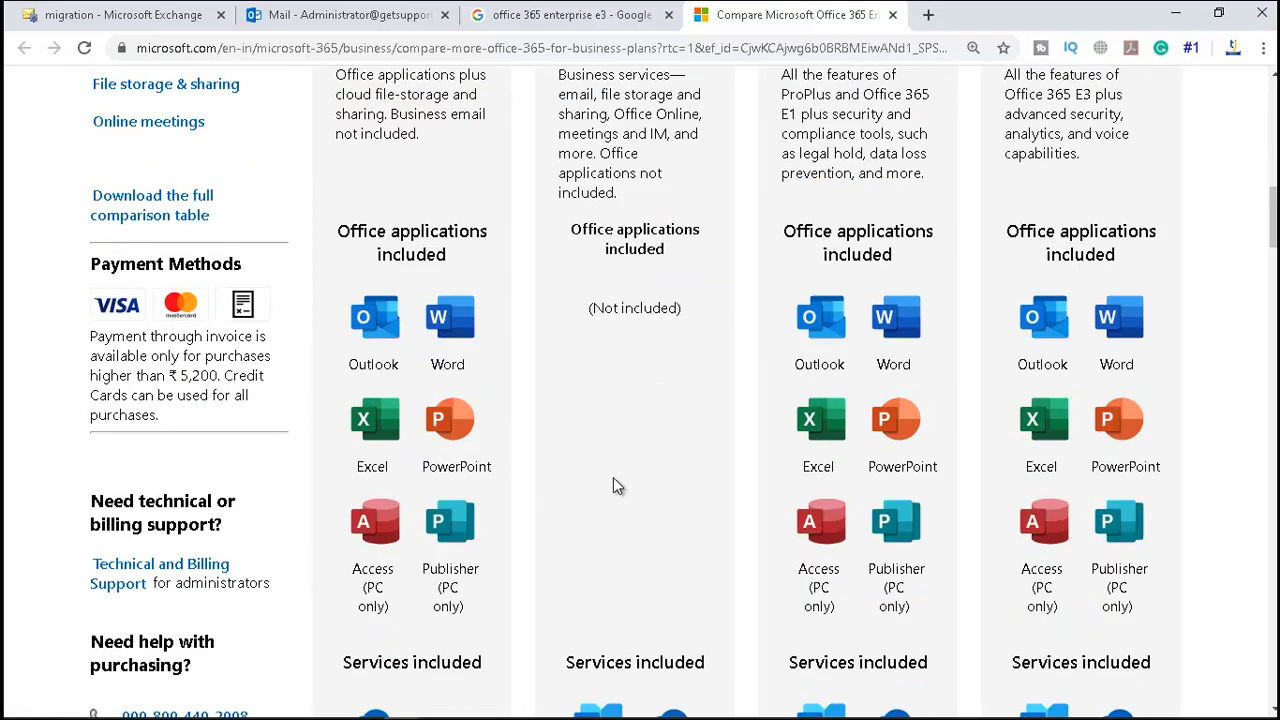
pyautogui.scroll(-3)
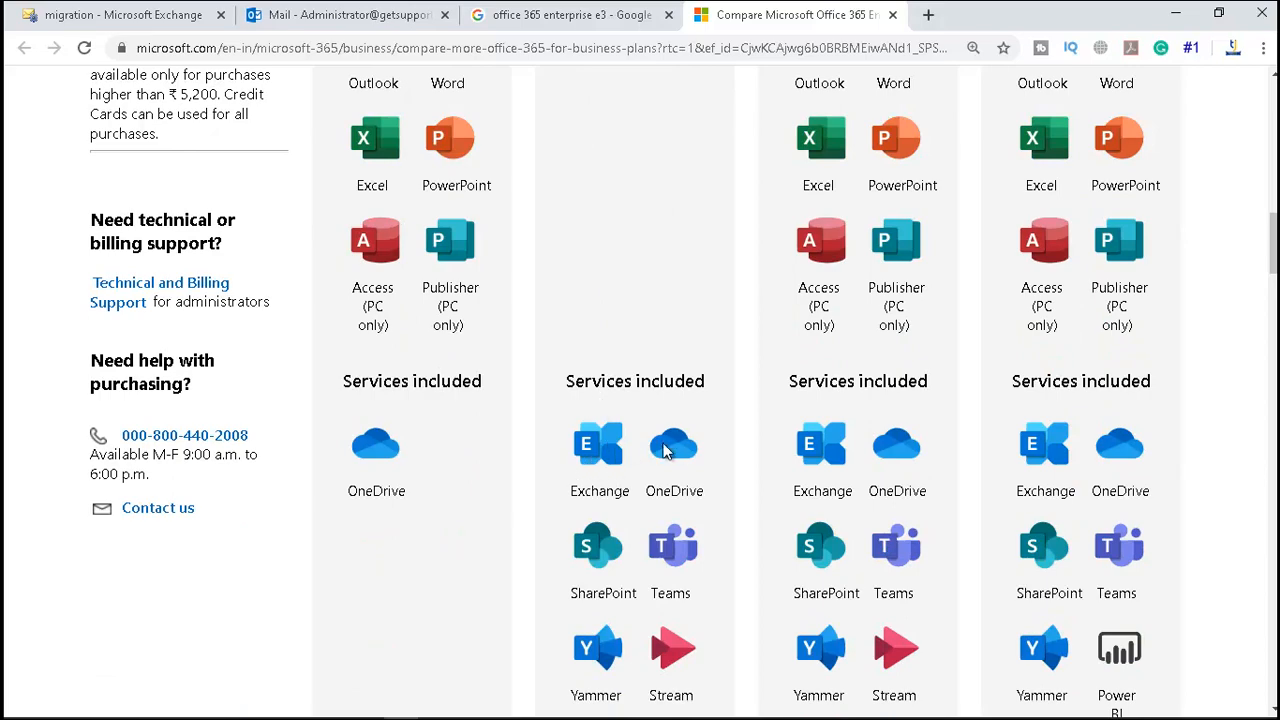
pyautogui.scroll(-3)
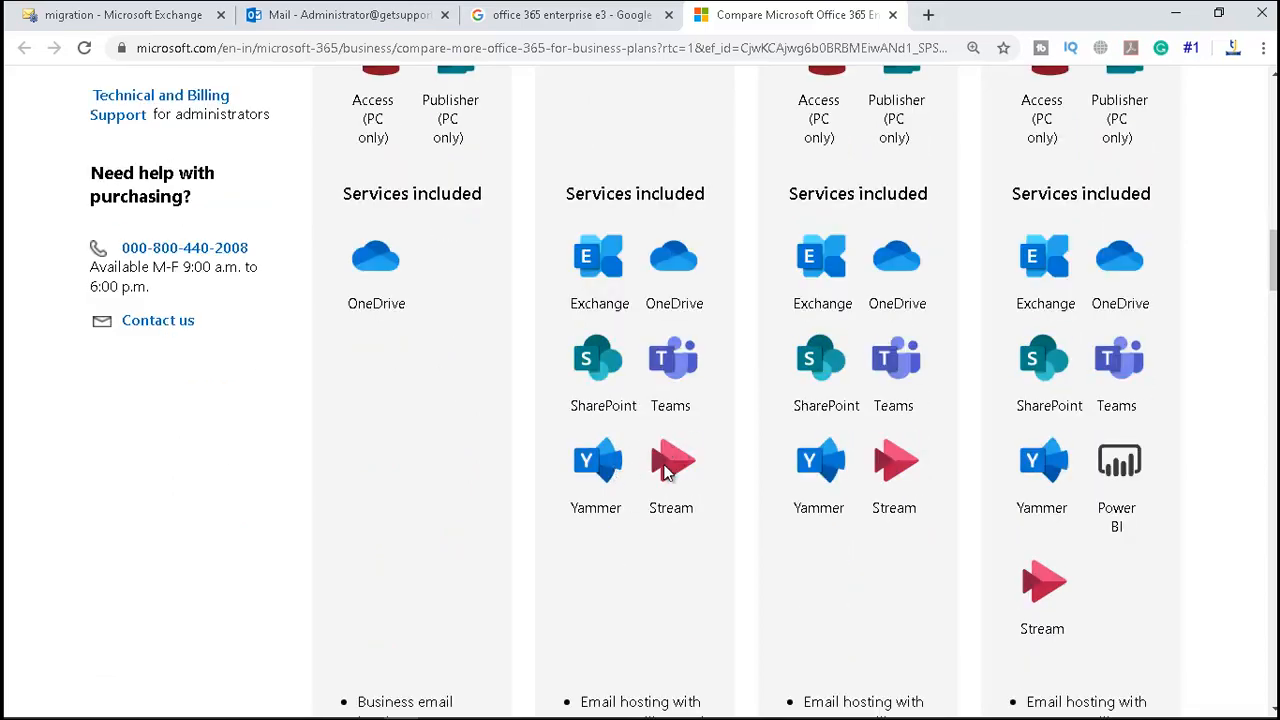
pyautogui.scroll(3)
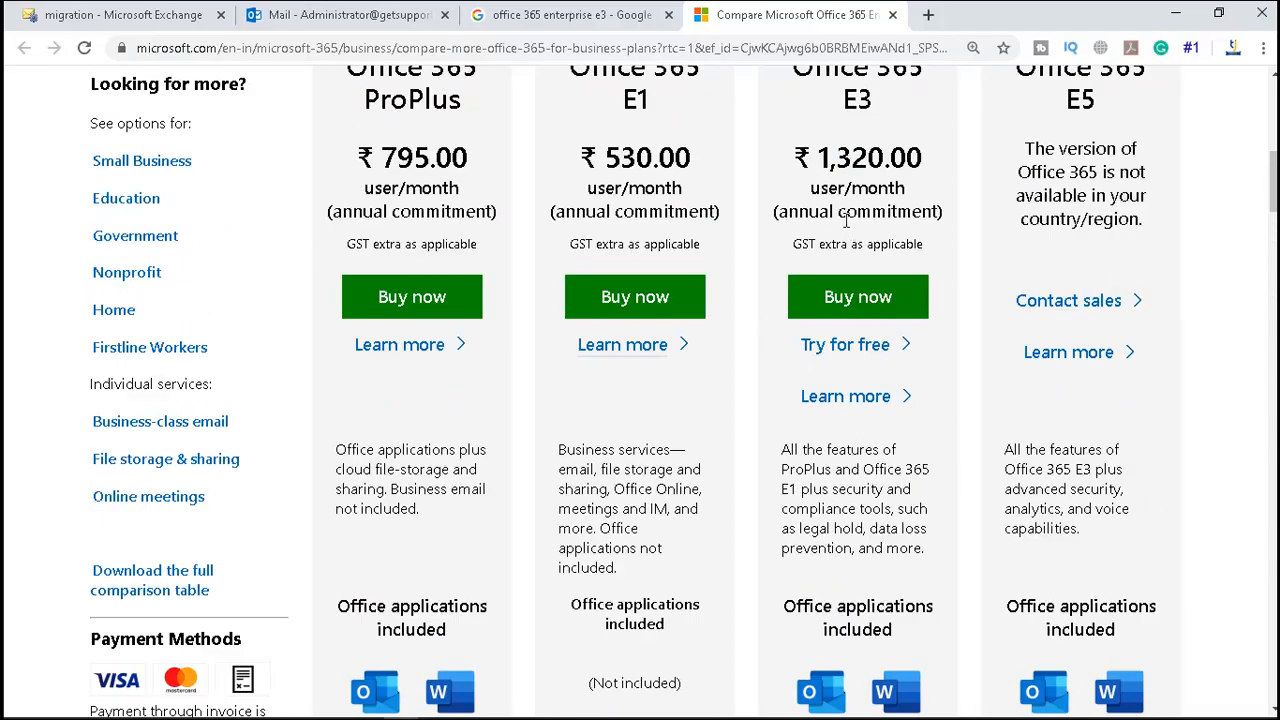
pyautogui.scroll(-3)
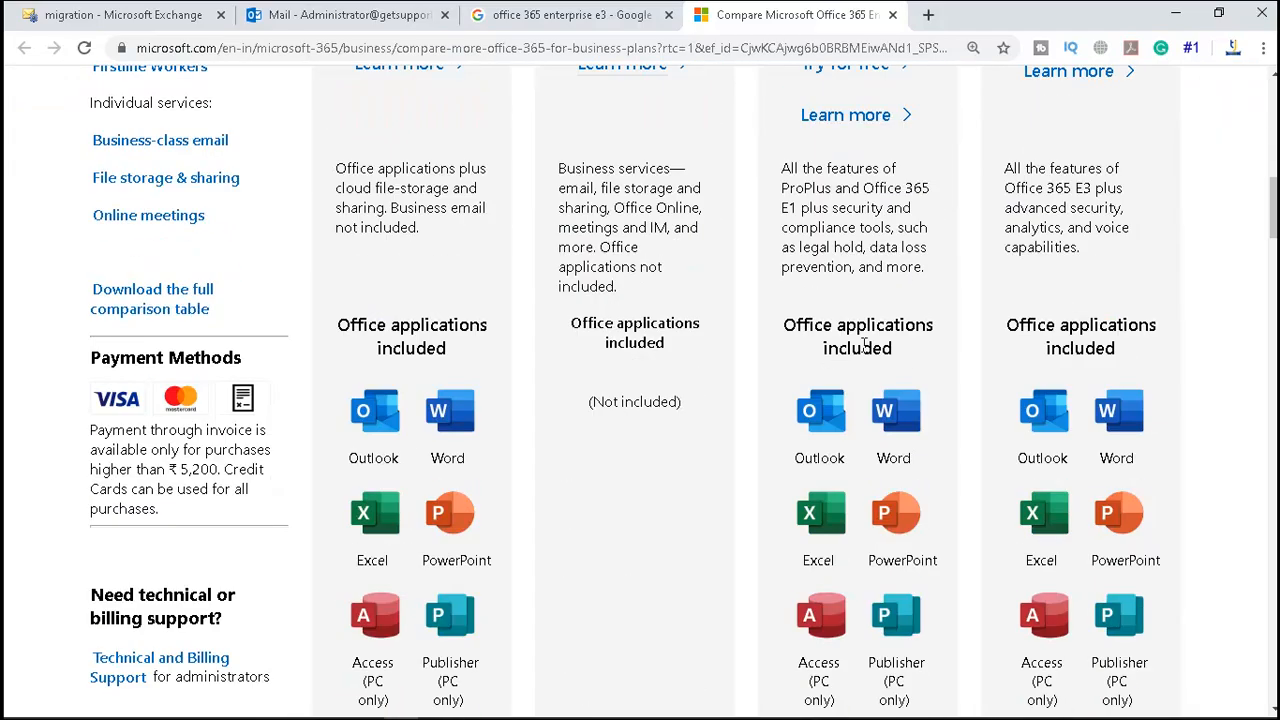
pyautogui.scroll(-3)
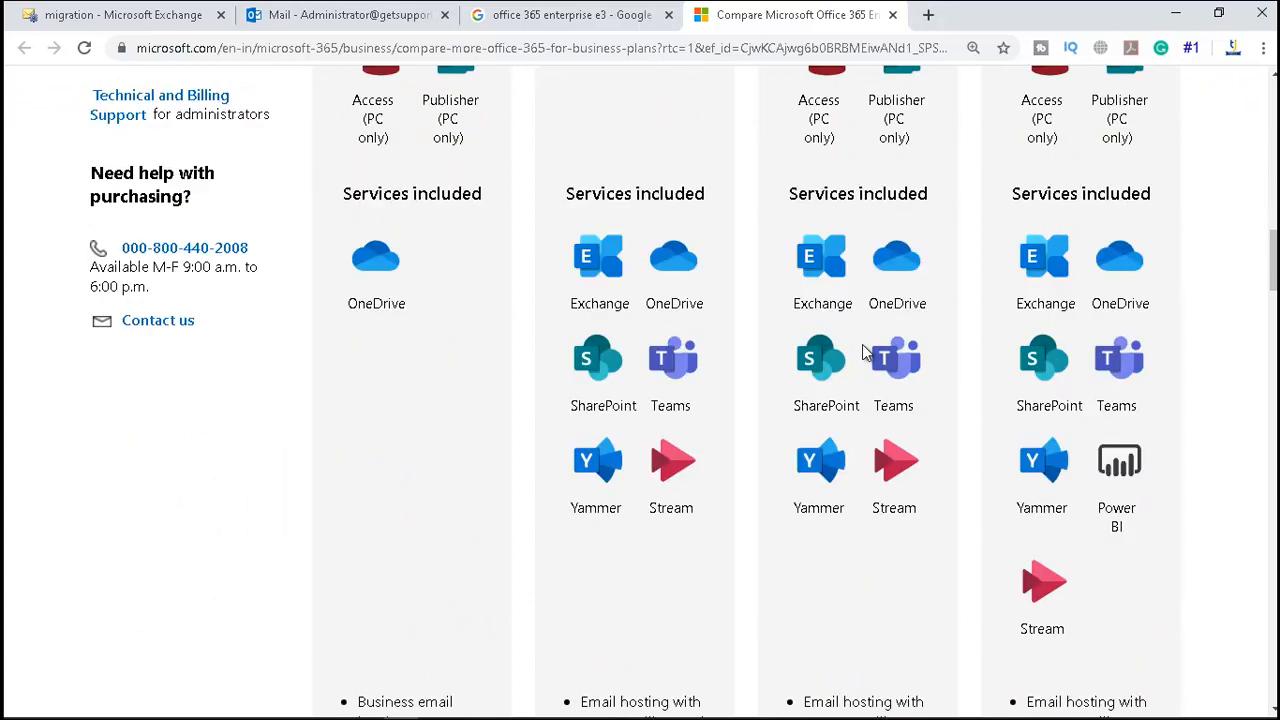
pyautogui.moveTo(1130, 492)
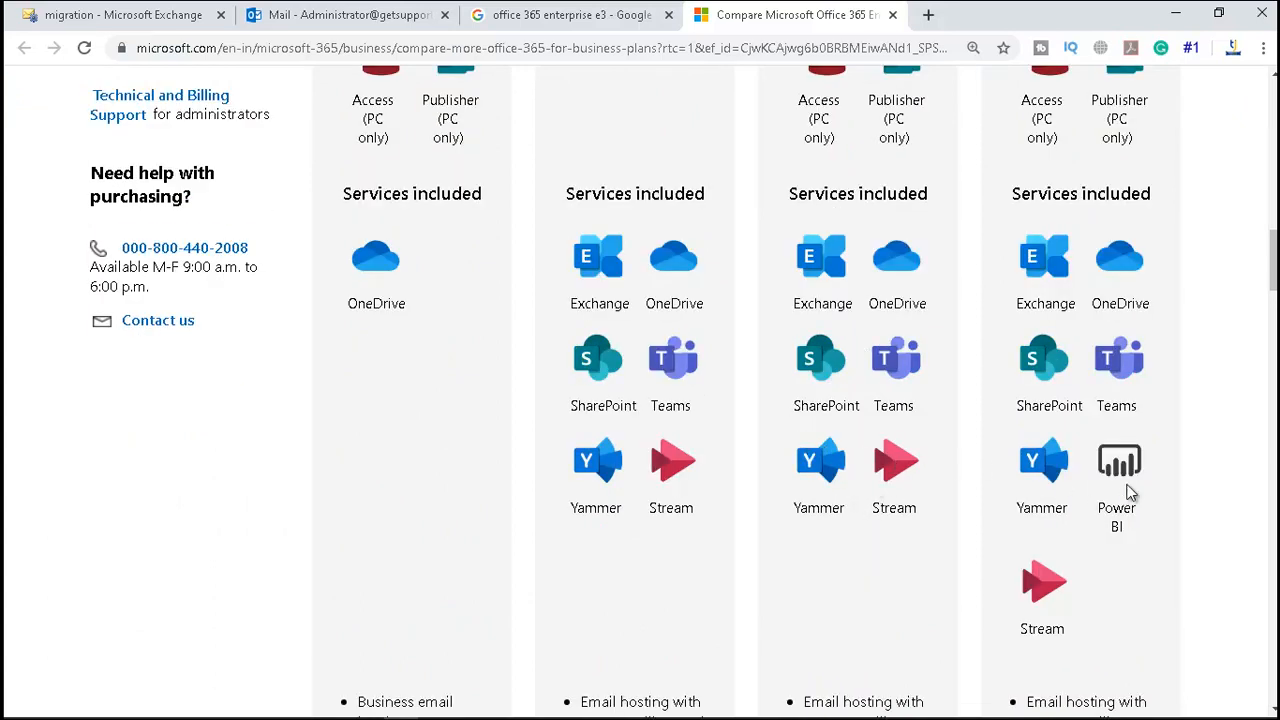
pyautogui.moveTo(1124, 482)
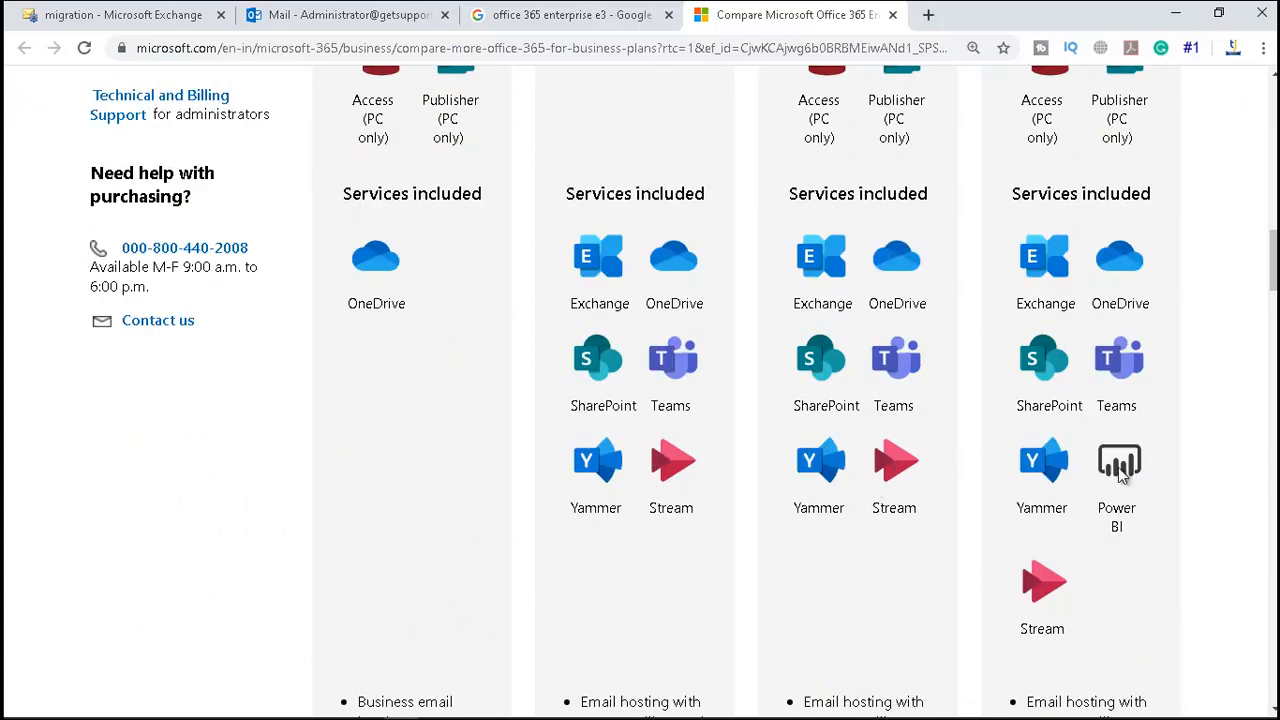
pyautogui.scroll(3)
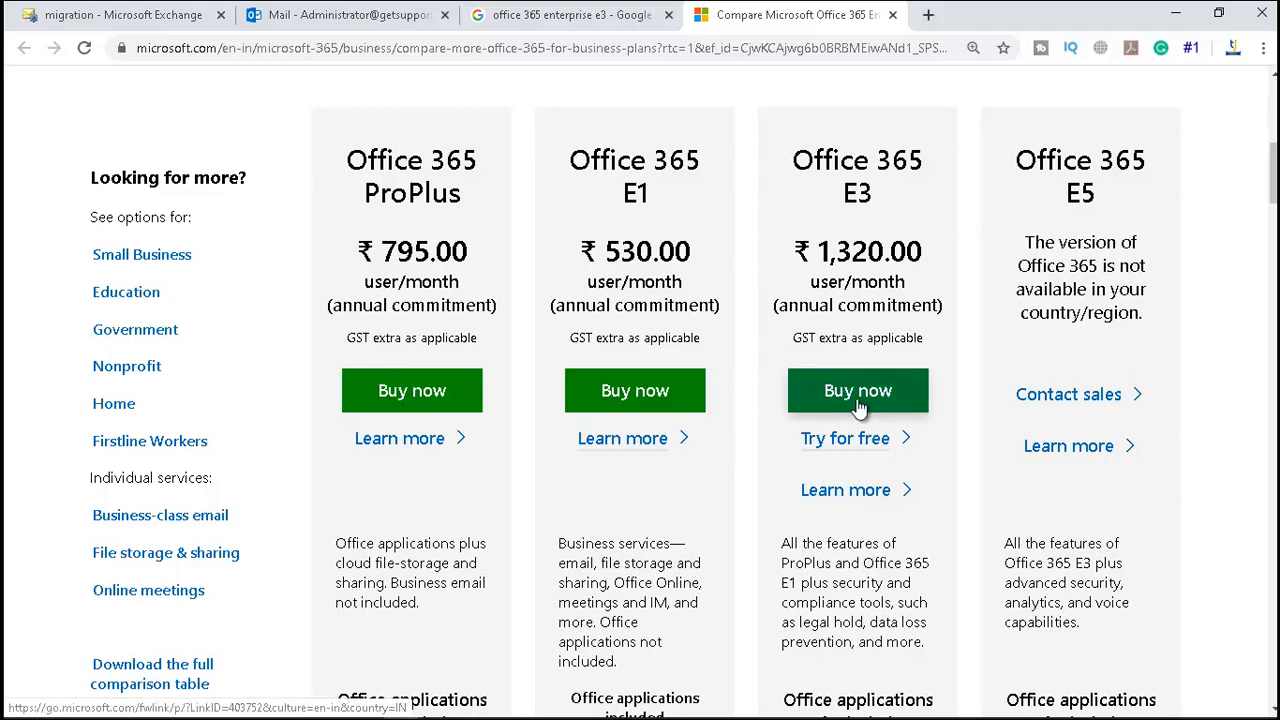
pyautogui.scroll(-3)
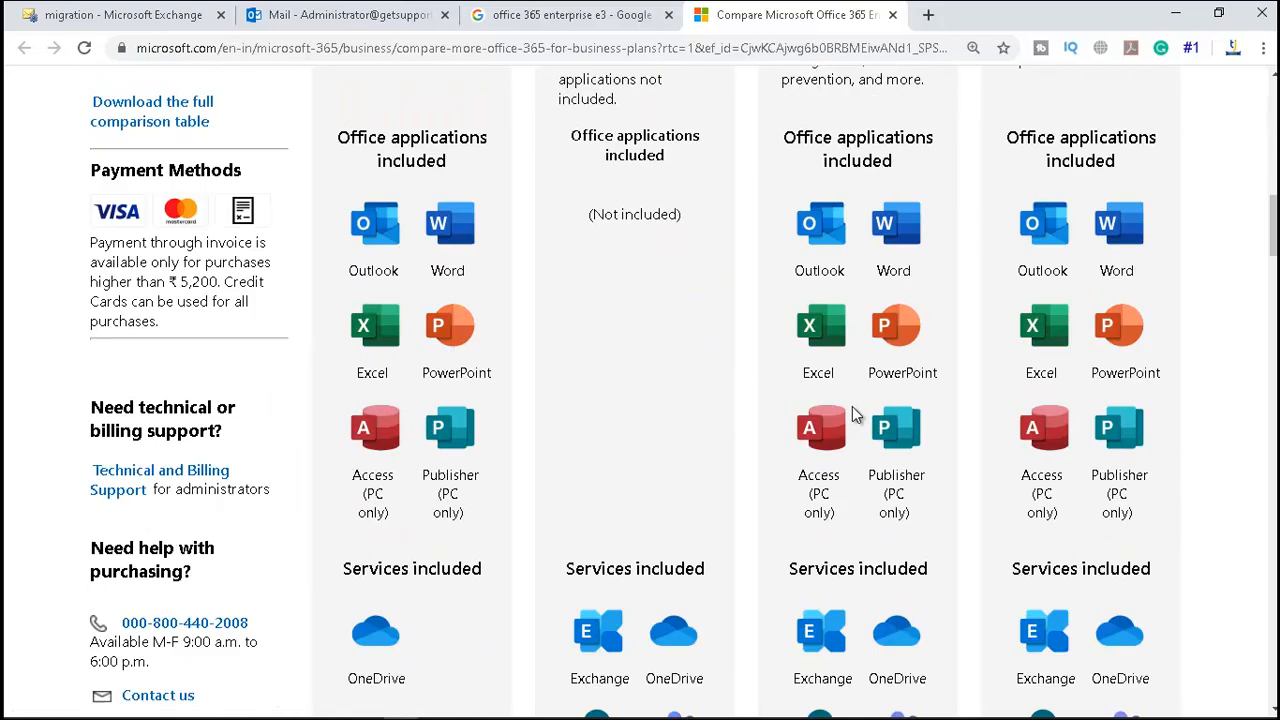
pyautogui.scroll(-3)
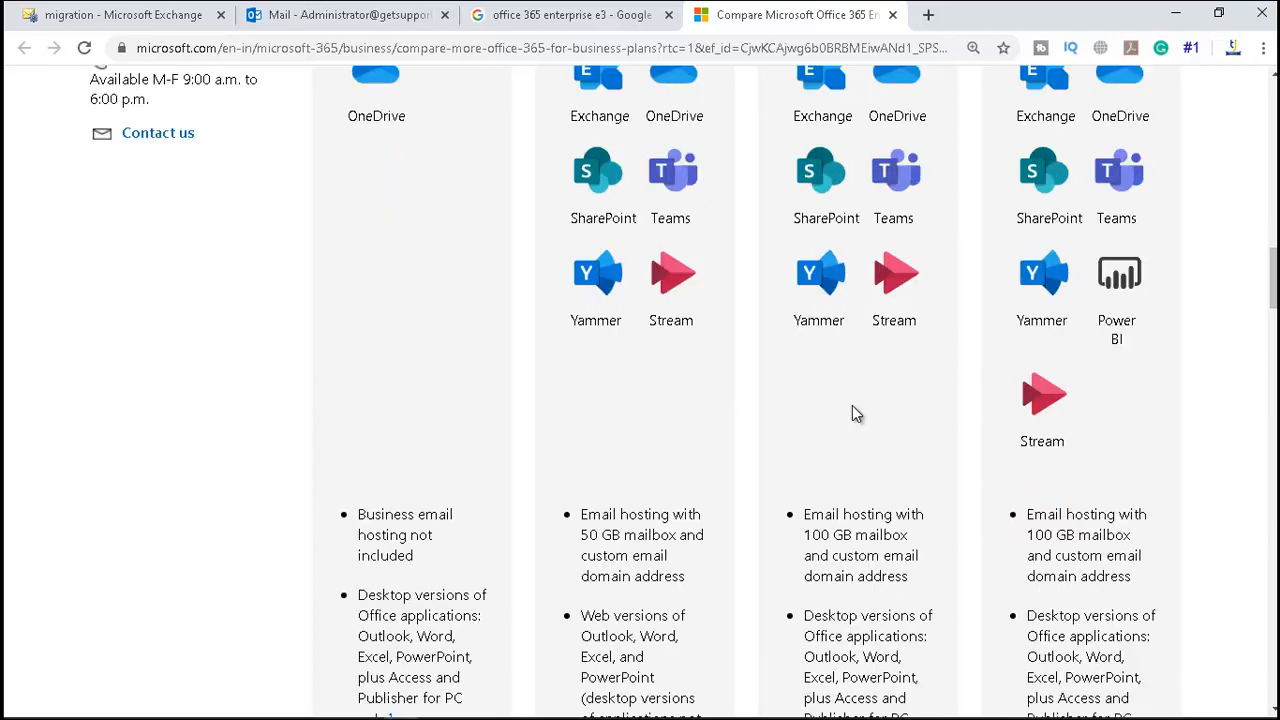
pyautogui.scroll(-3)
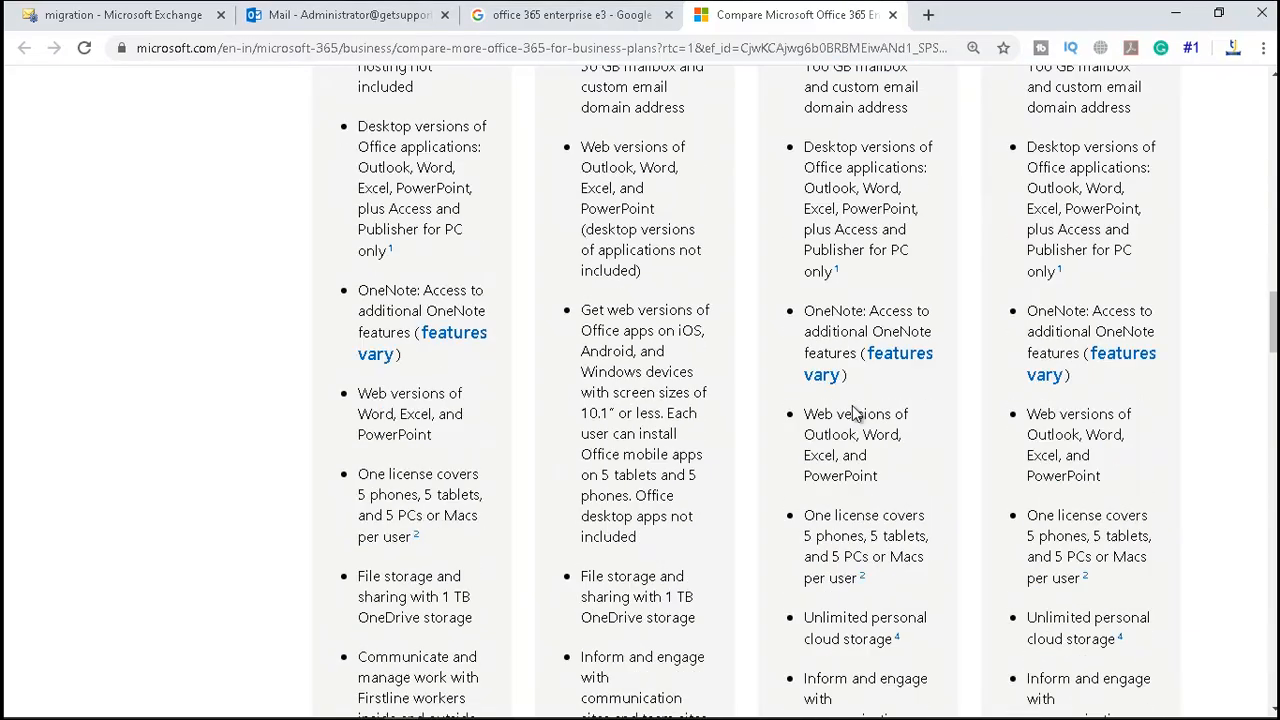
pyautogui.scroll(3)
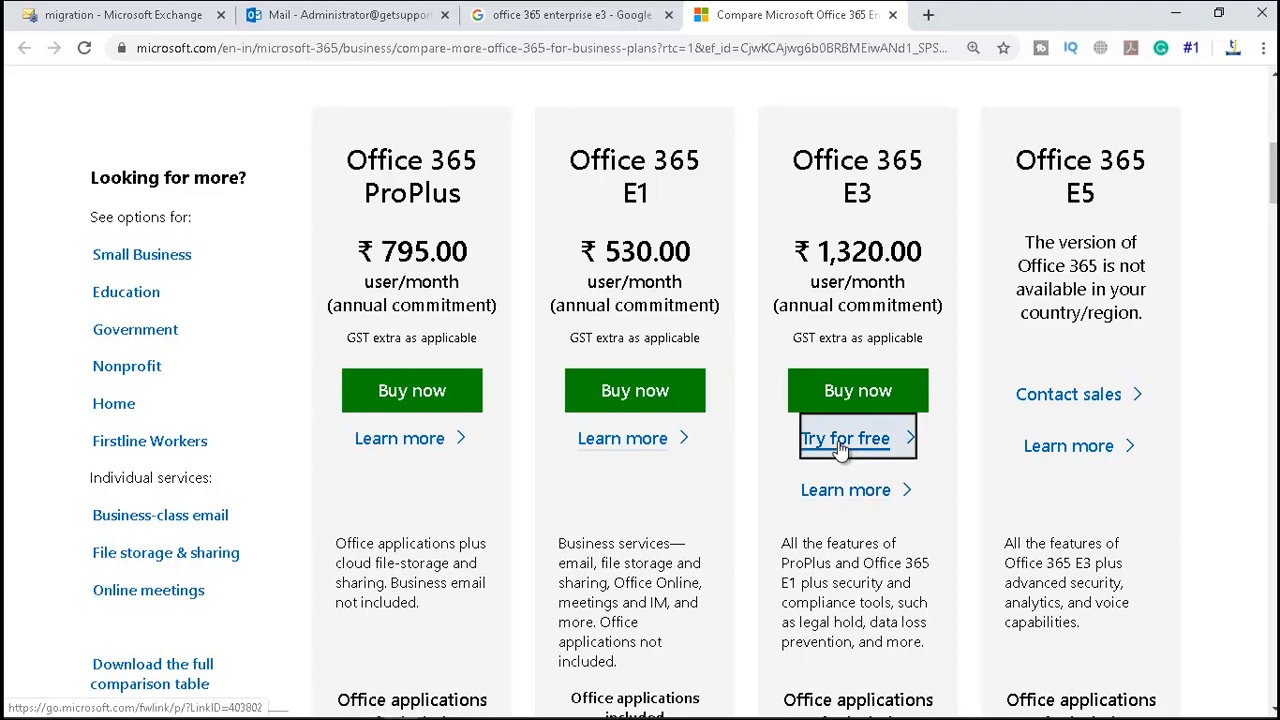
pyautogui.click(844, 438)
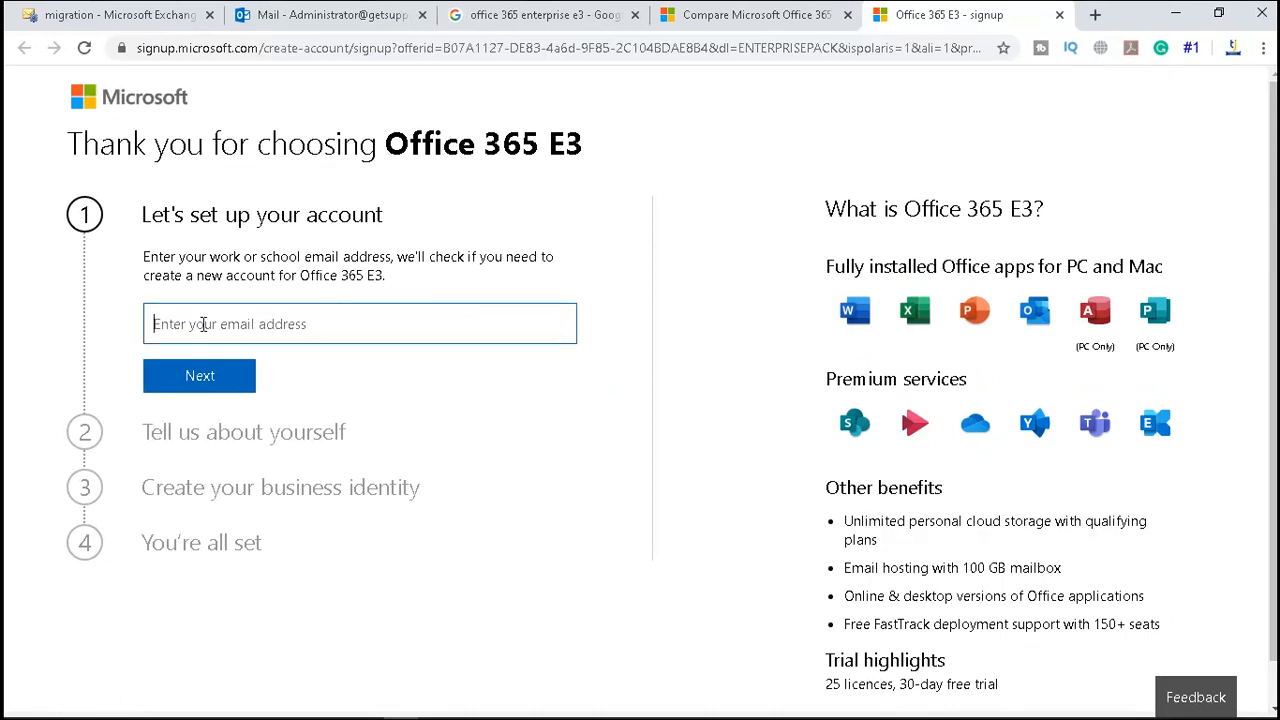
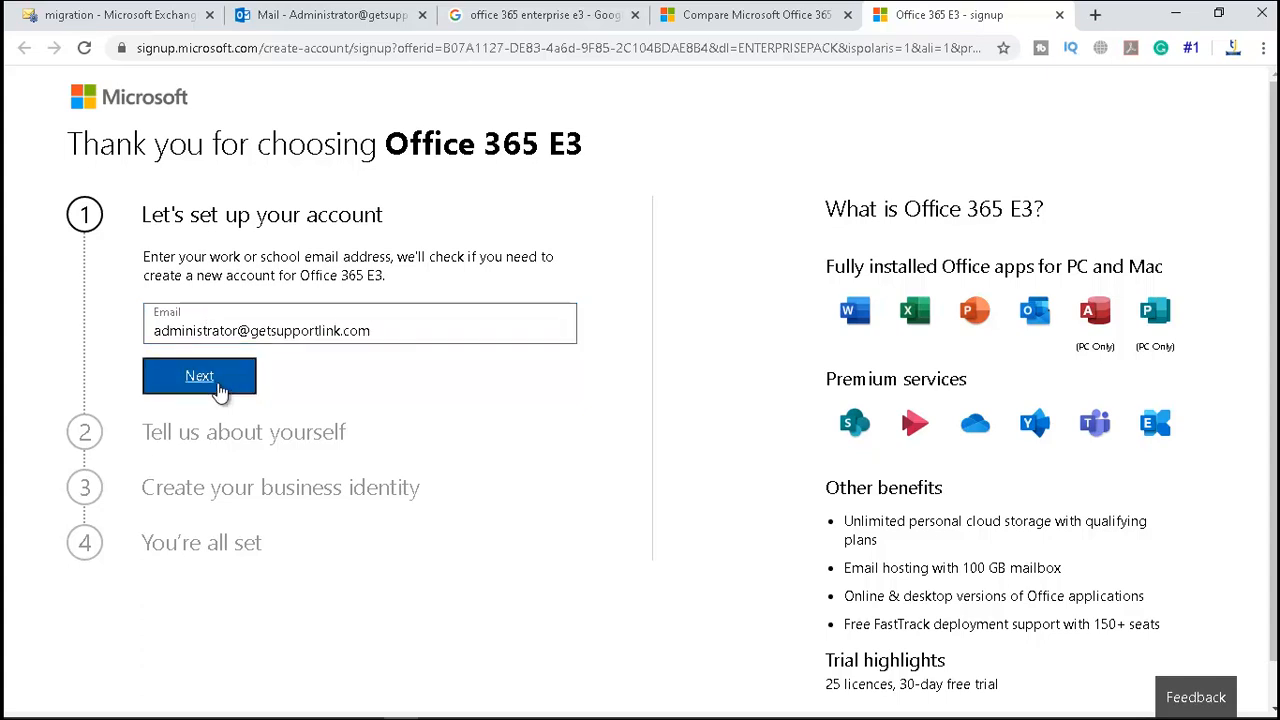
pyautogui.click(200, 376)
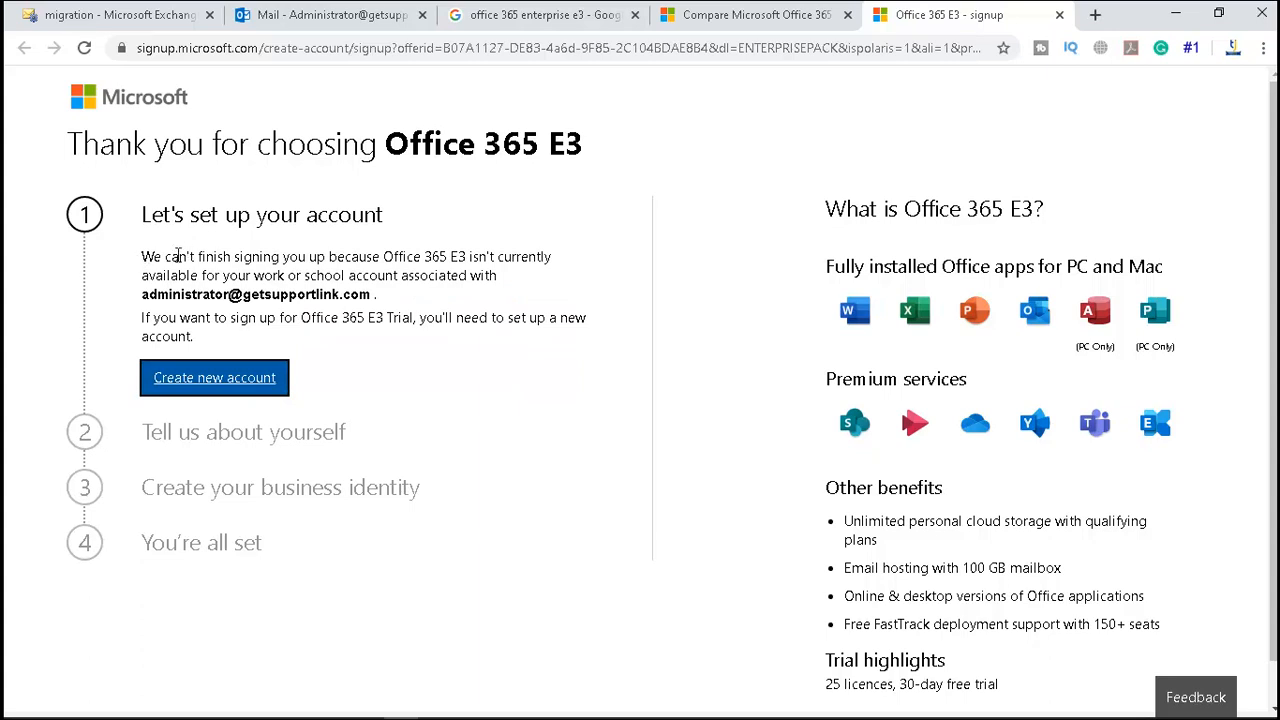
pyautogui.click(214, 376)
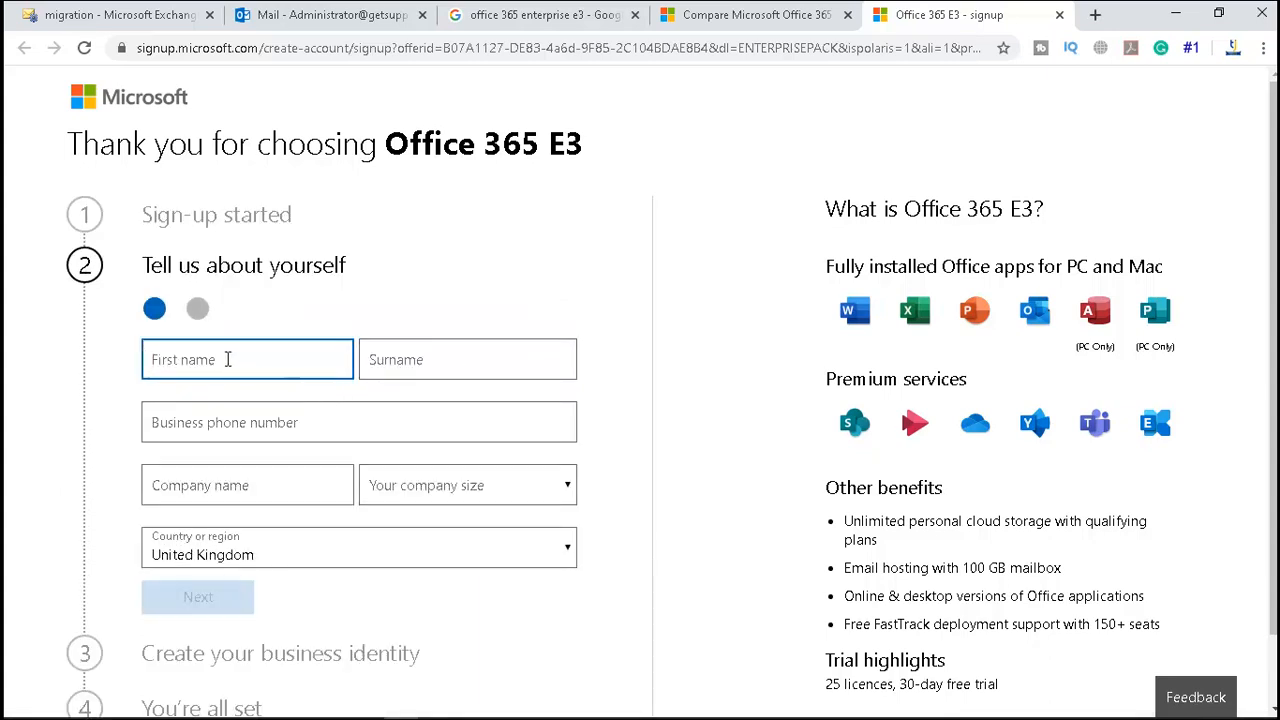
# Step: Enter 'Admin' as the first name on the about-yourself form
pyautogui.write('Admin')
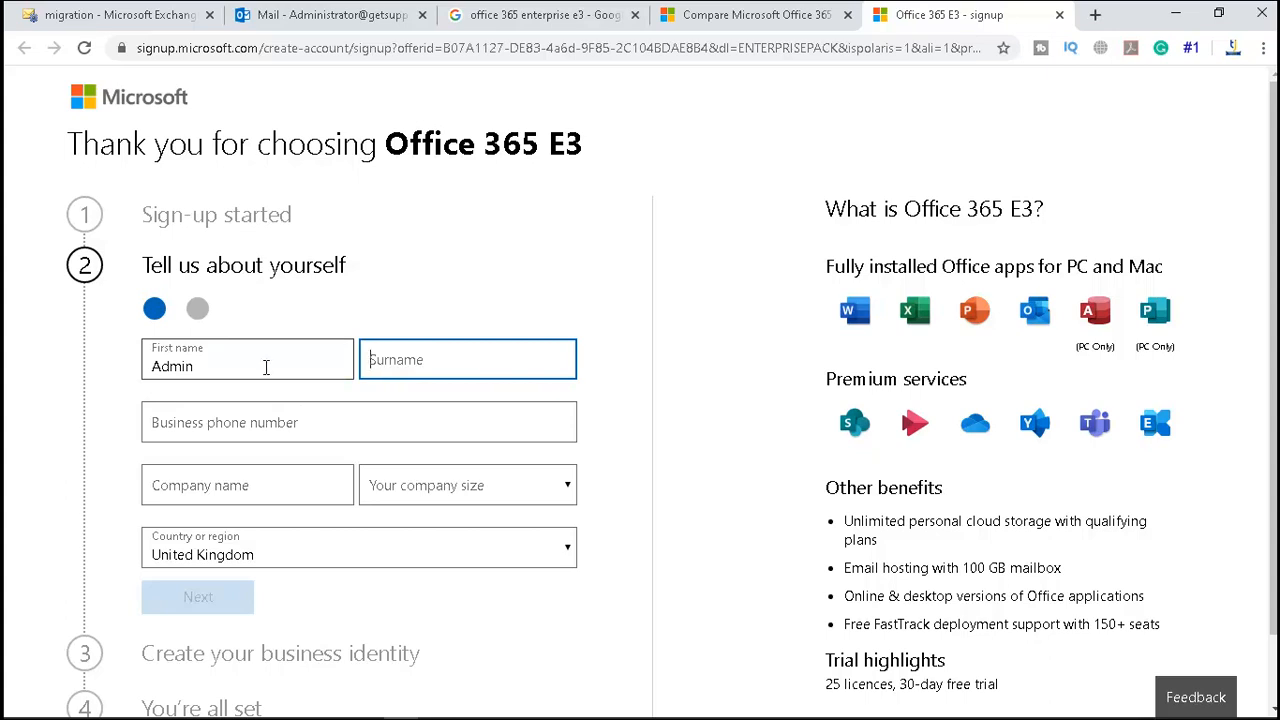
pyautogui.scroll(-3)
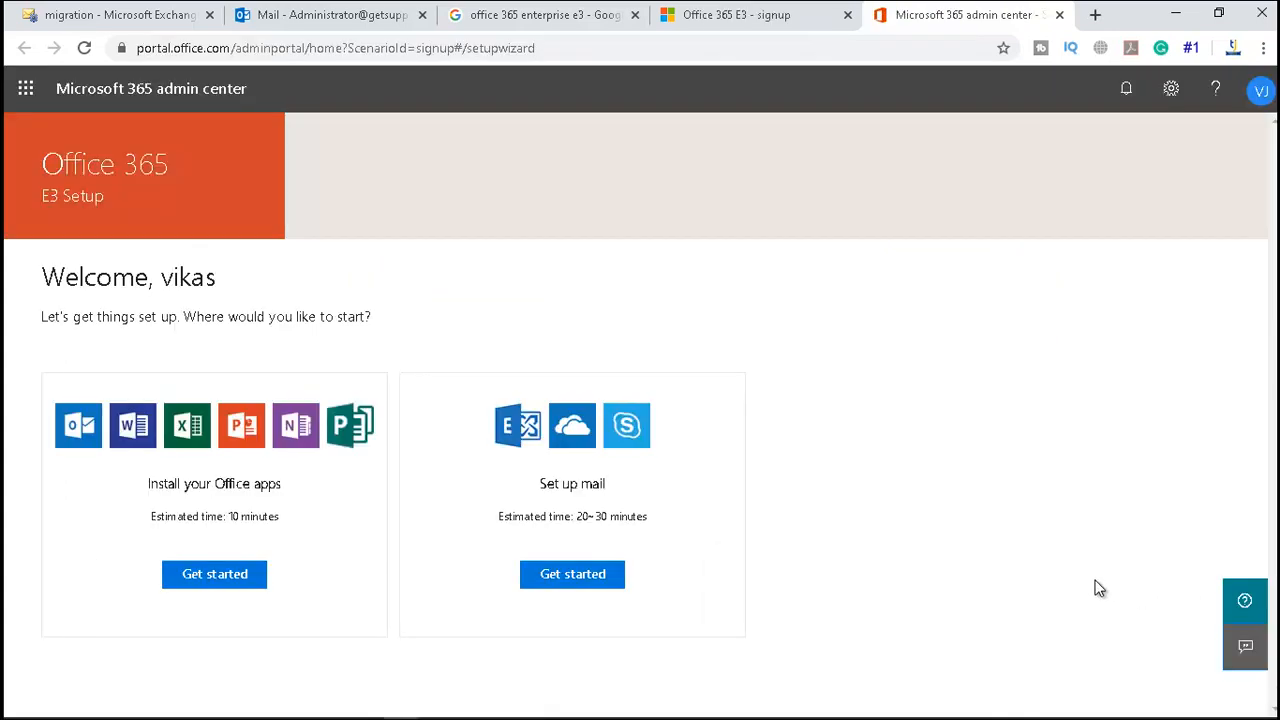
pyautogui.moveTo(572, 414)
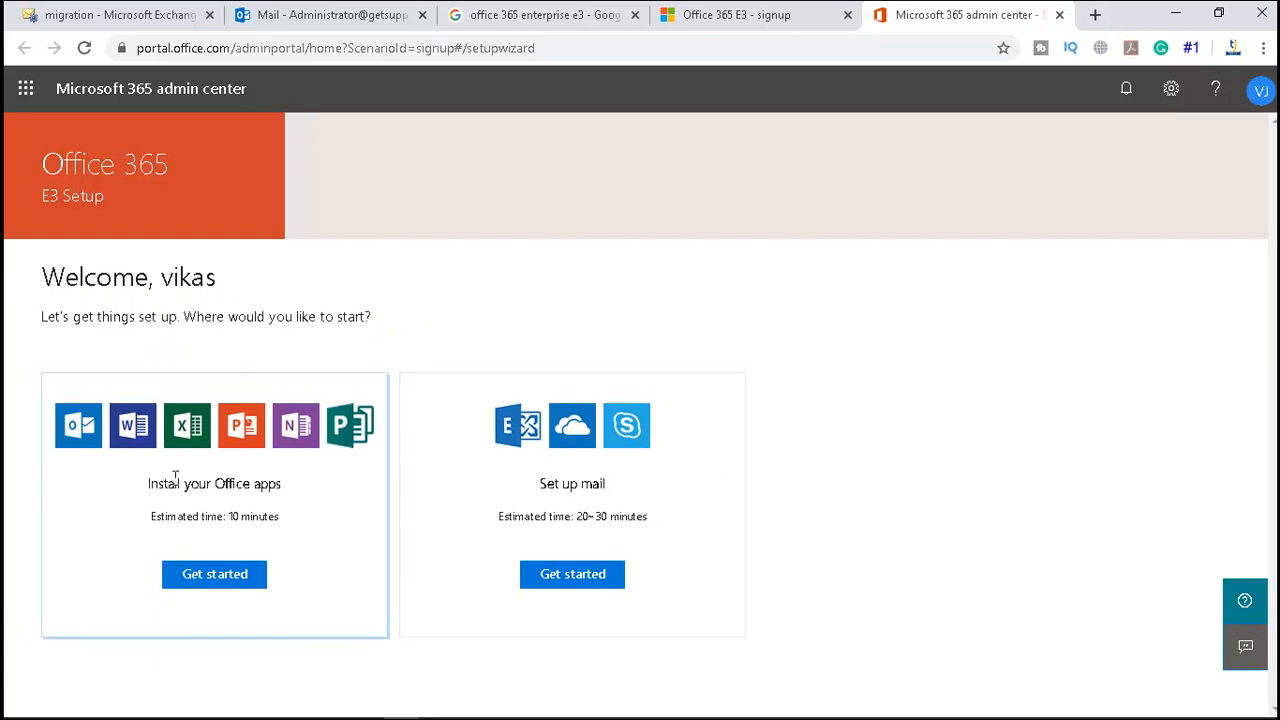
pyautogui.moveTo(132, 424)
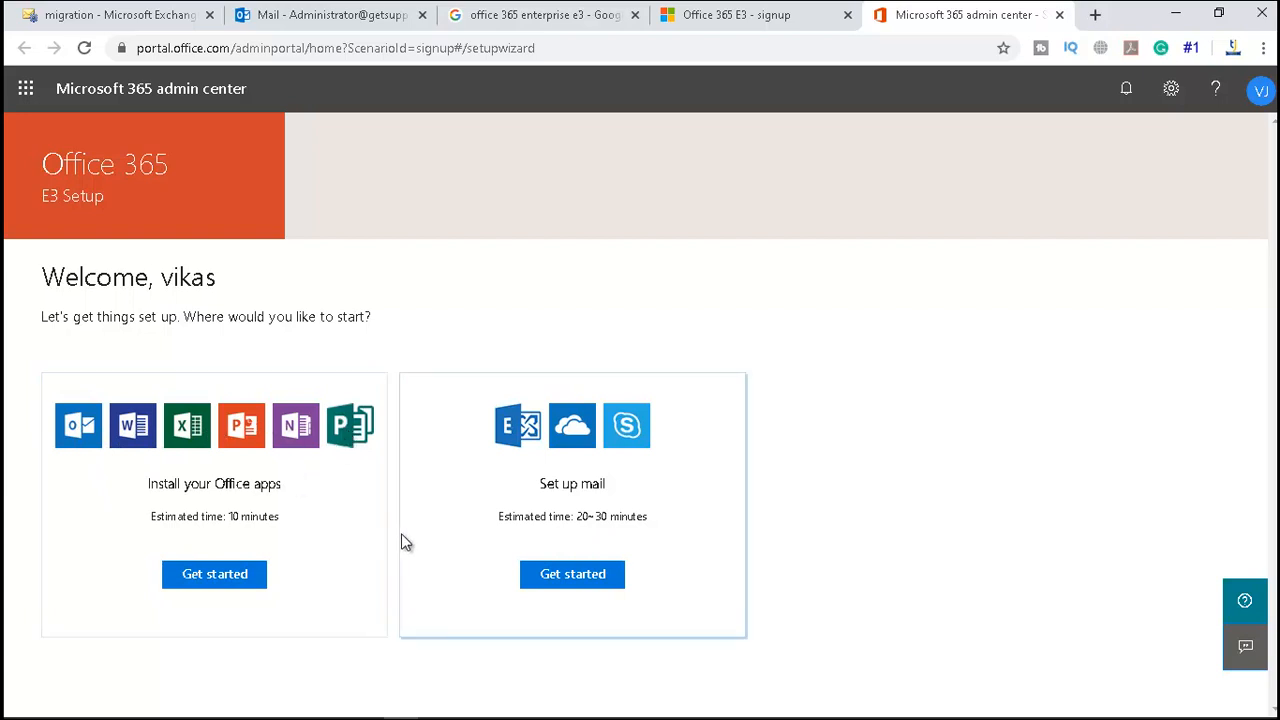
pyautogui.moveTo(518, 424)
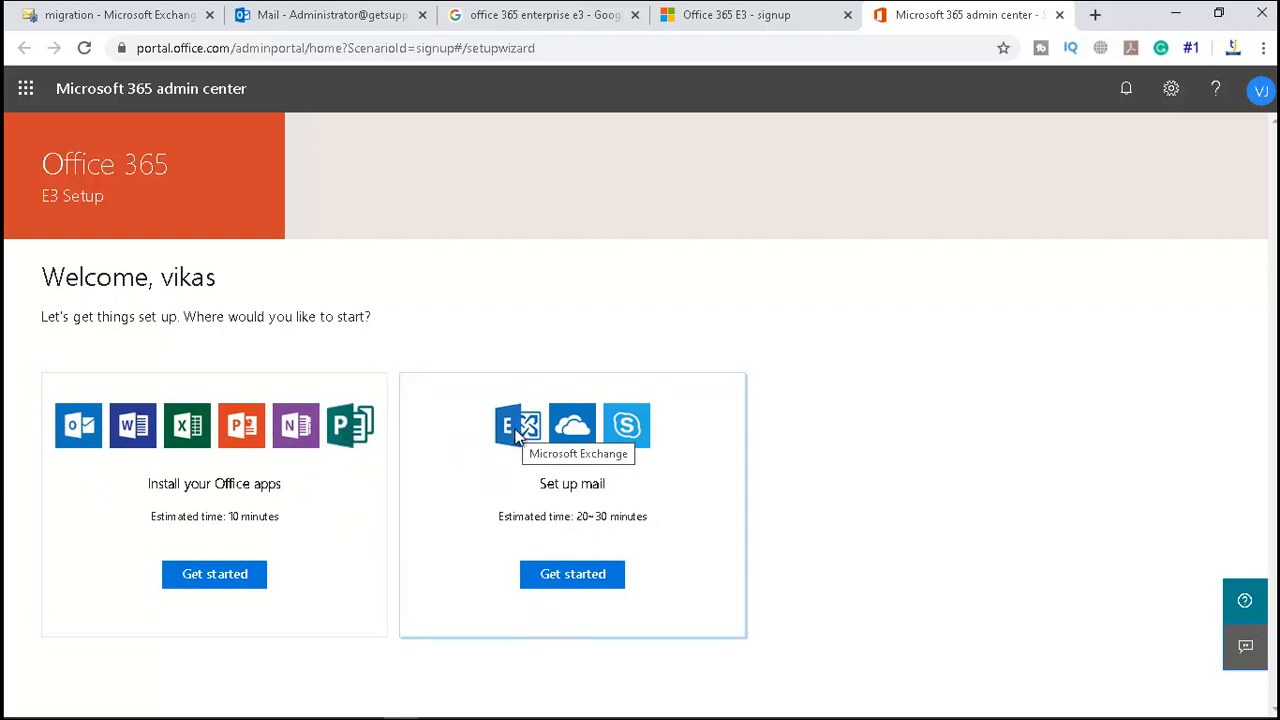
pyautogui.moveTo(602, 572)
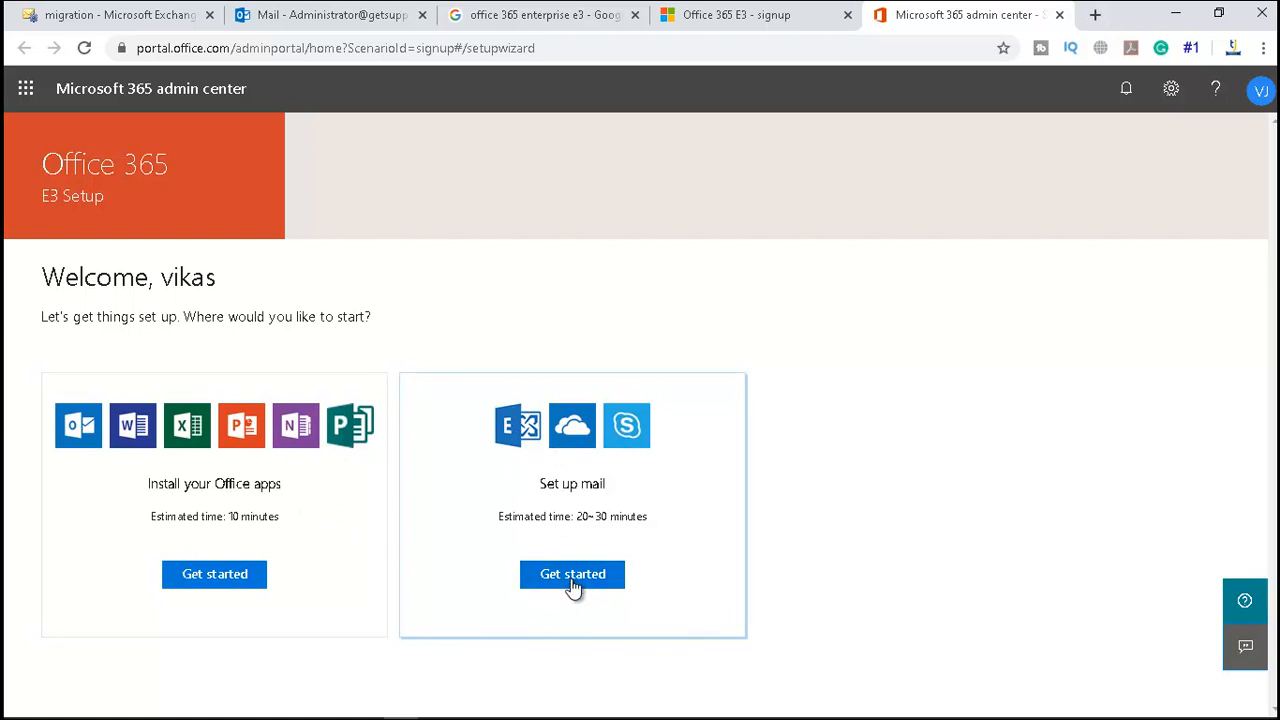
# Step: Begin the mail setup, then exit the E3 setup wizard to continue later
pyautogui.click(572, 574)
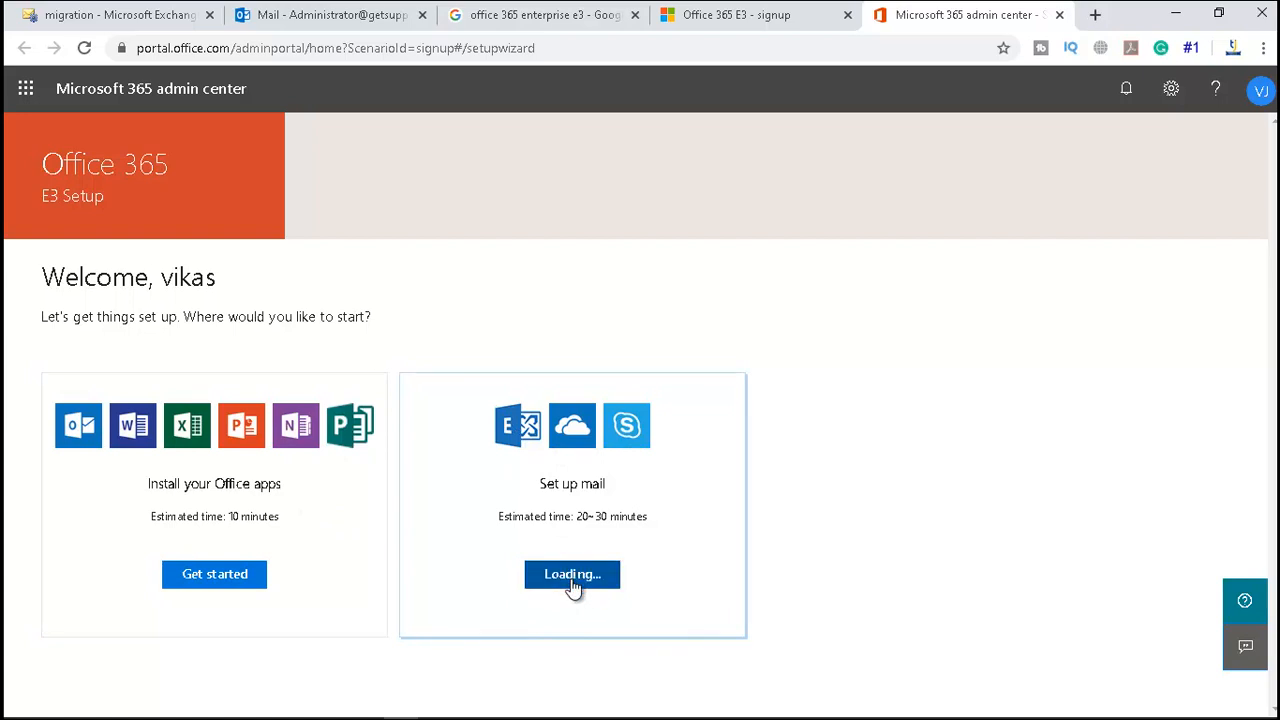
pyautogui.click(572, 574)
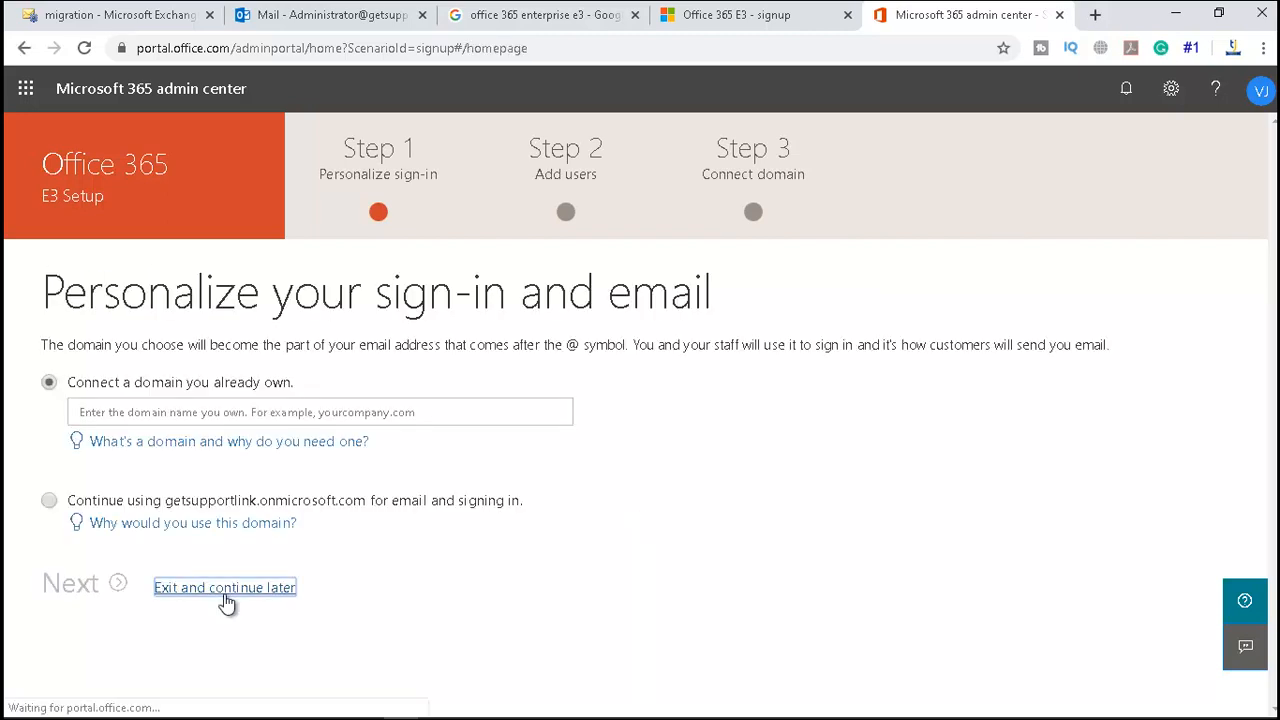
pyautogui.click(224, 588)
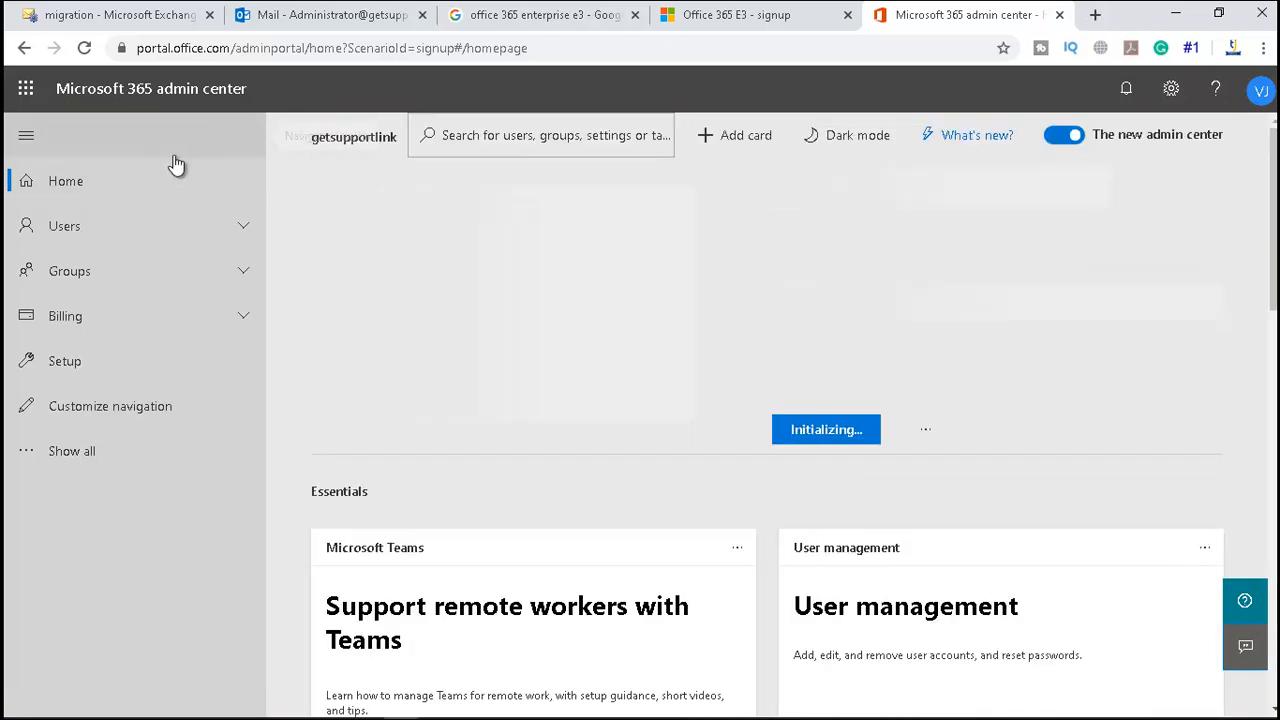
# Step: Show the Active users list with the single Office 365 E3 user
pyautogui.click(64, 224)
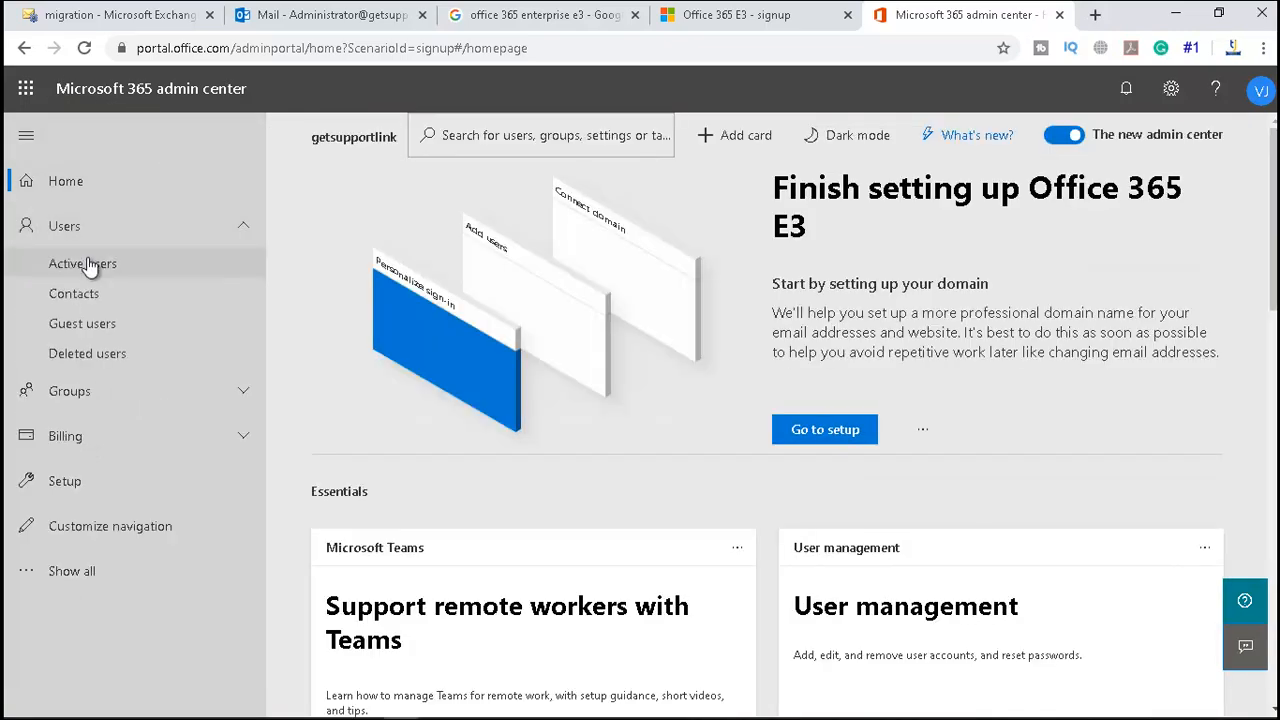
pyautogui.click(82, 264)
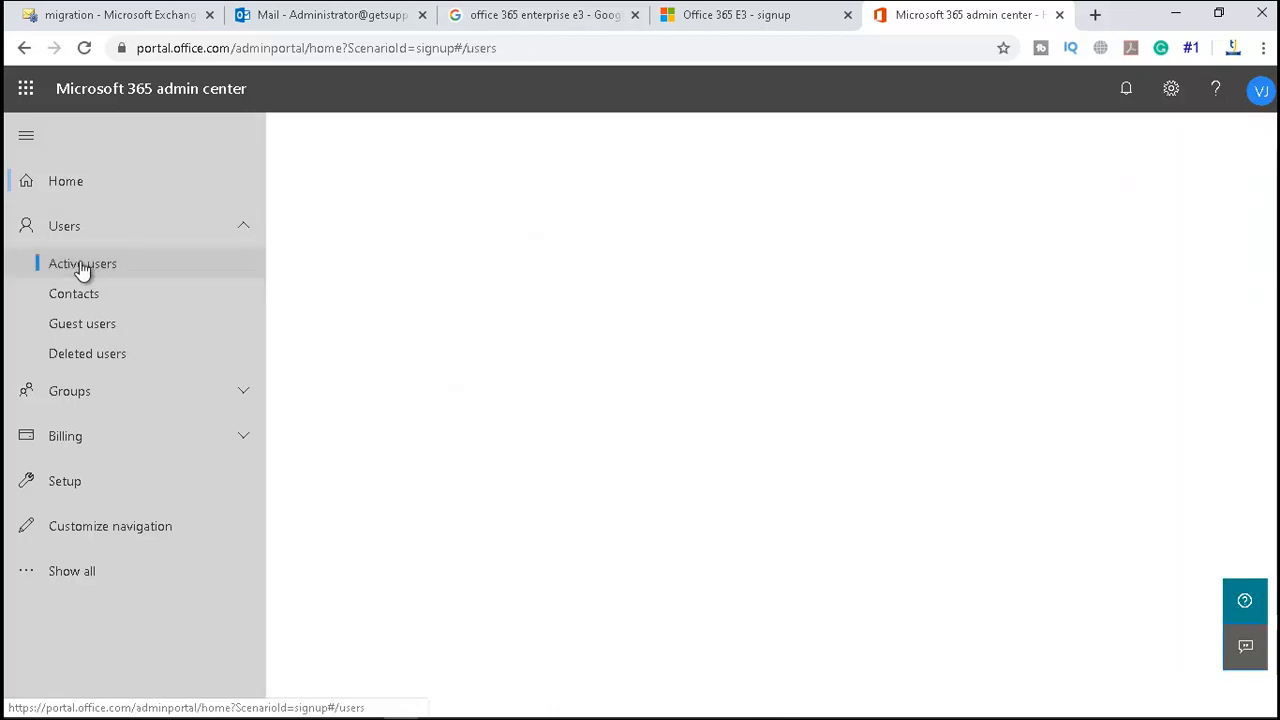
pyautogui.click(82, 264)
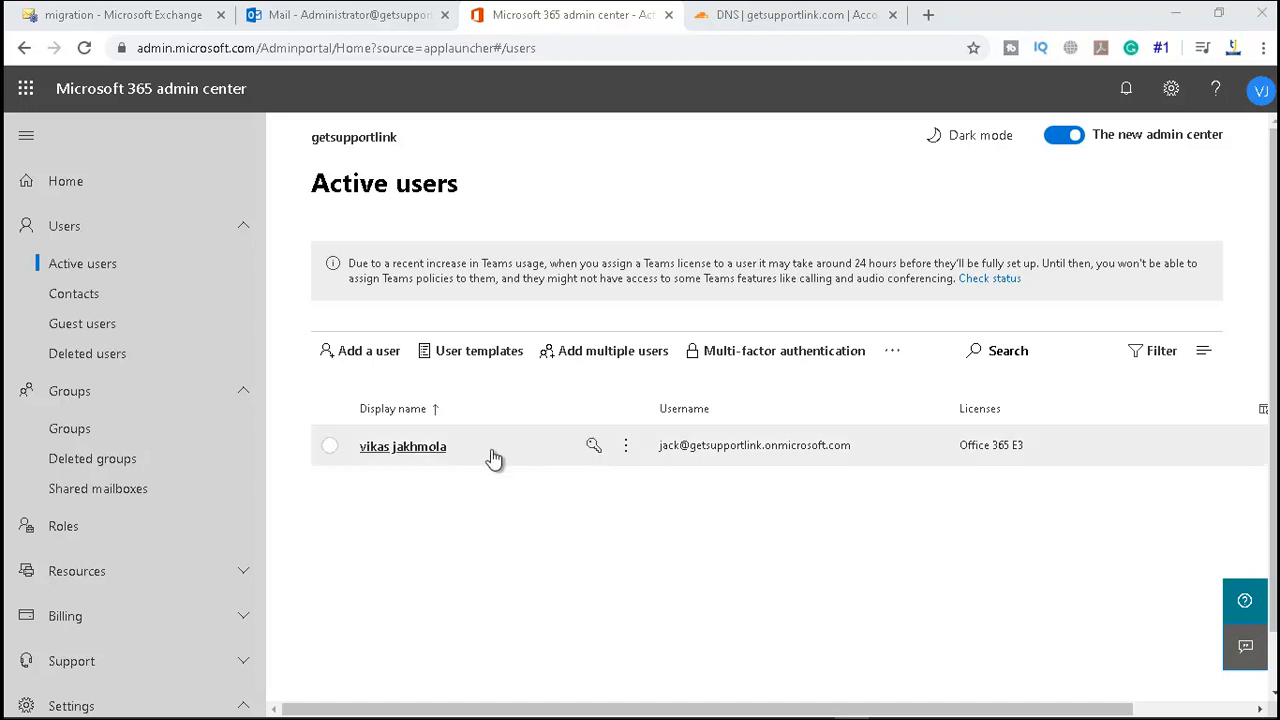
pyautogui.scroll(-3)
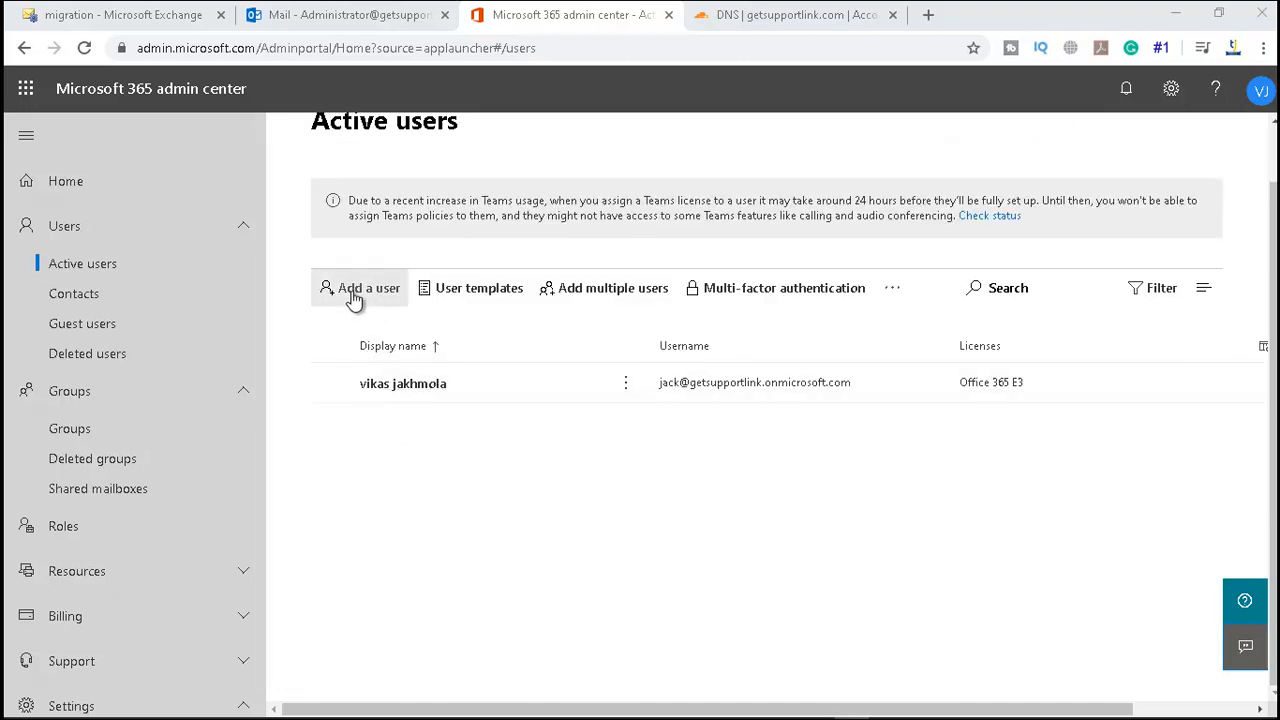
pyautogui.moveTo(360, 288)
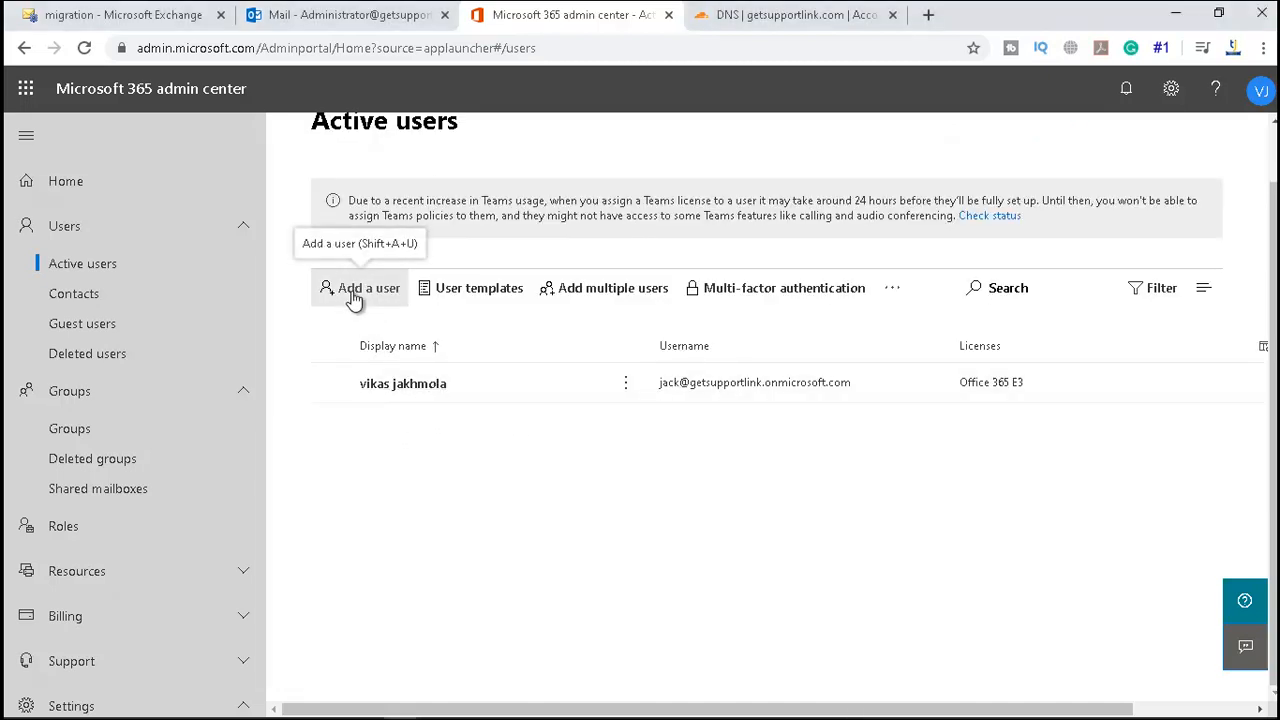
# Step: Bring up the Add a user panel and dismiss it without adding anyone
pyautogui.click(368, 288)
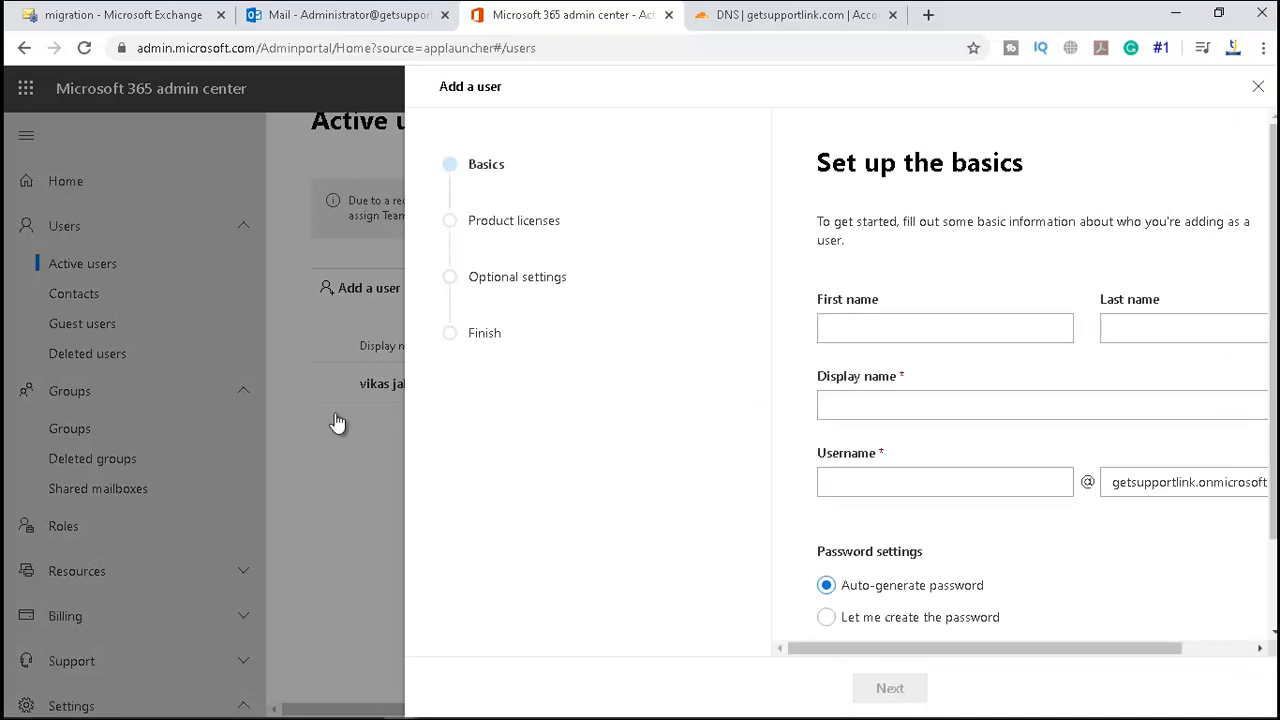
pyautogui.moveTo(378, 390)
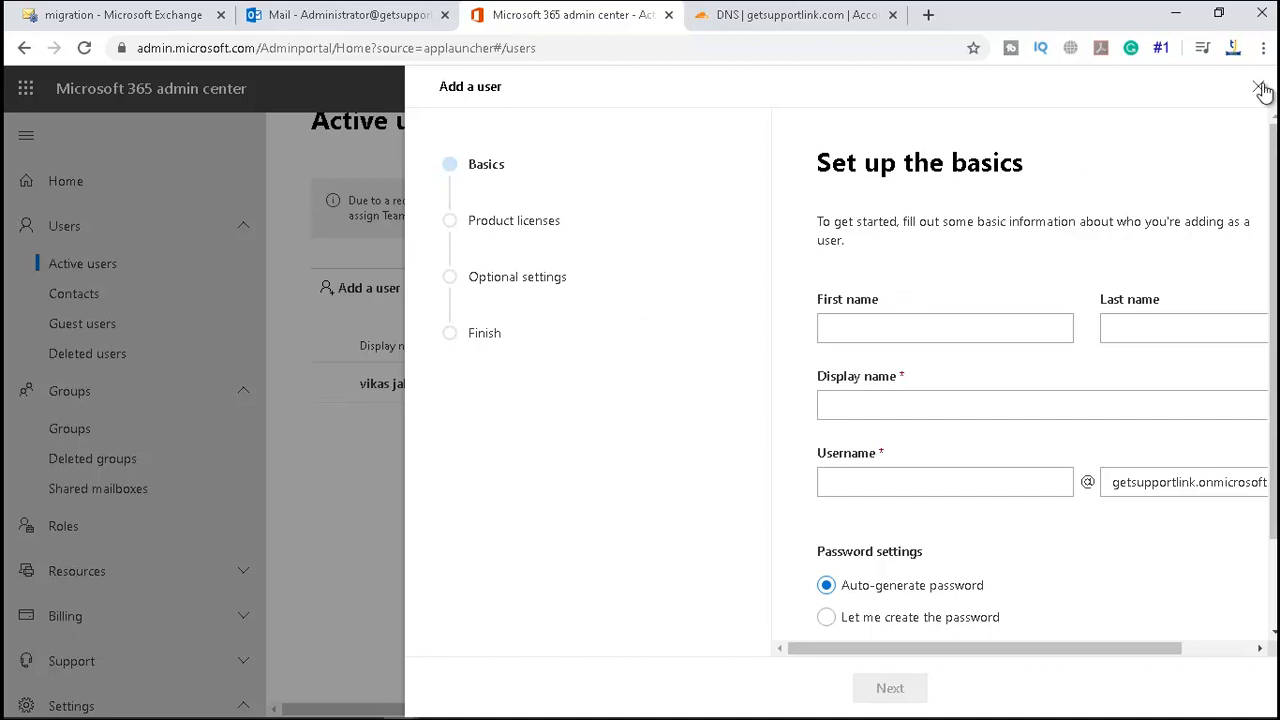
pyautogui.click(1262, 88)
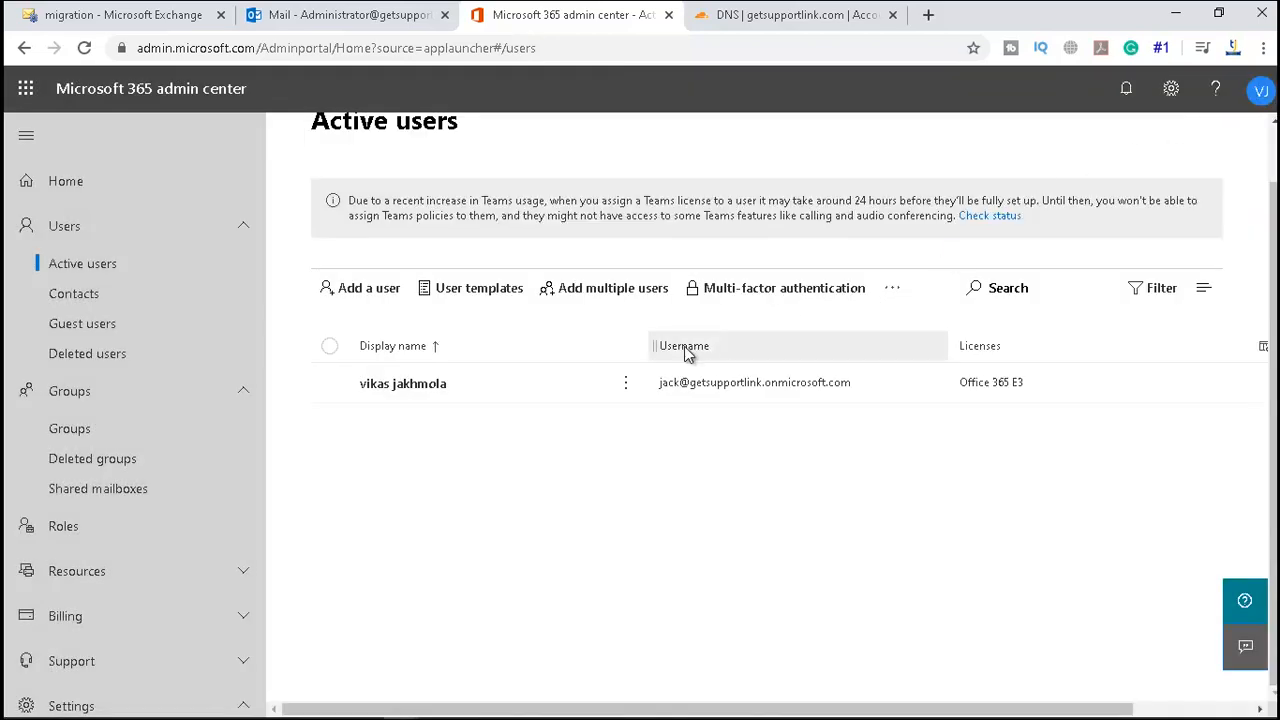
pyautogui.scroll(-3)
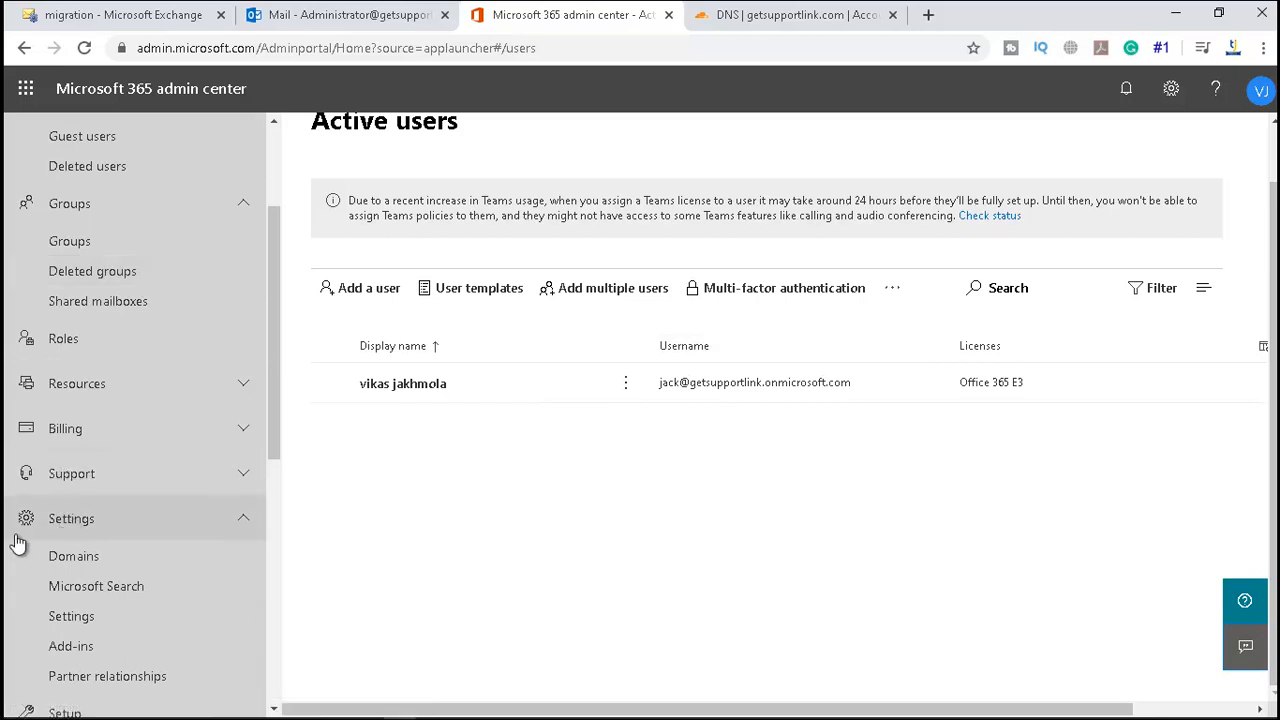
pyautogui.moveTo(70, 530)
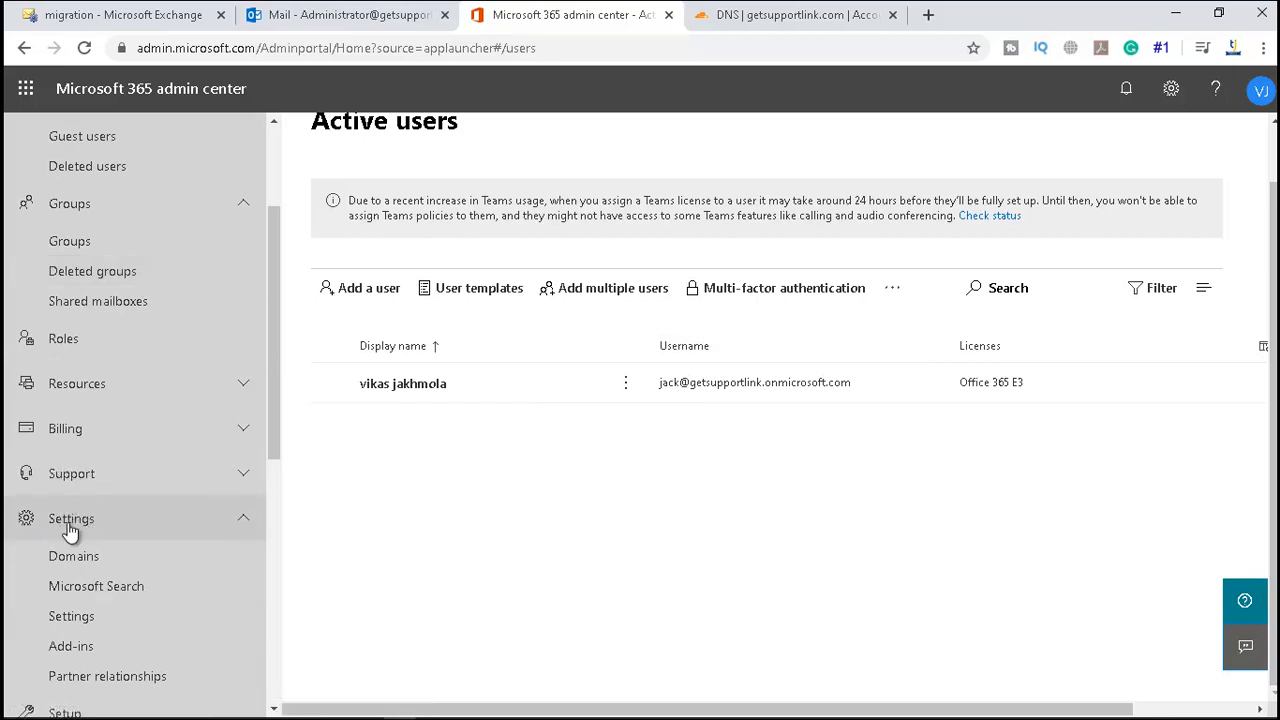
pyautogui.moveTo(74, 556)
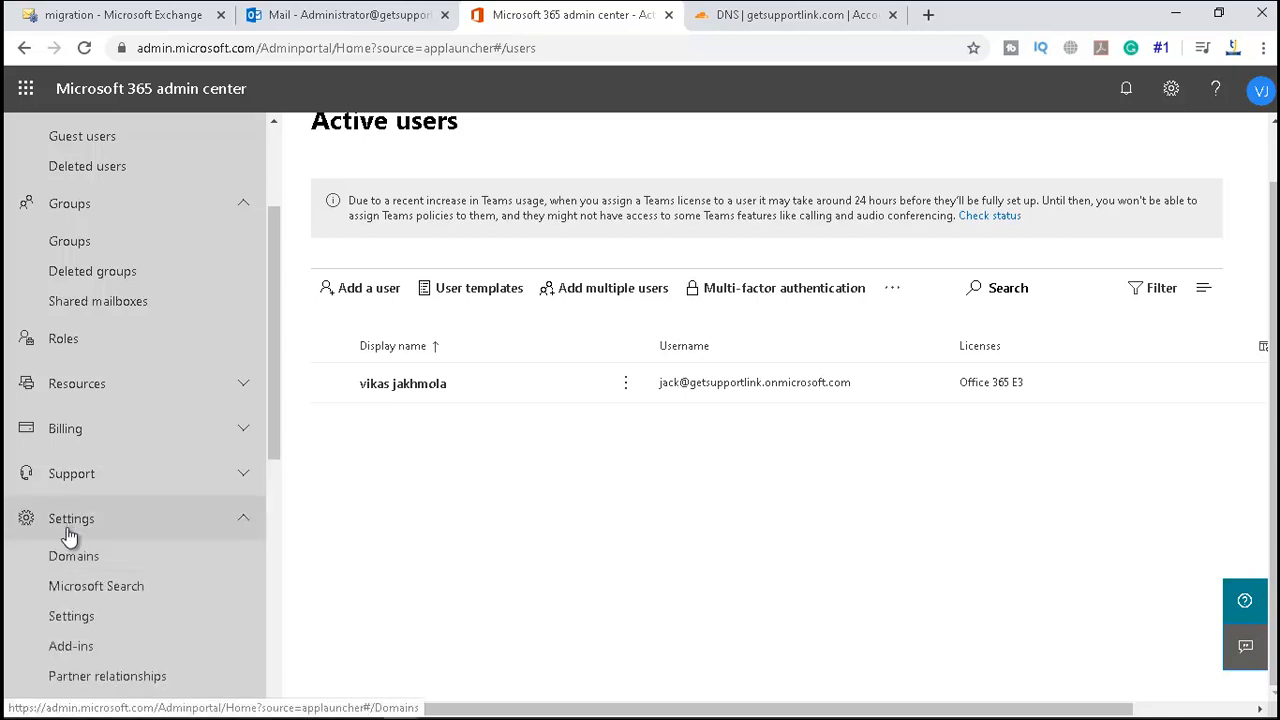
# Step: Show the Domains page listing the default onmicrosoft.com domain as Healthy
pyautogui.click(72, 556)
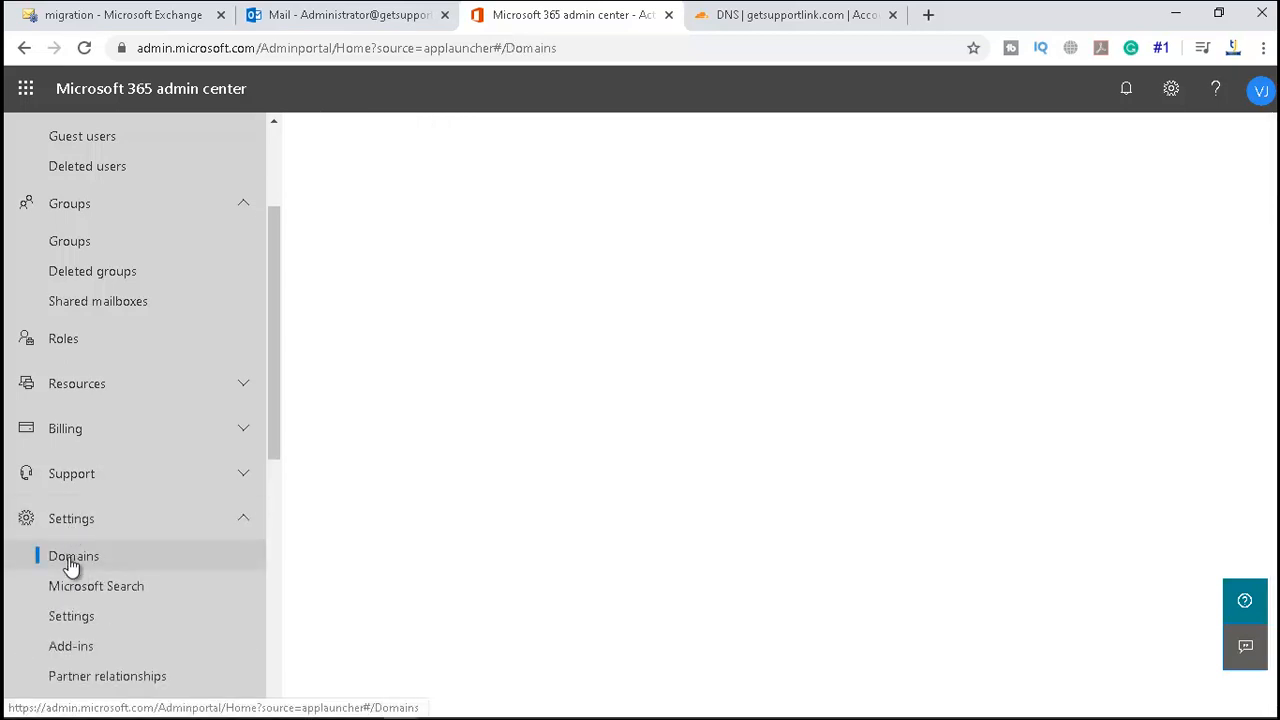
pyautogui.click(72, 556)
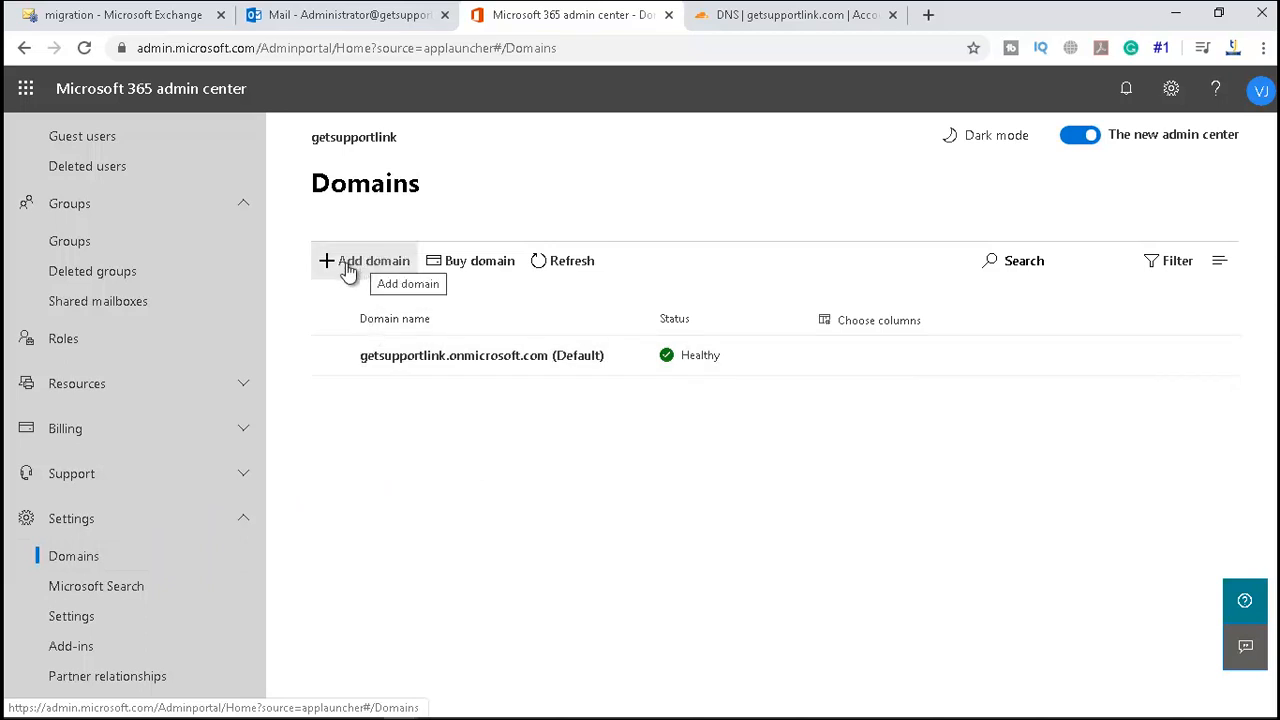
# Step: Add getsupportlink.com as a new custom domain and reach its verification step
pyautogui.click(366, 260)
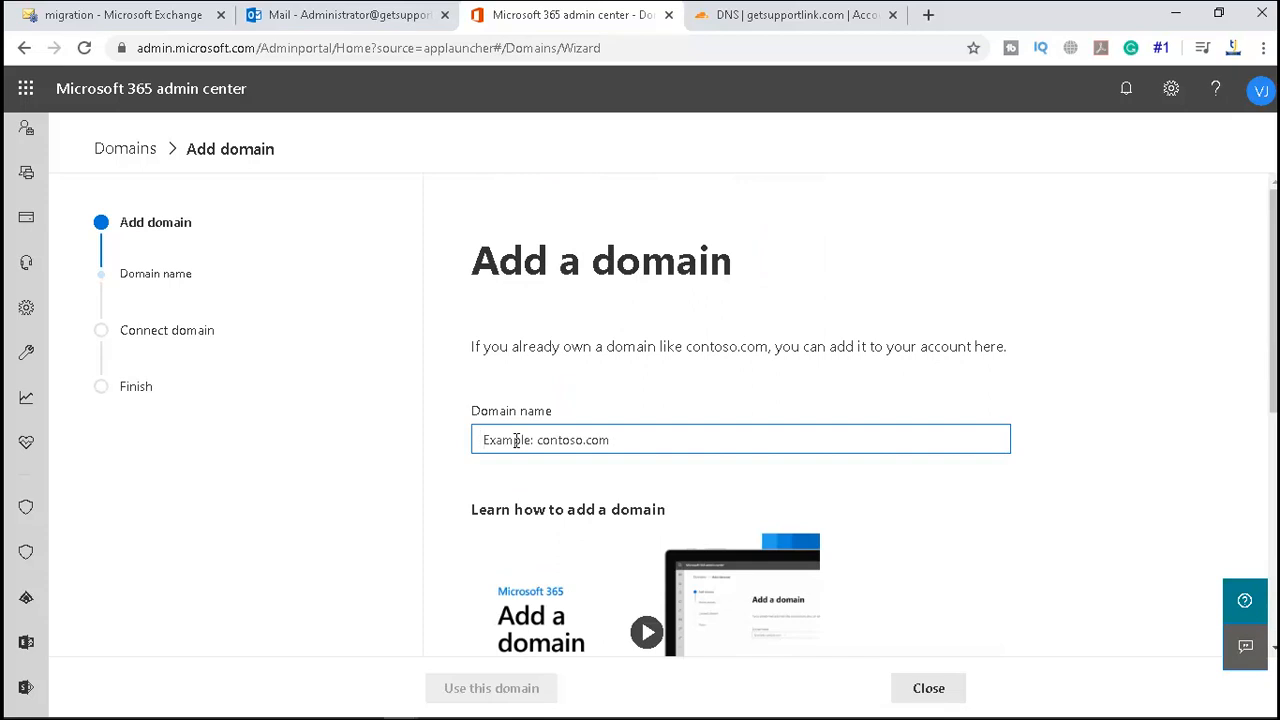
pyautogui.write('get')
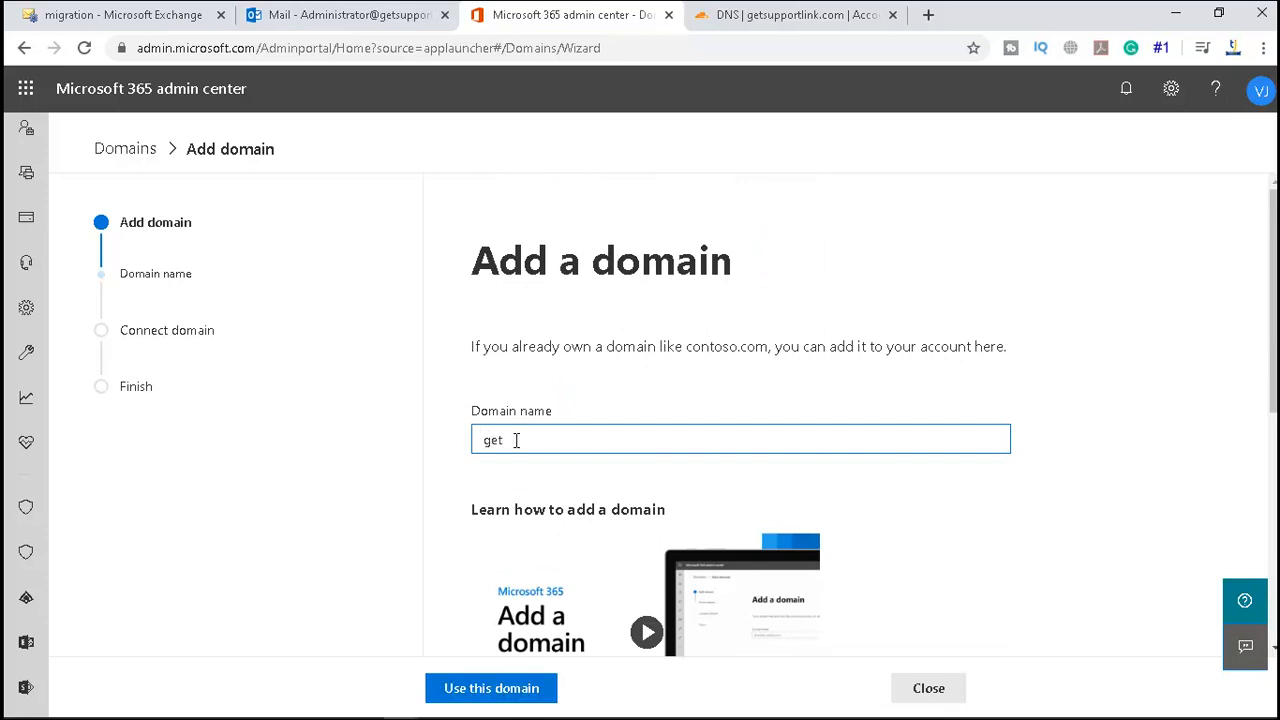
pyautogui.write('supportlink.com')
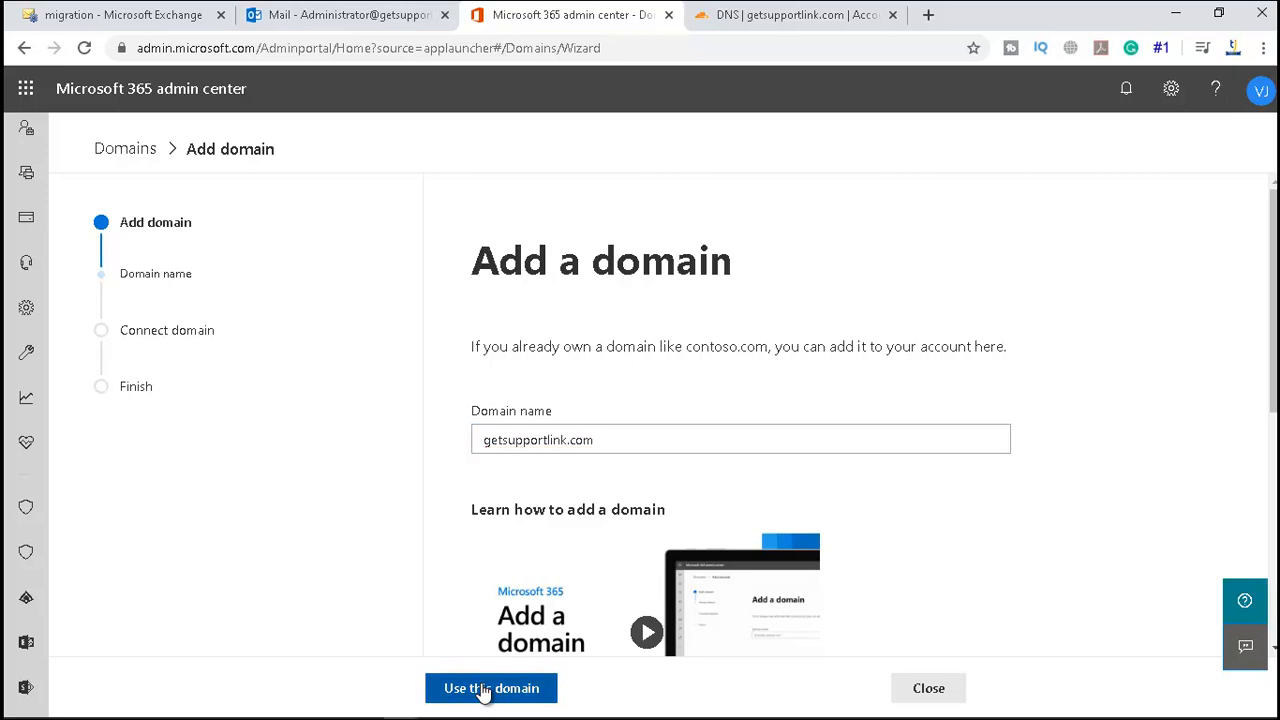
pyautogui.click(490, 688)
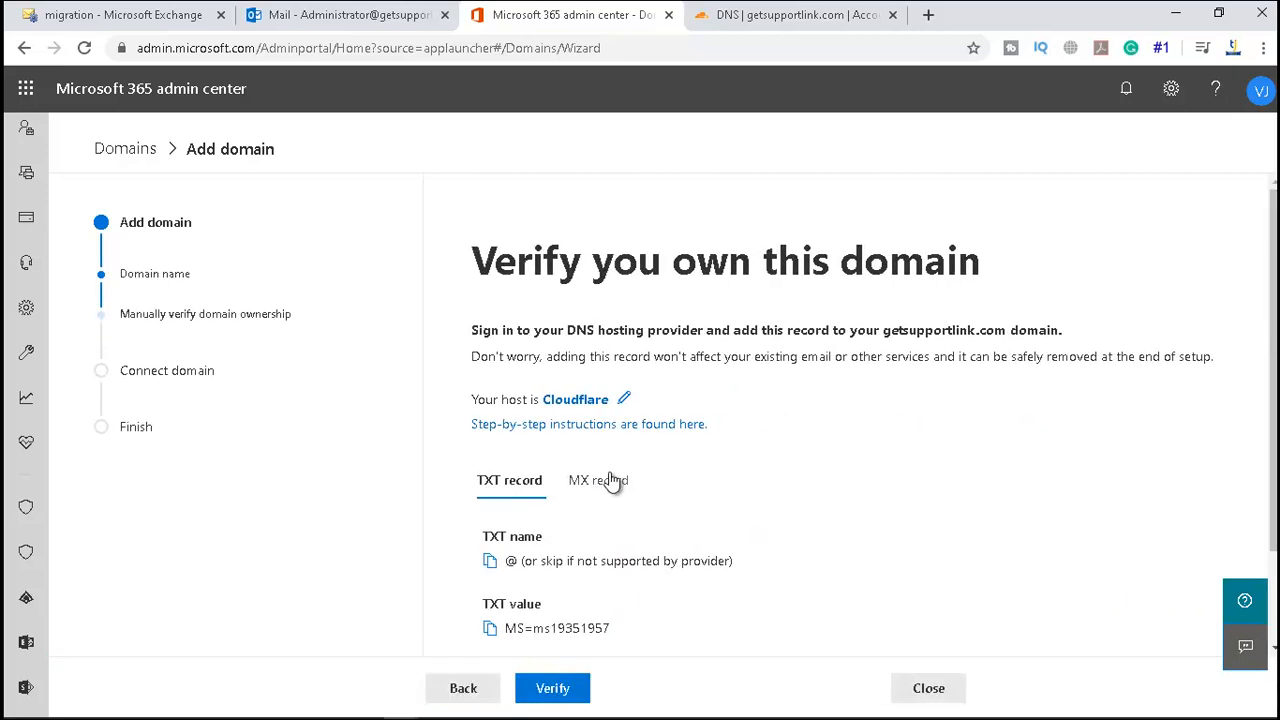
pyautogui.moveTo(1024, 512)
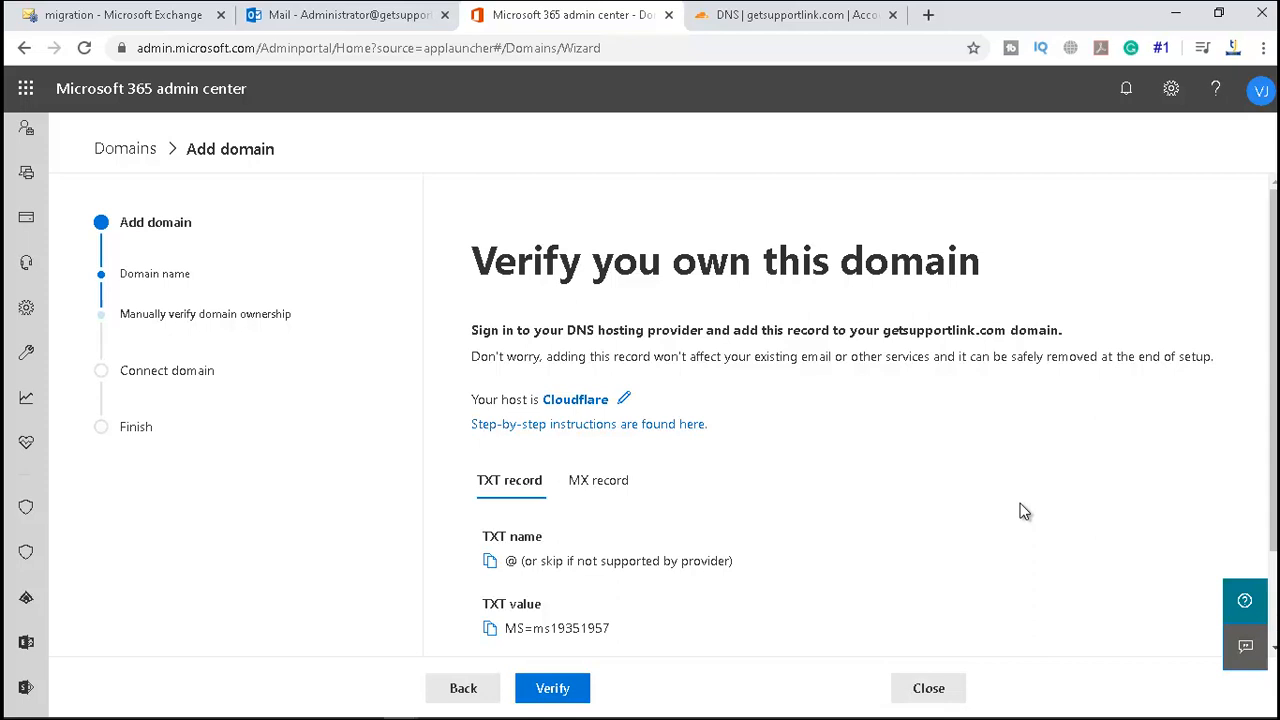
pyautogui.moveTo(832, 420)
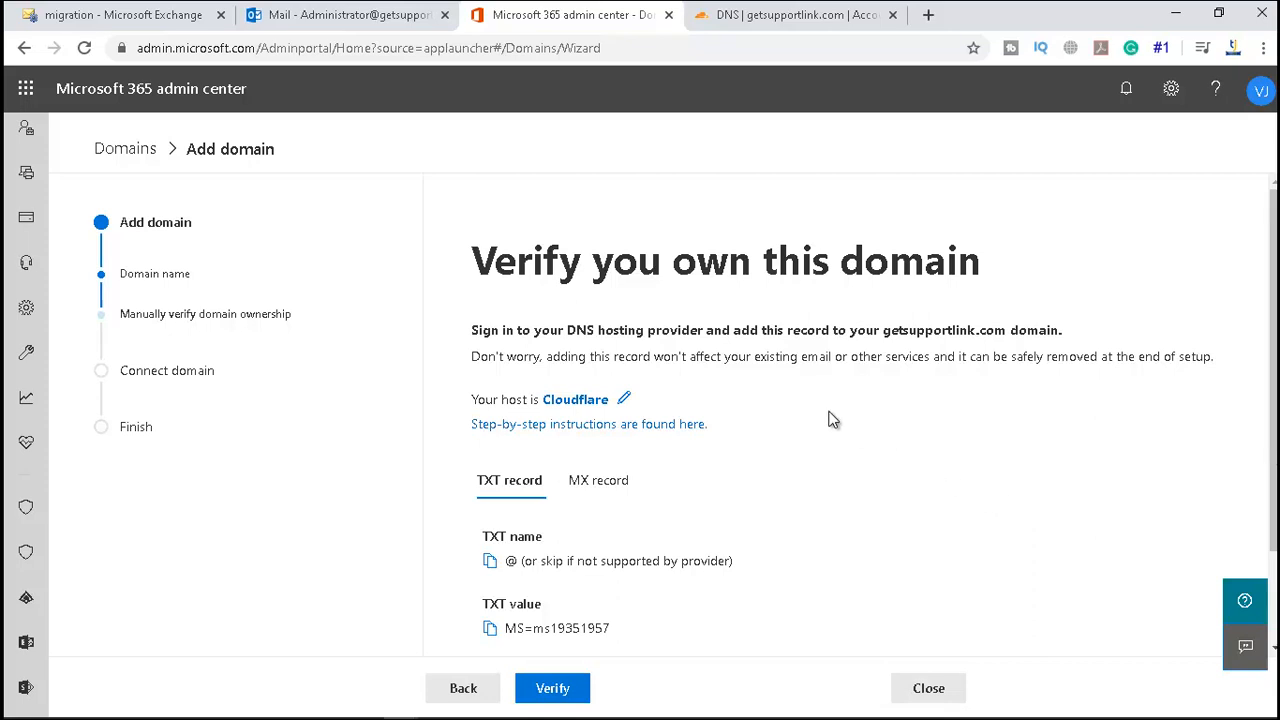
# Step: Review the MX and TXT verification records and select the TXT value MS=ms19351957 for copying
pyautogui.scroll(-3)
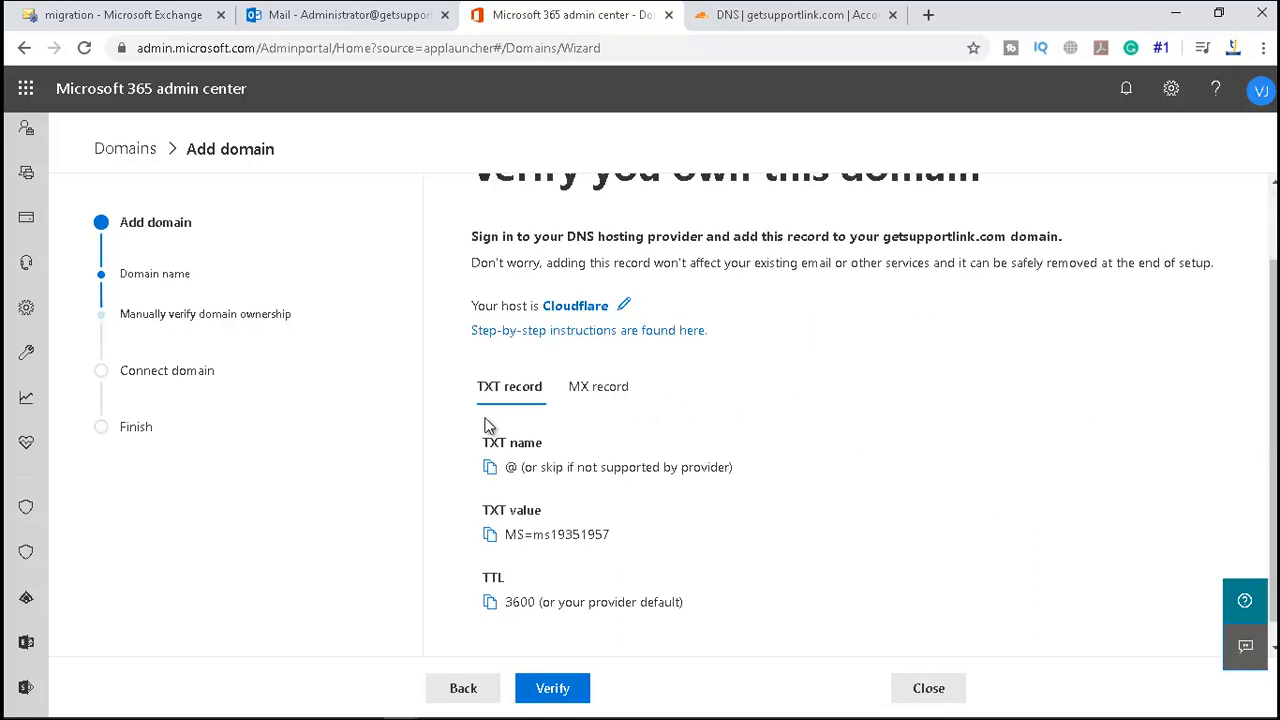
pyautogui.moveTo(552, 408)
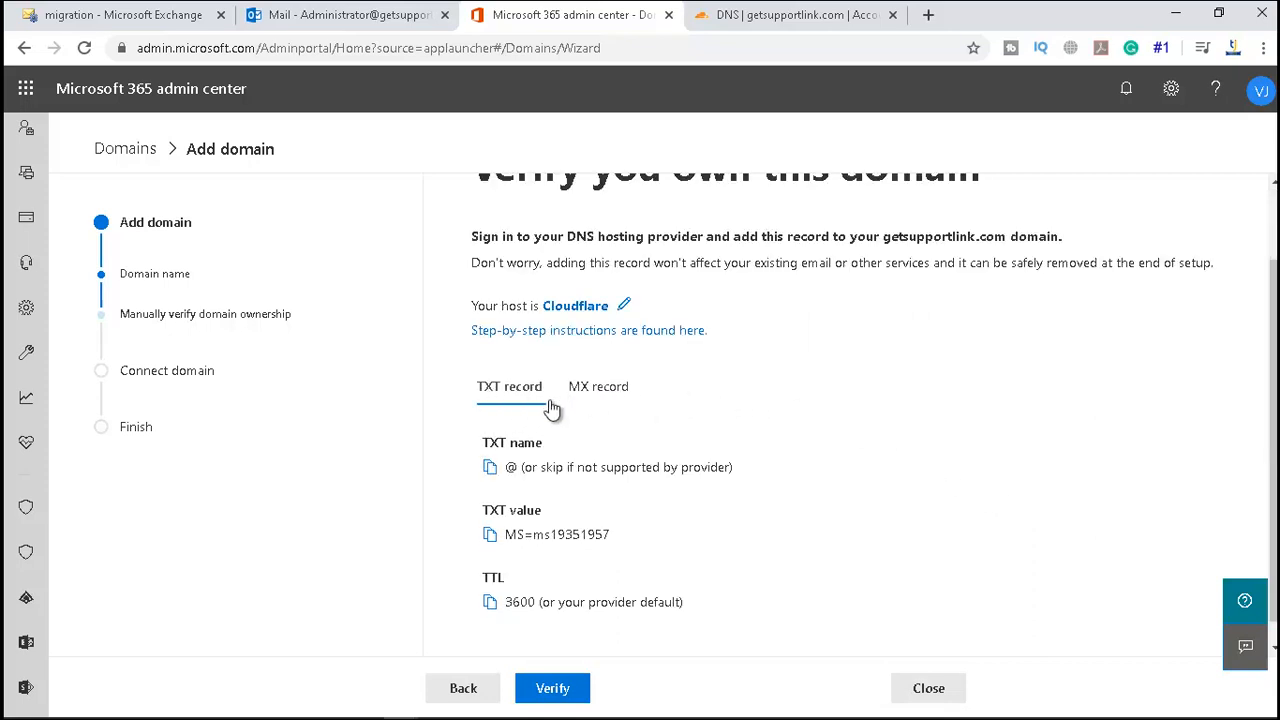
pyautogui.moveTo(624, 408)
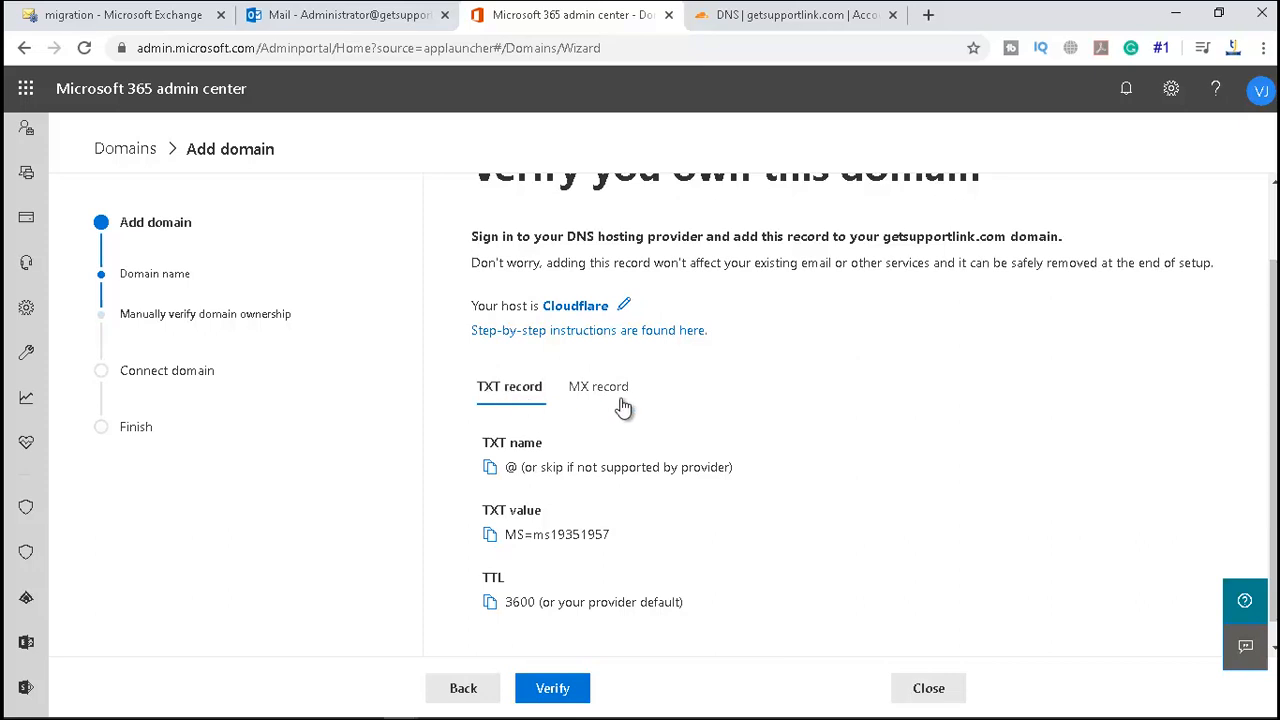
pyautogui.click(598, 386)
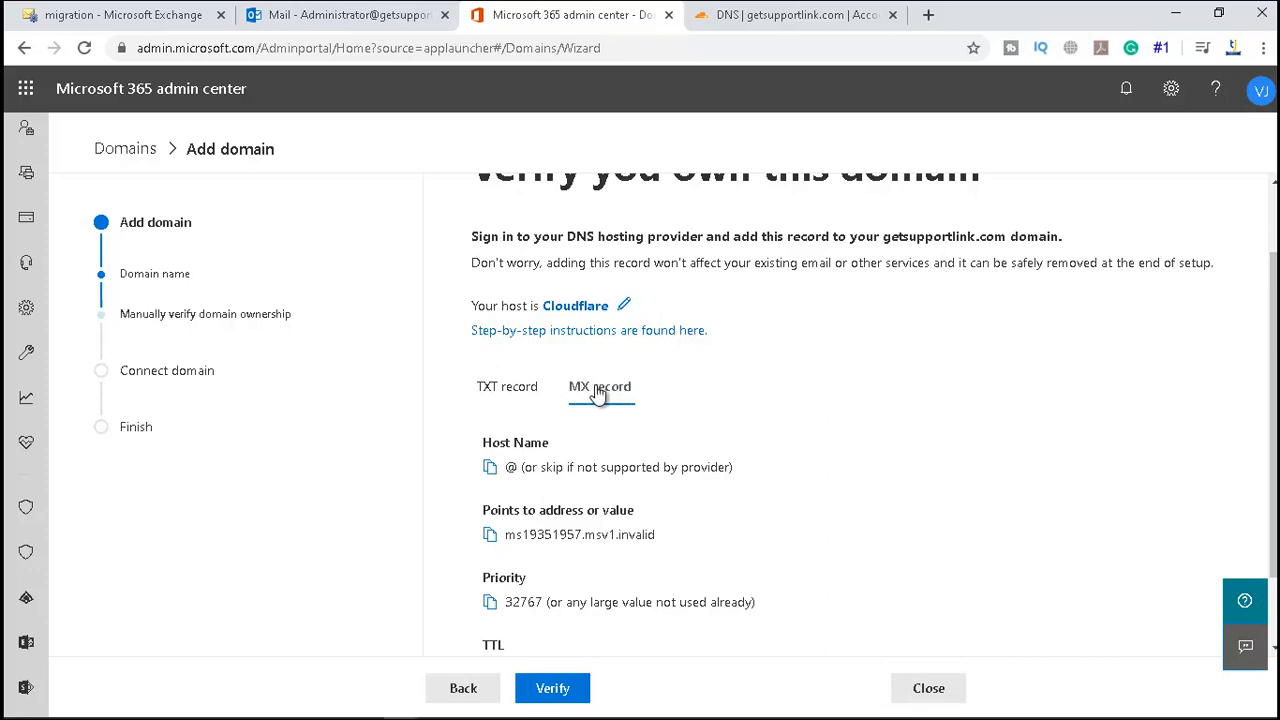
pyautogui.moveTo(600, 392)
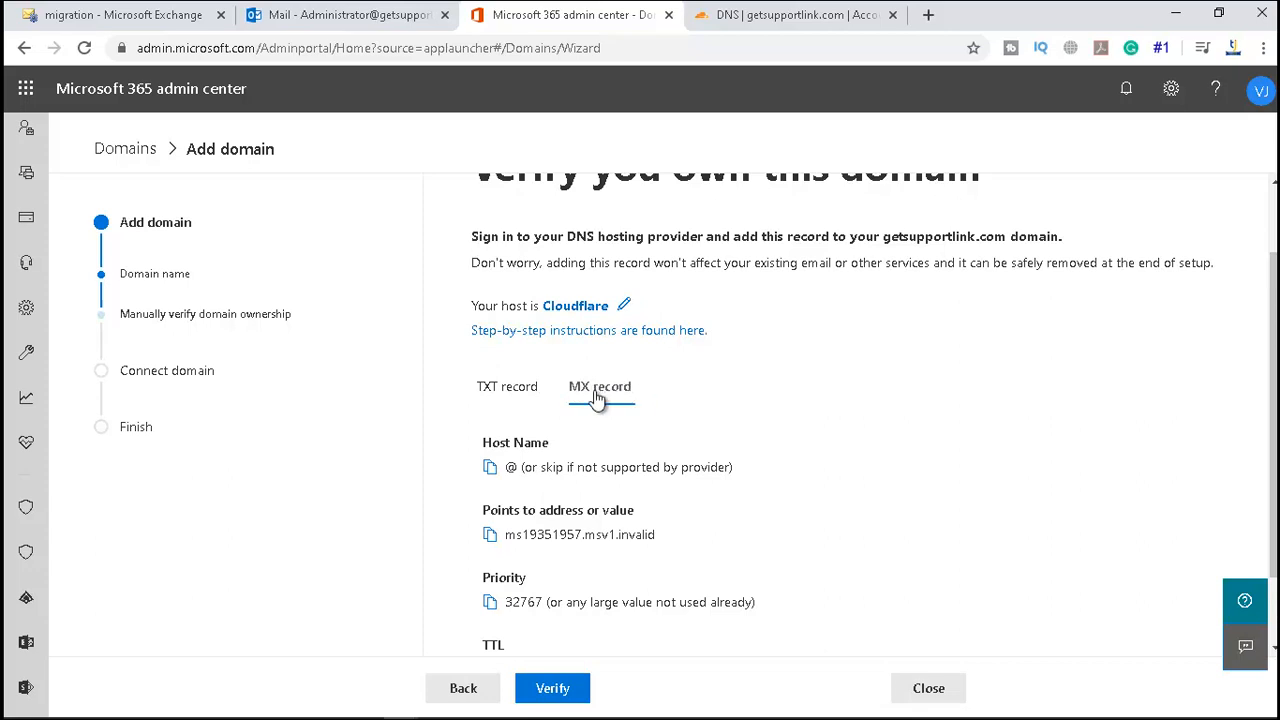
pyautogui.moveTo(644, 394)
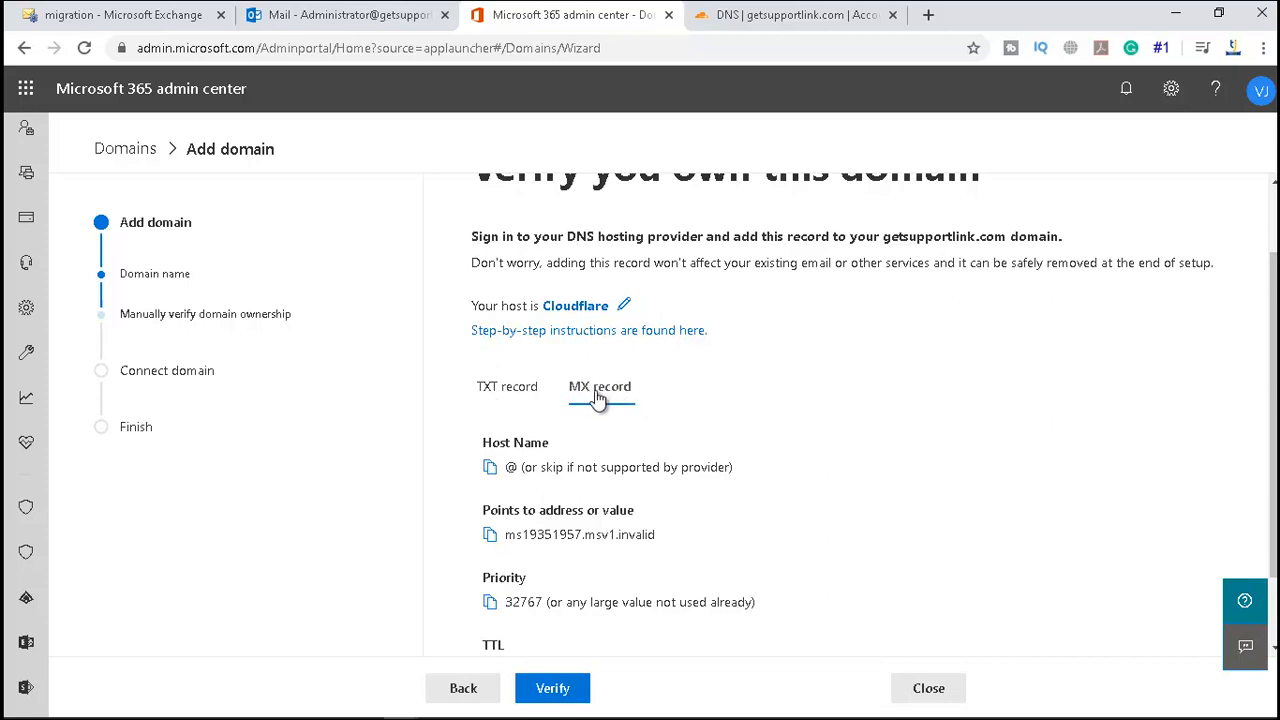
pyautogui.click(508, 388)
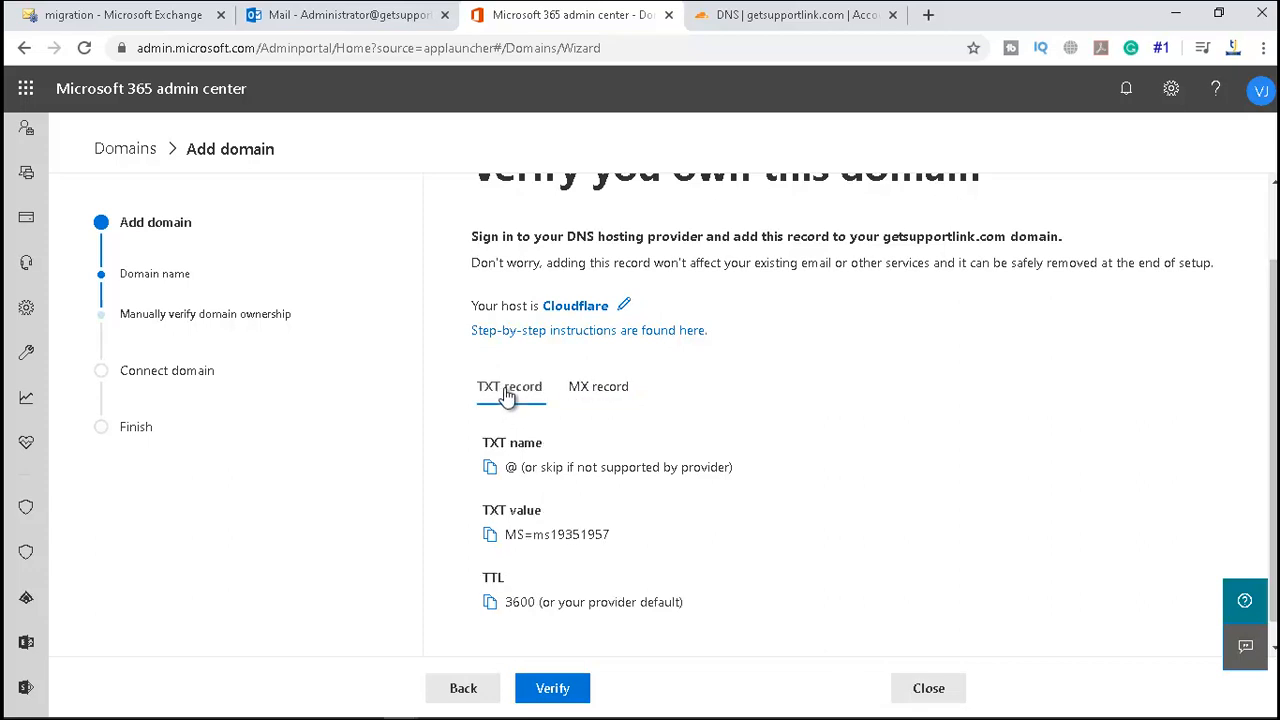
pyautogui.scroll(-3)
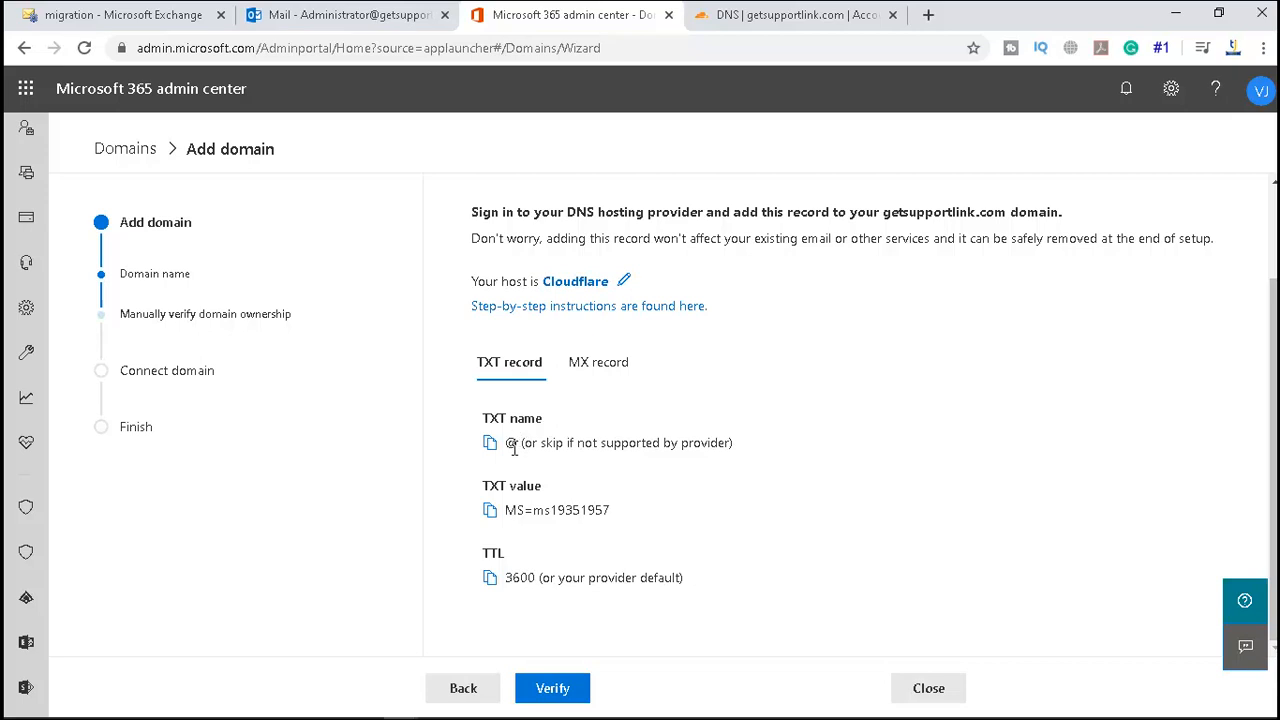
pyautogui.moveTo(488, 510)
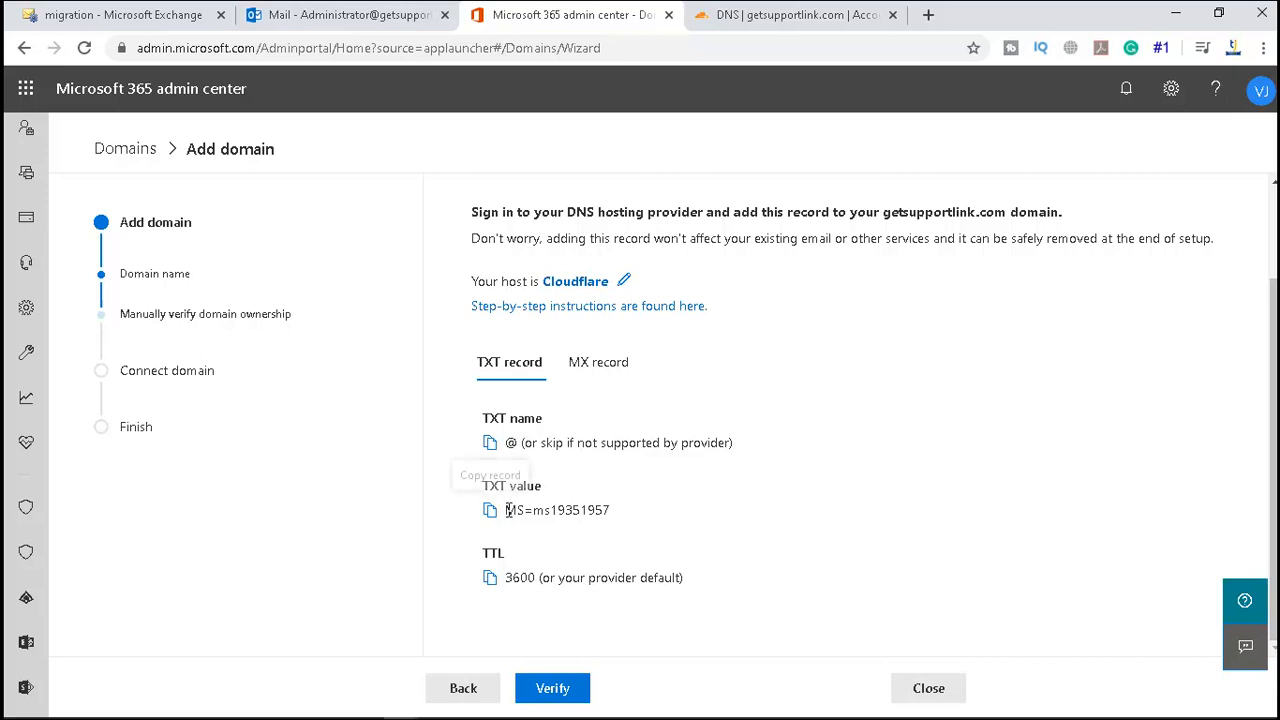
pyautogui.moveTo(544, 576)
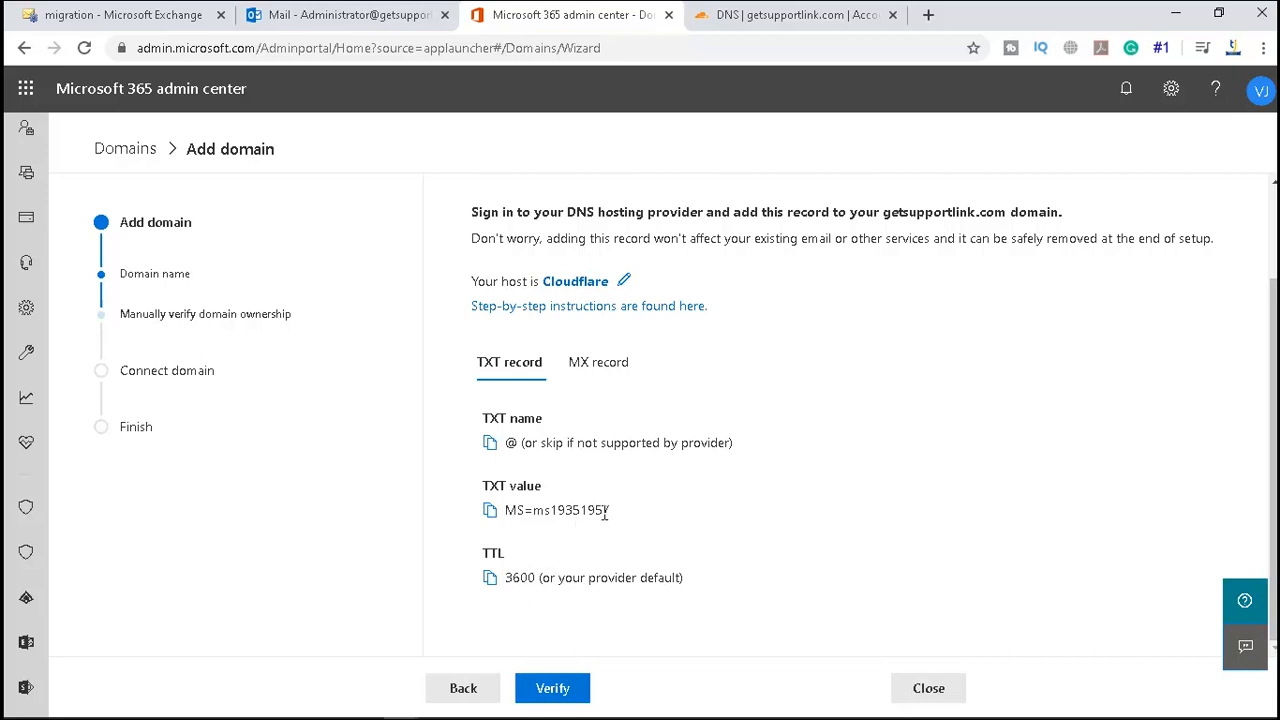
pyautogui.doubleClick(556, 510)
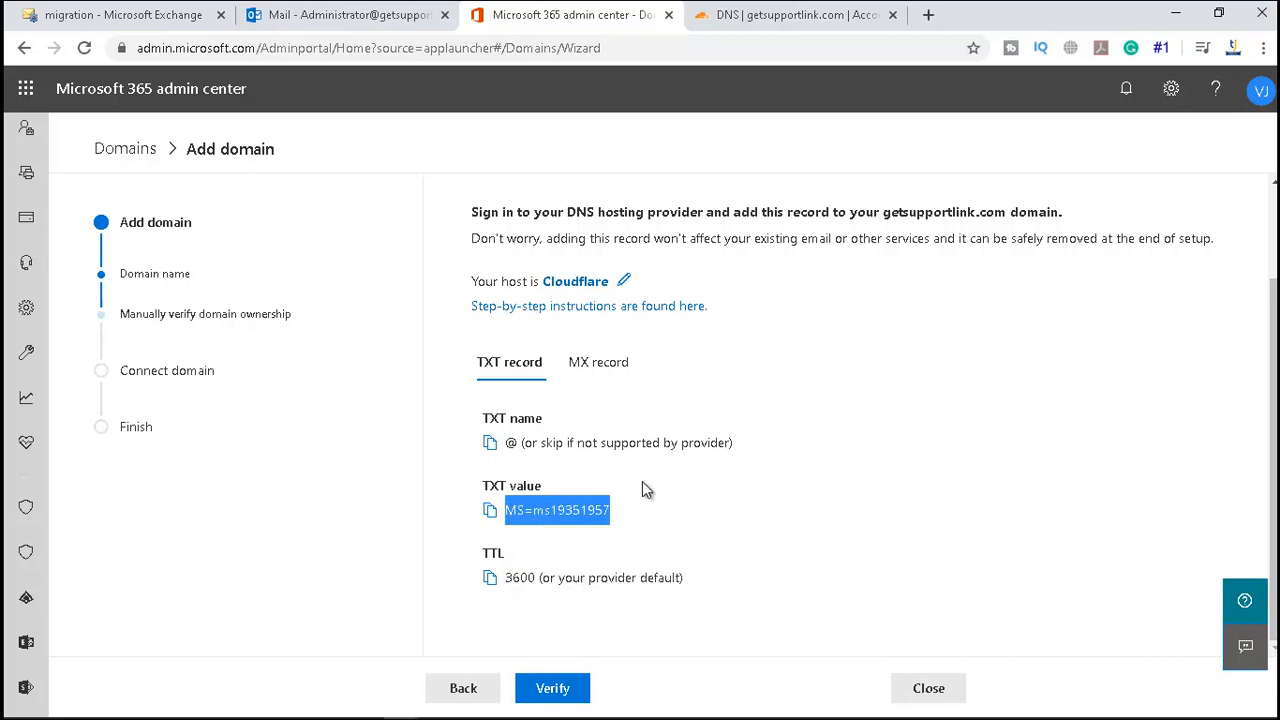
pyautogui.moveTo(764, 38)
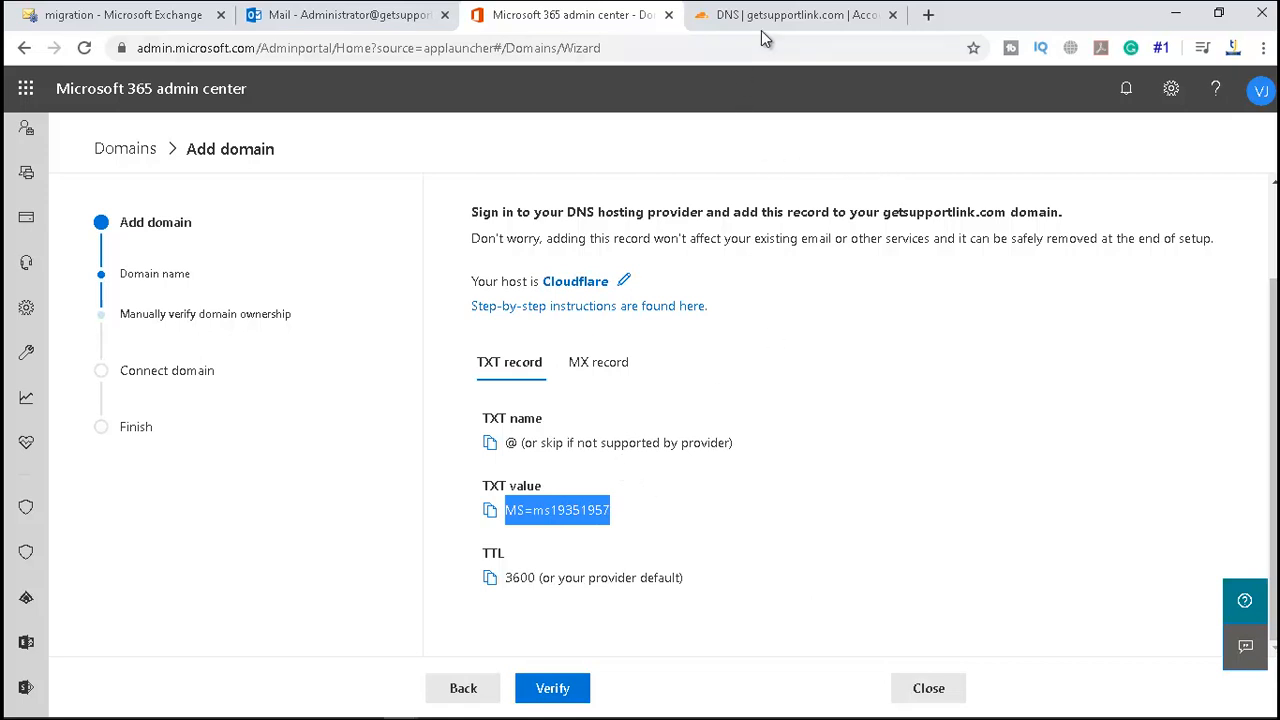
pyautogui.moveTo(784, 14)
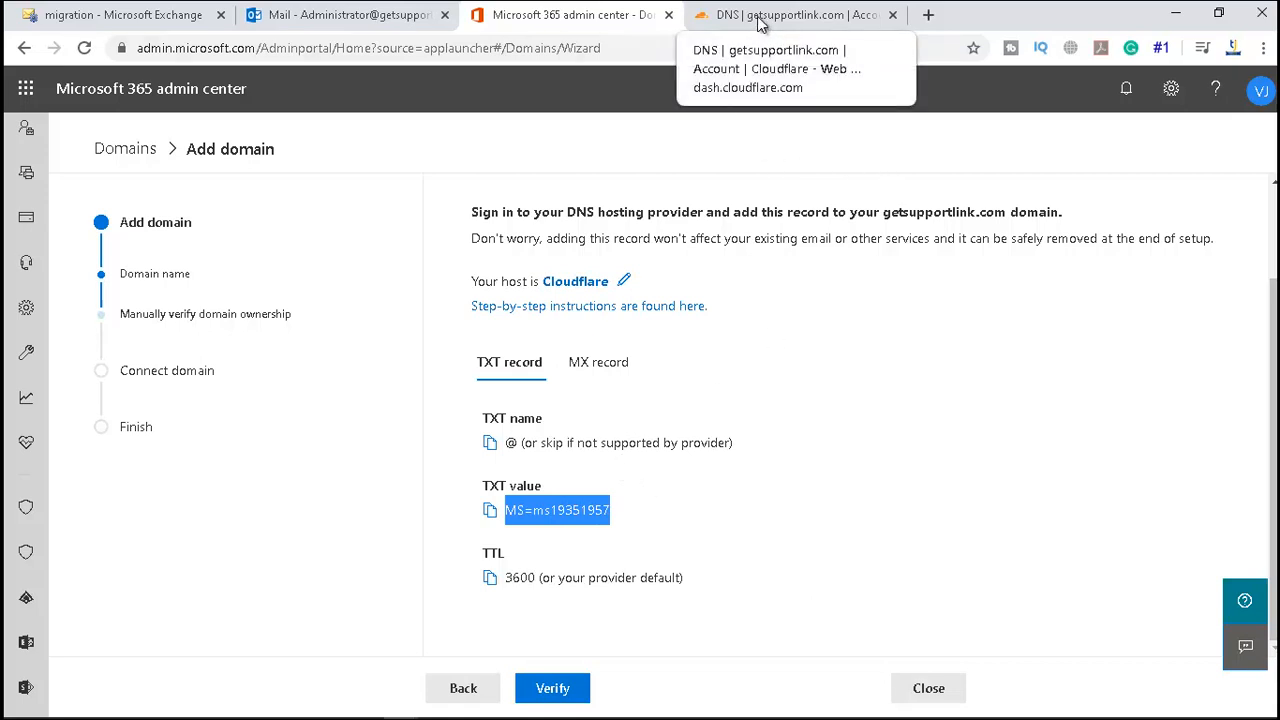
# Step: In Cloudflare DNS, create a TXT record for getsupportlink.com with content MS=ms19351957 and Auto TTL
pyautogui.click(790, 14)
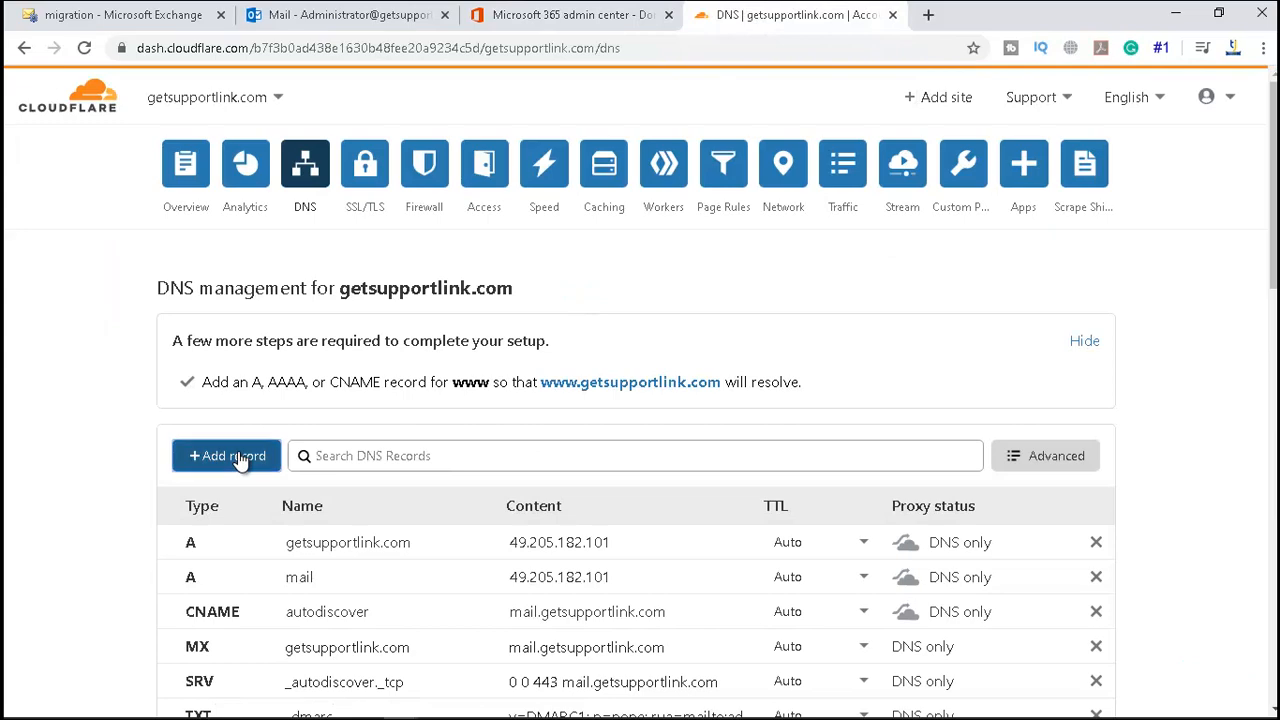
pyautogui.click(226, 456)
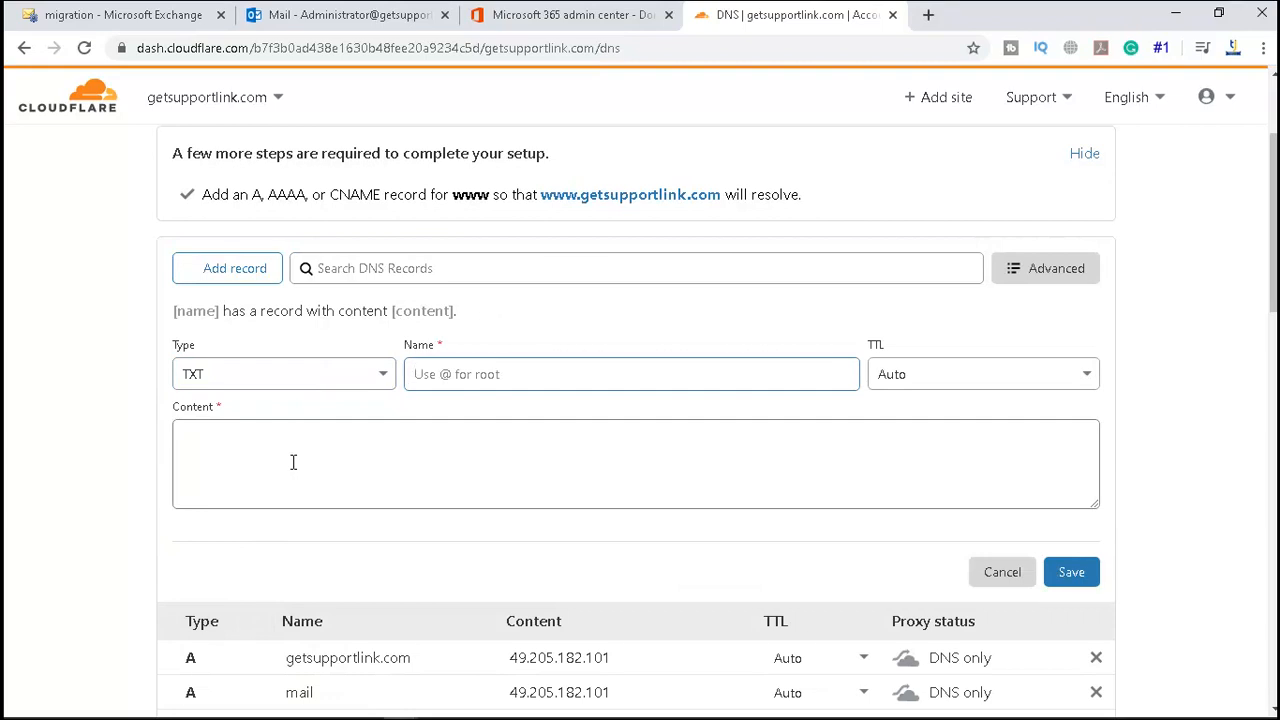
pyautogui.write('getsupportlink.')
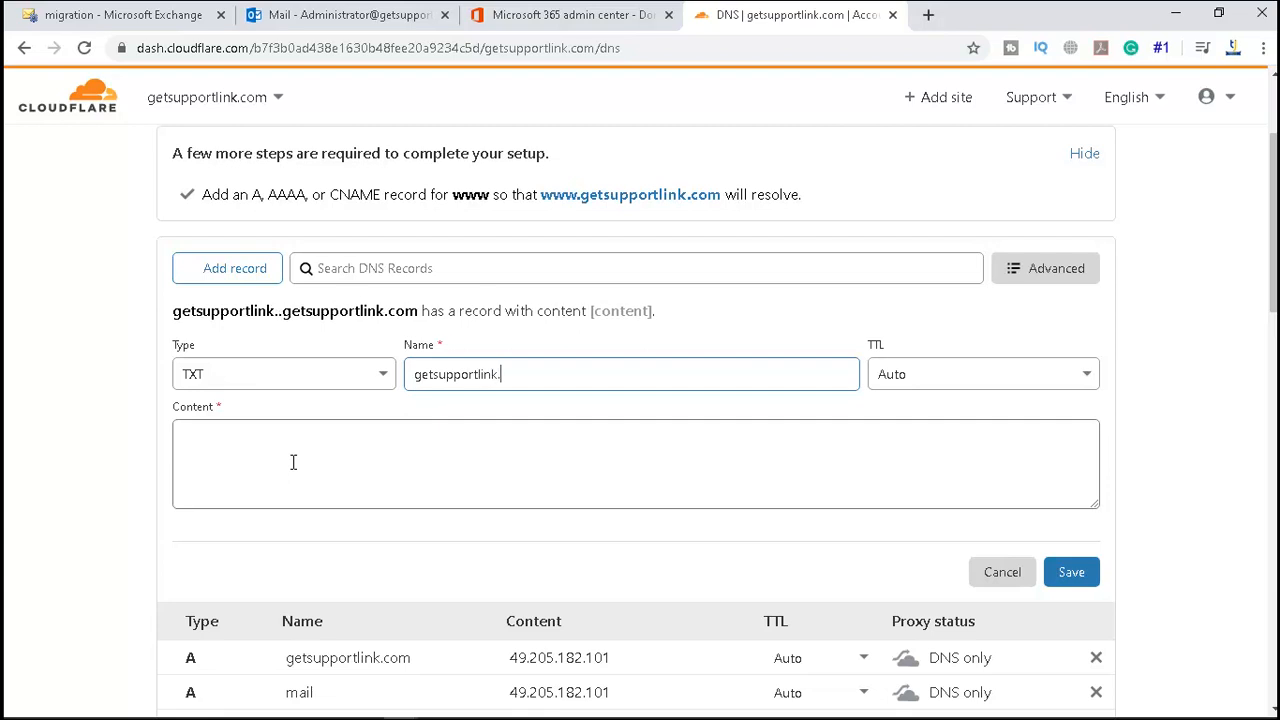
pyautogui.write('com')
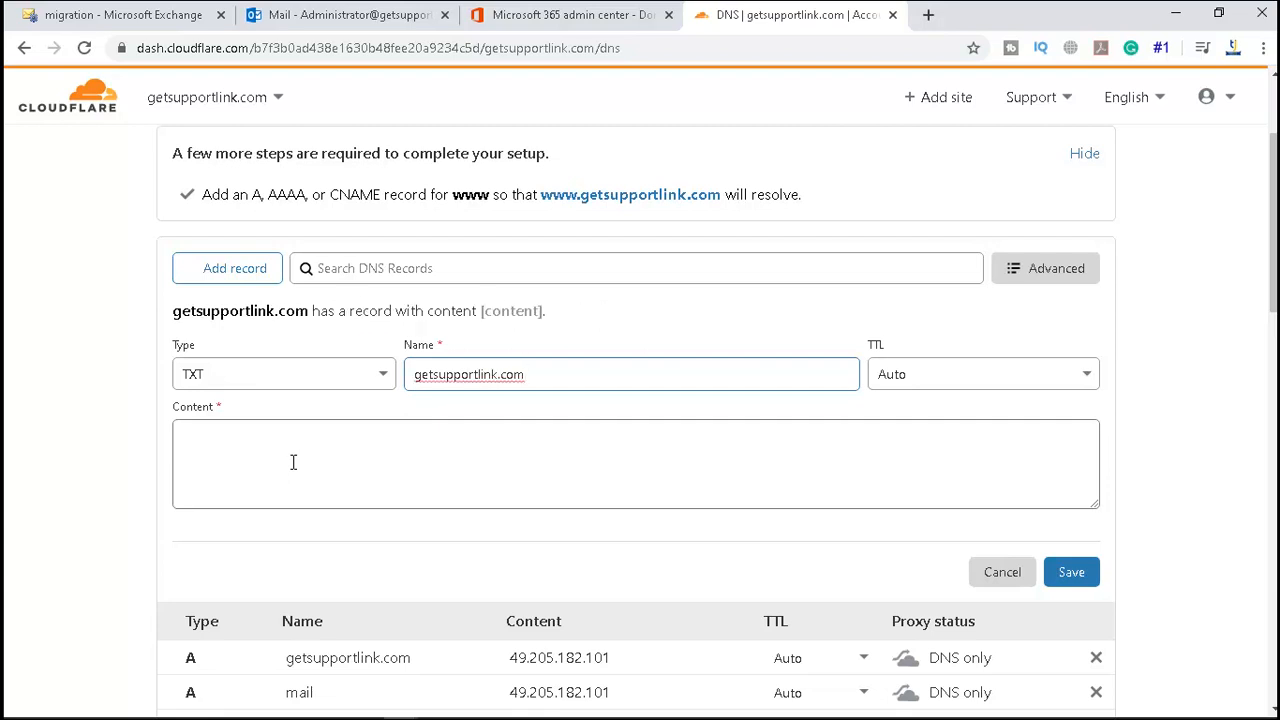
pyautogui.click(636, 462)
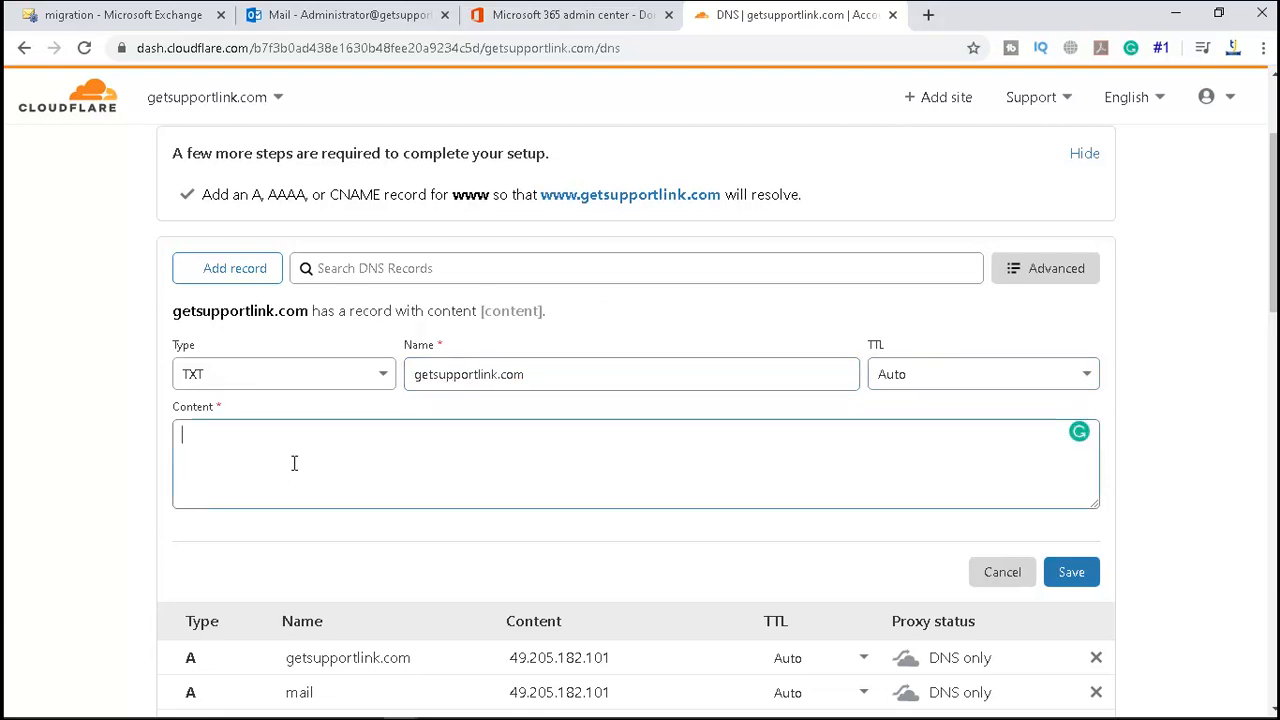
pyautogui.write('MS=ms19351957')
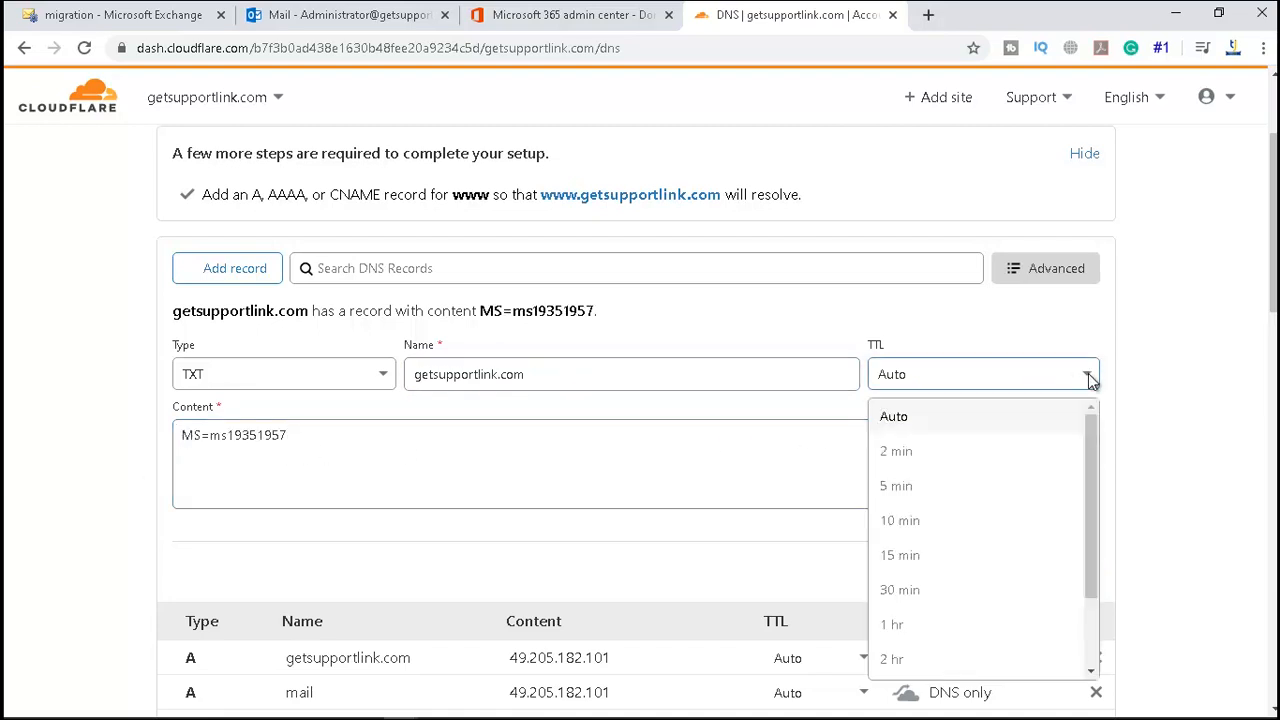
pyautogui.click(892, 416)
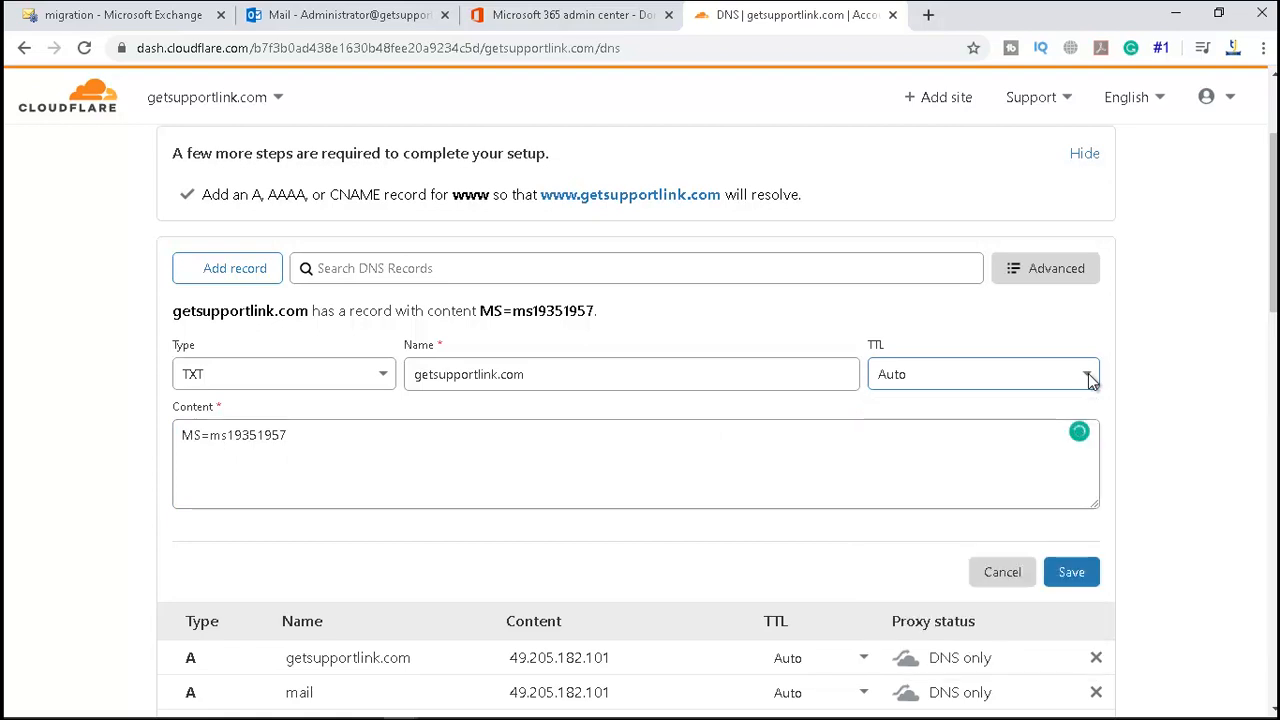
# Step: Save the new TXT record and return to the Microsoft 365 verification step
pyautogui.click(570, 14)
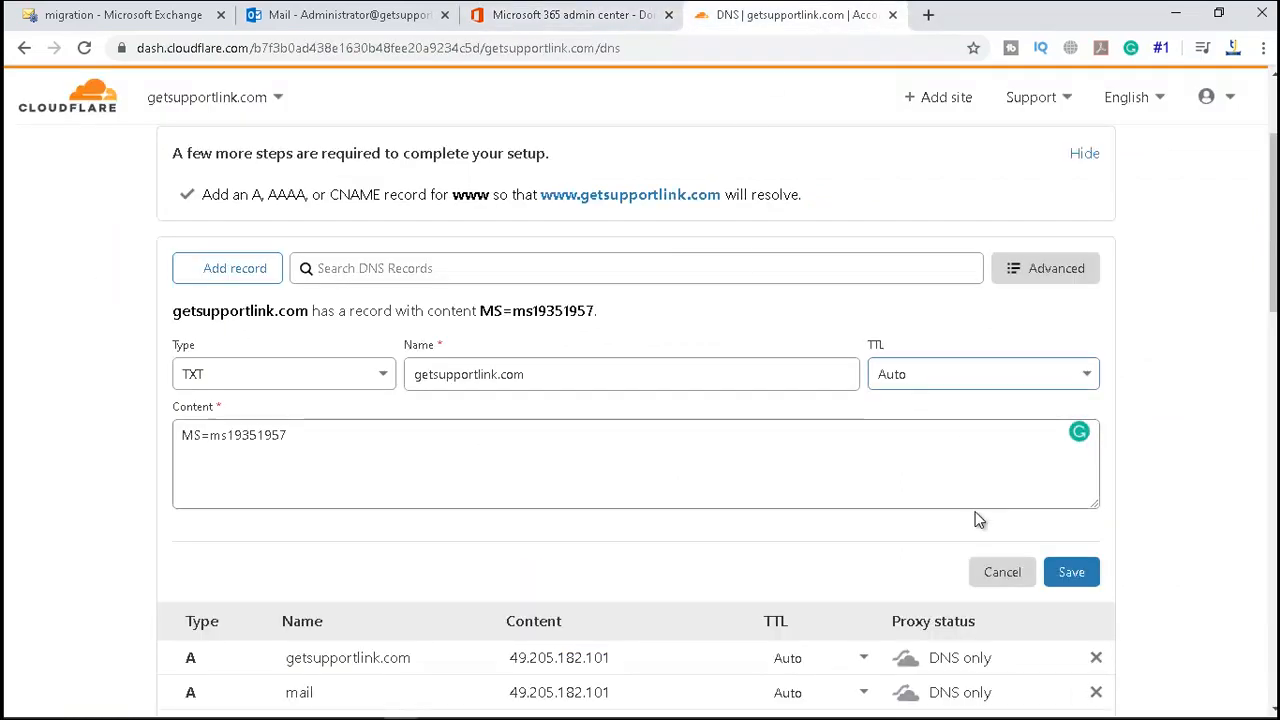
pyautogui.click(1072, 572)
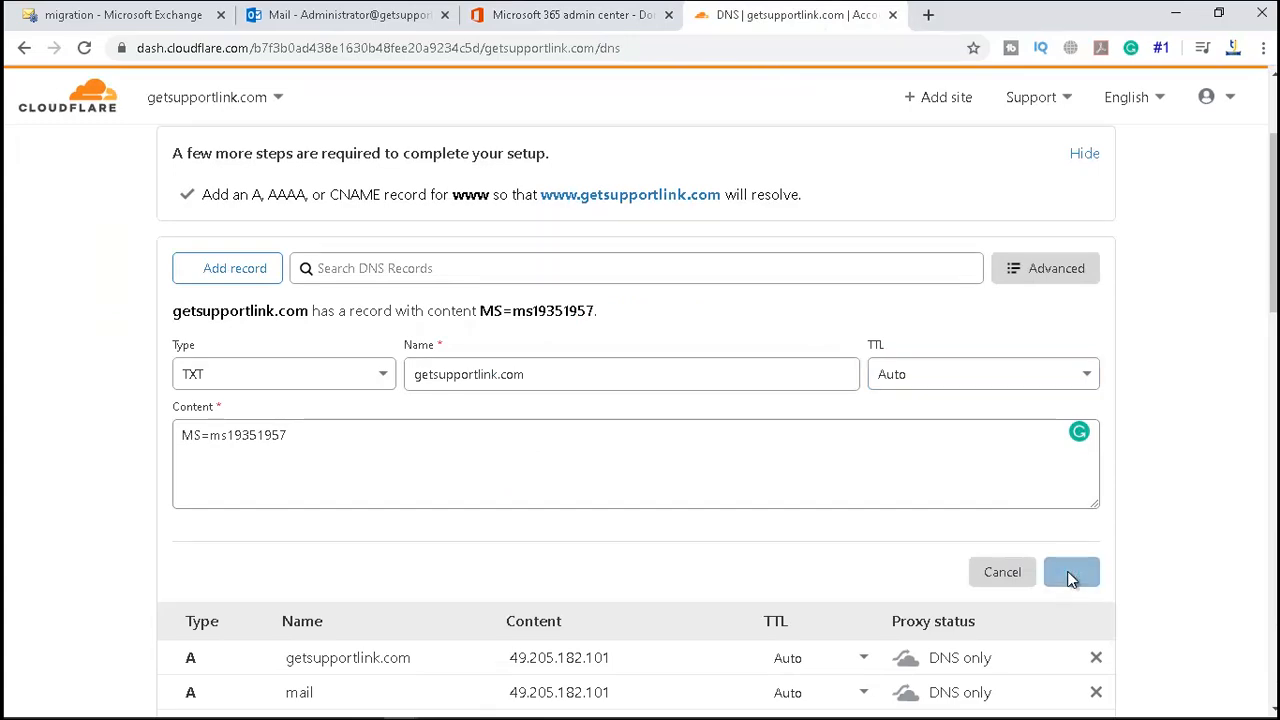
pyautogui.click(1070, 572)
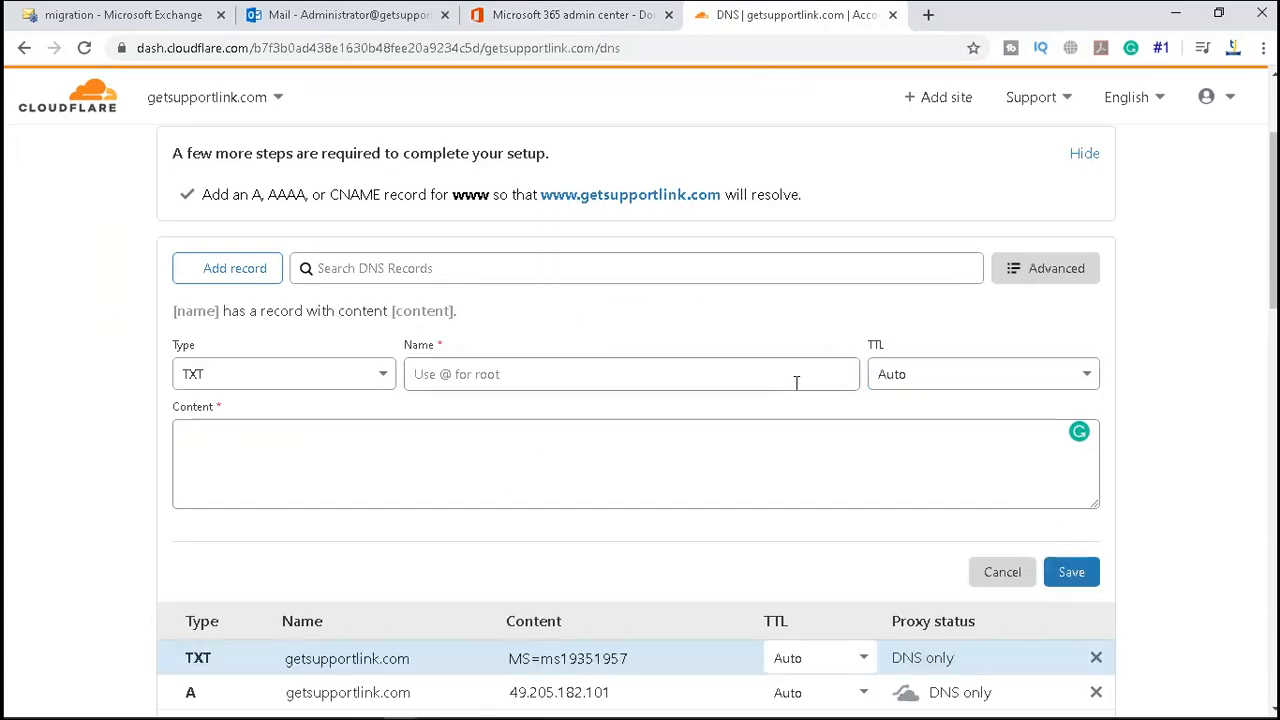
pyautogui.scroll(-3)
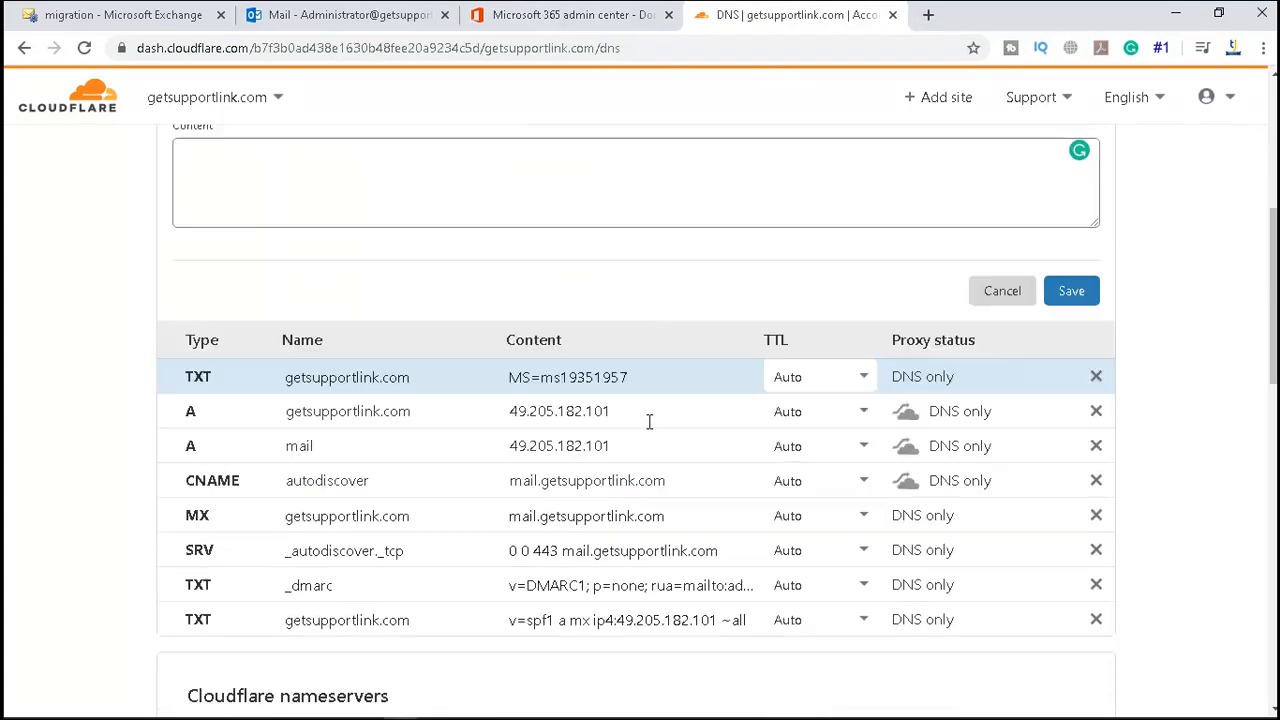
pyautogui.scroll(-3)
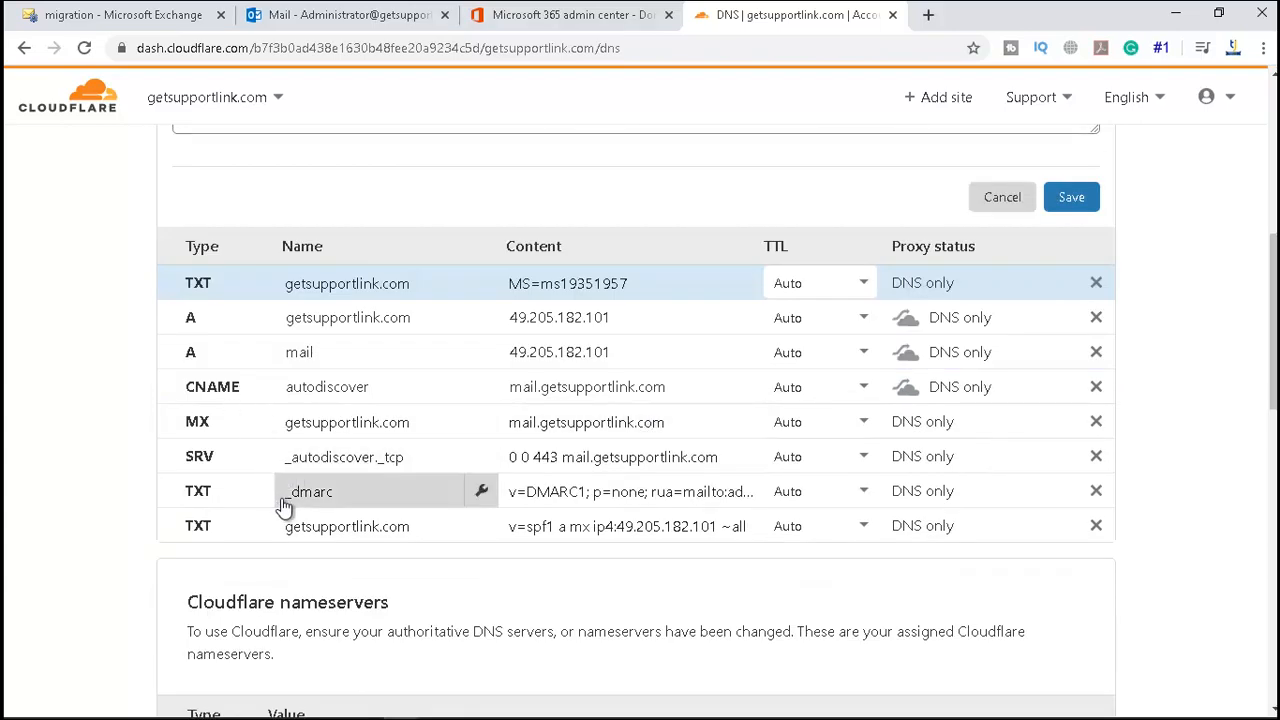
pyautogui.click(570, 14)
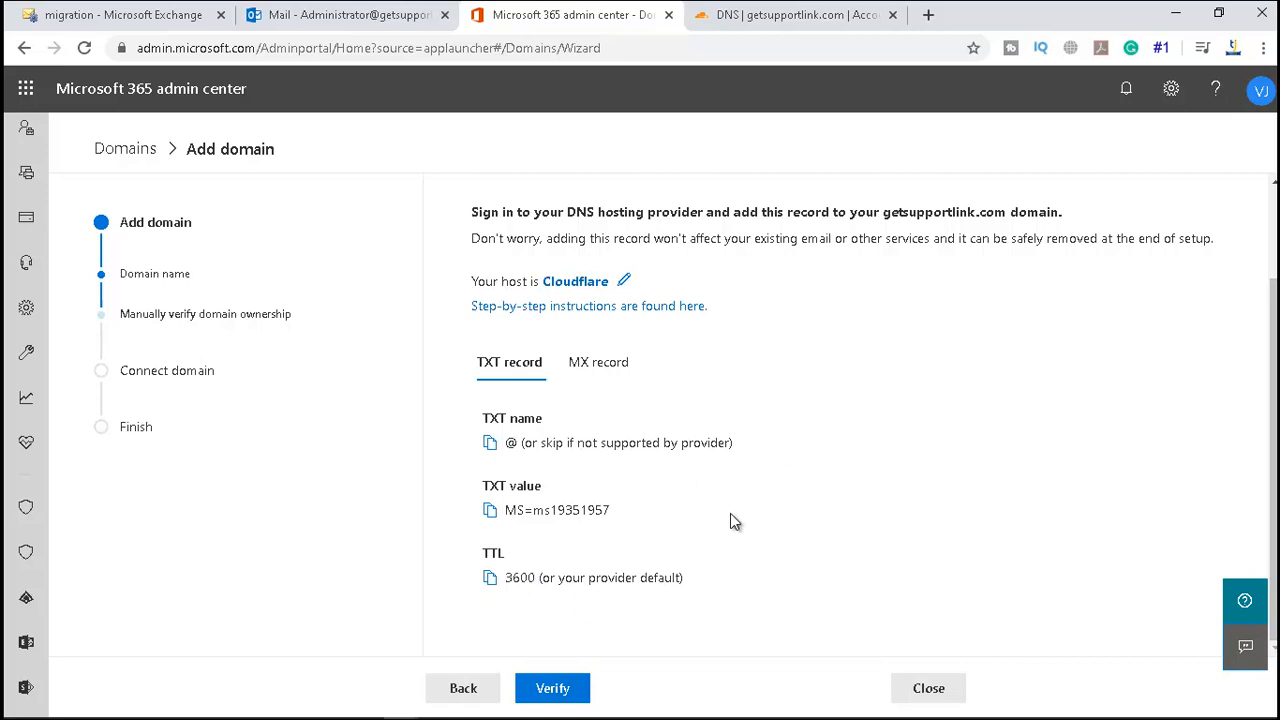
pyautogui.moveTo(596, 642)
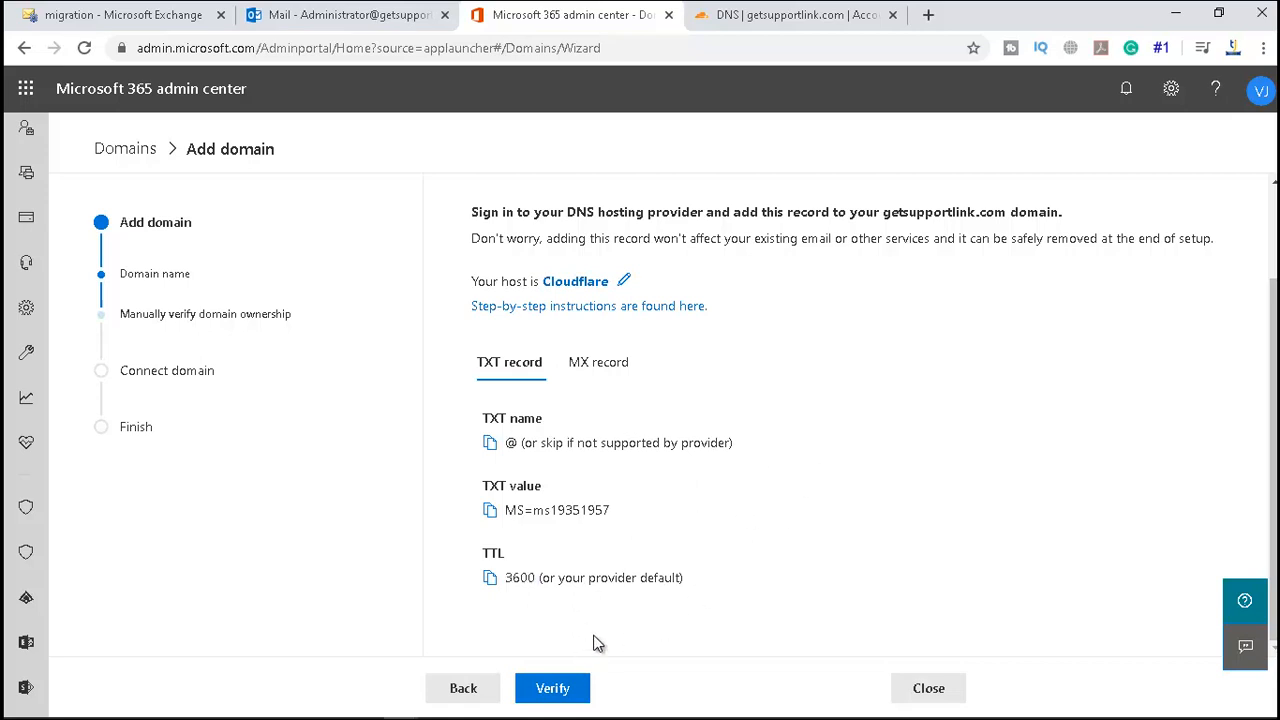
pyautogui.moveTo(556, 624)
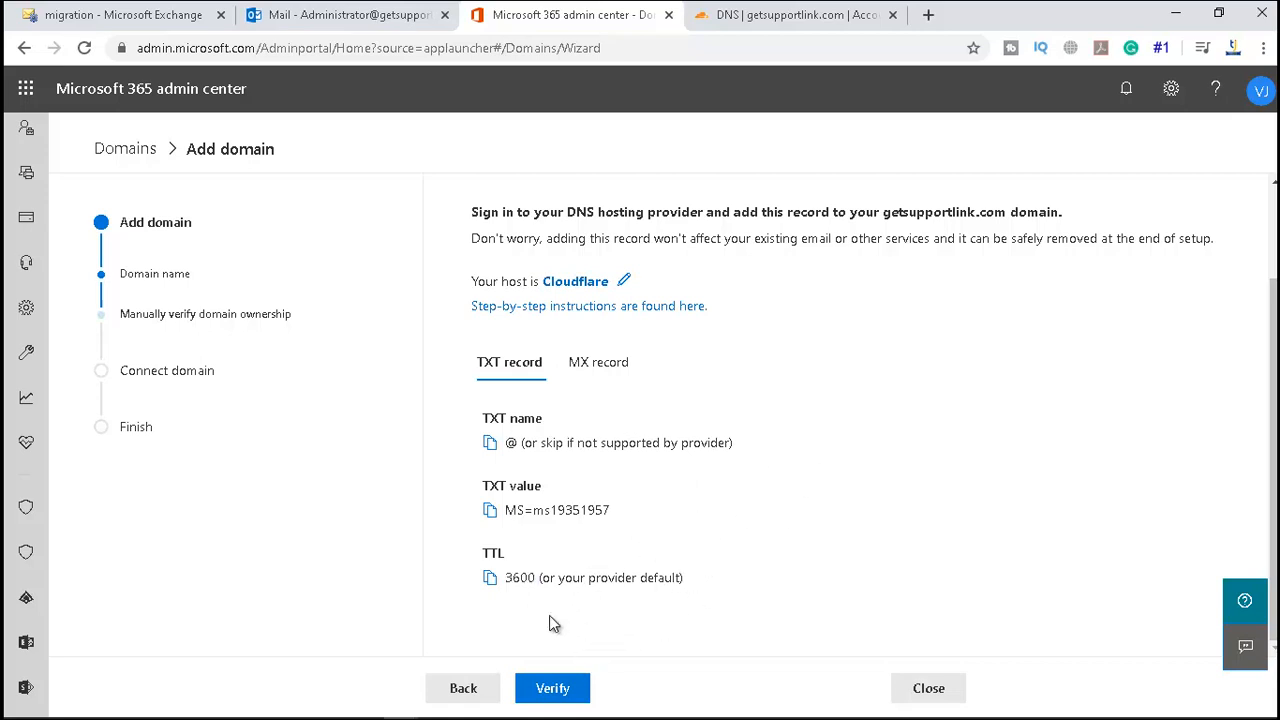
pyautogui.moveTo(824, 490)
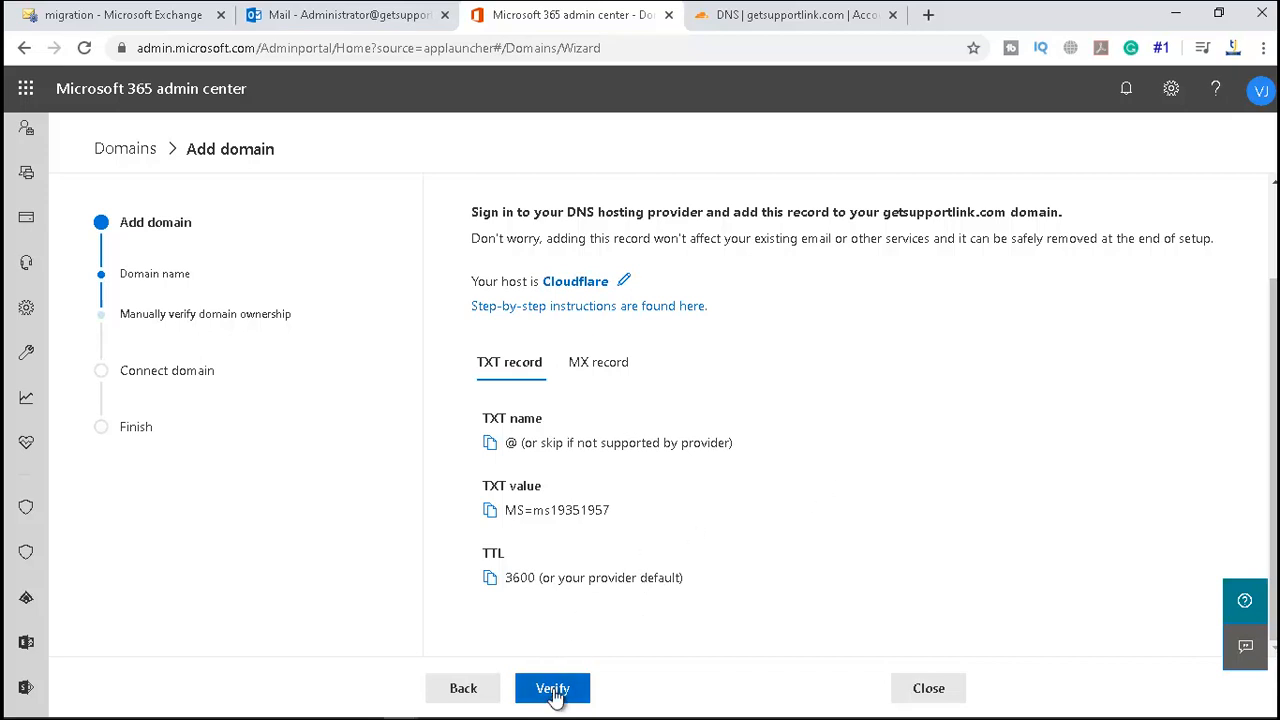
# Step: Verify ownership of getsupportlink.com and advance to the Connect domain step
pyautogui.click(552, 688)
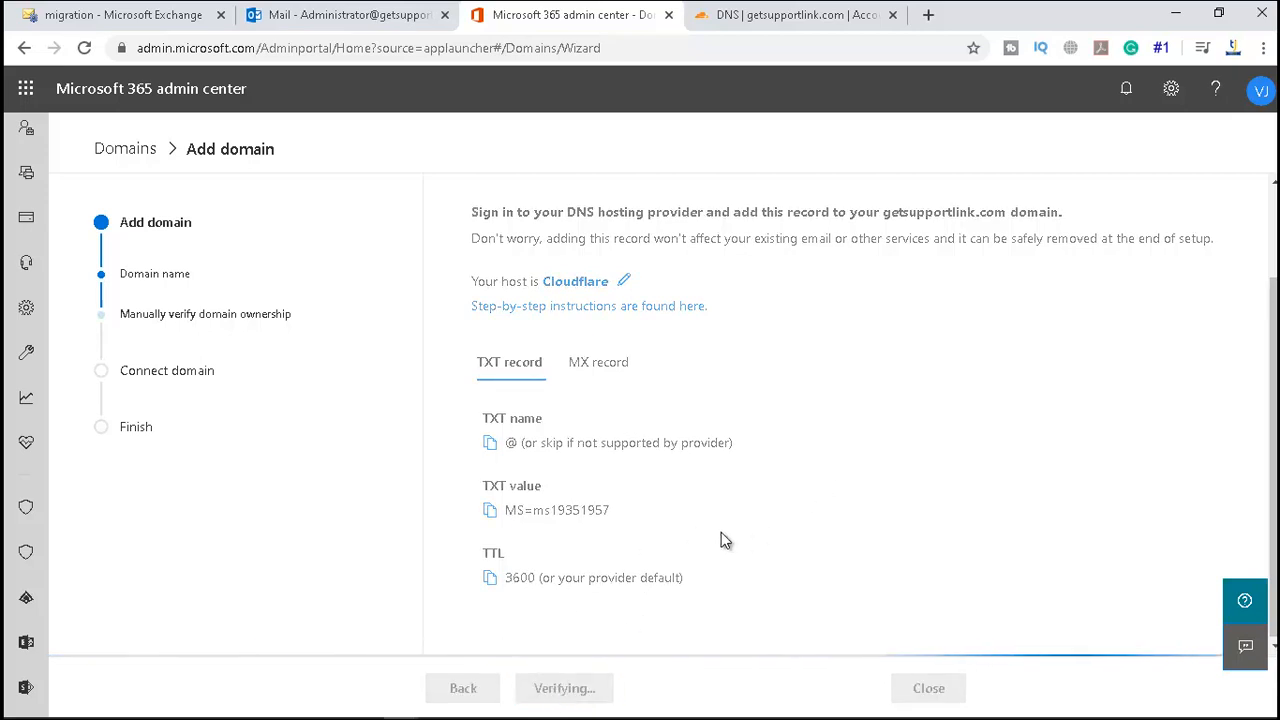
pyautogui.click(564, 688)
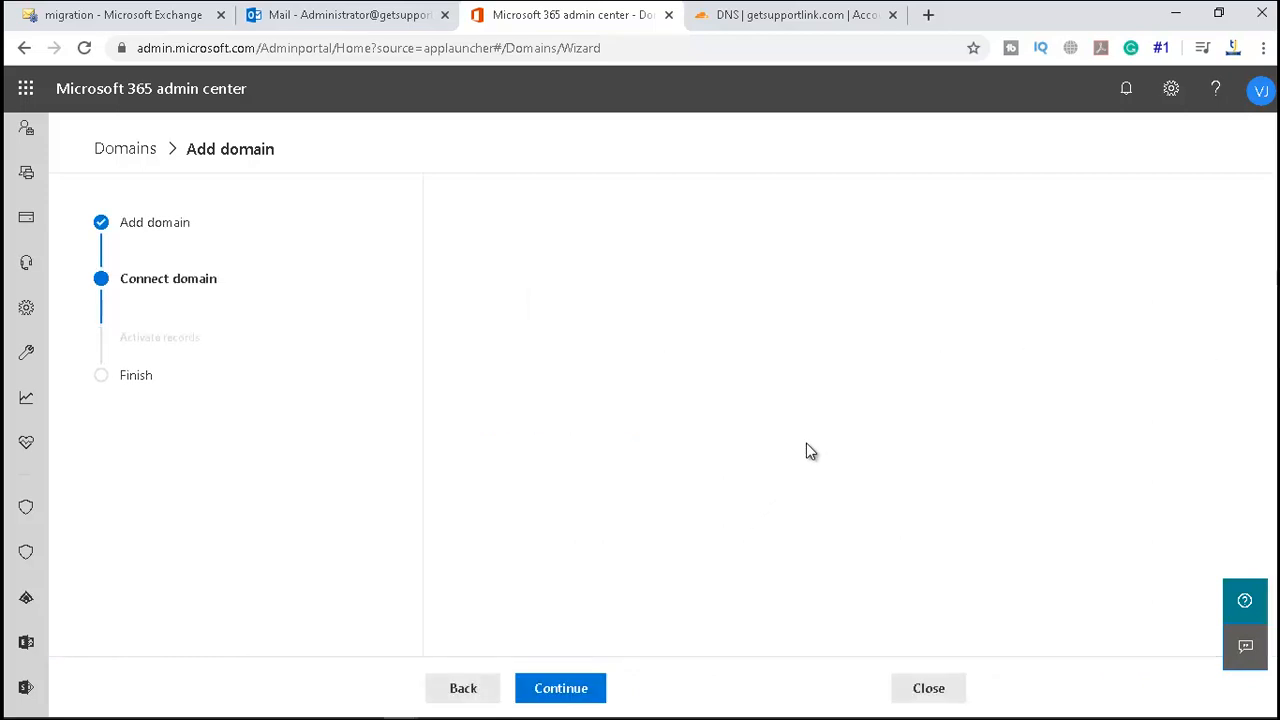
# Step: Continue past Activate records and expand the expected MX and autodiscover CNAME record details
pyautogui.click(560, 688)
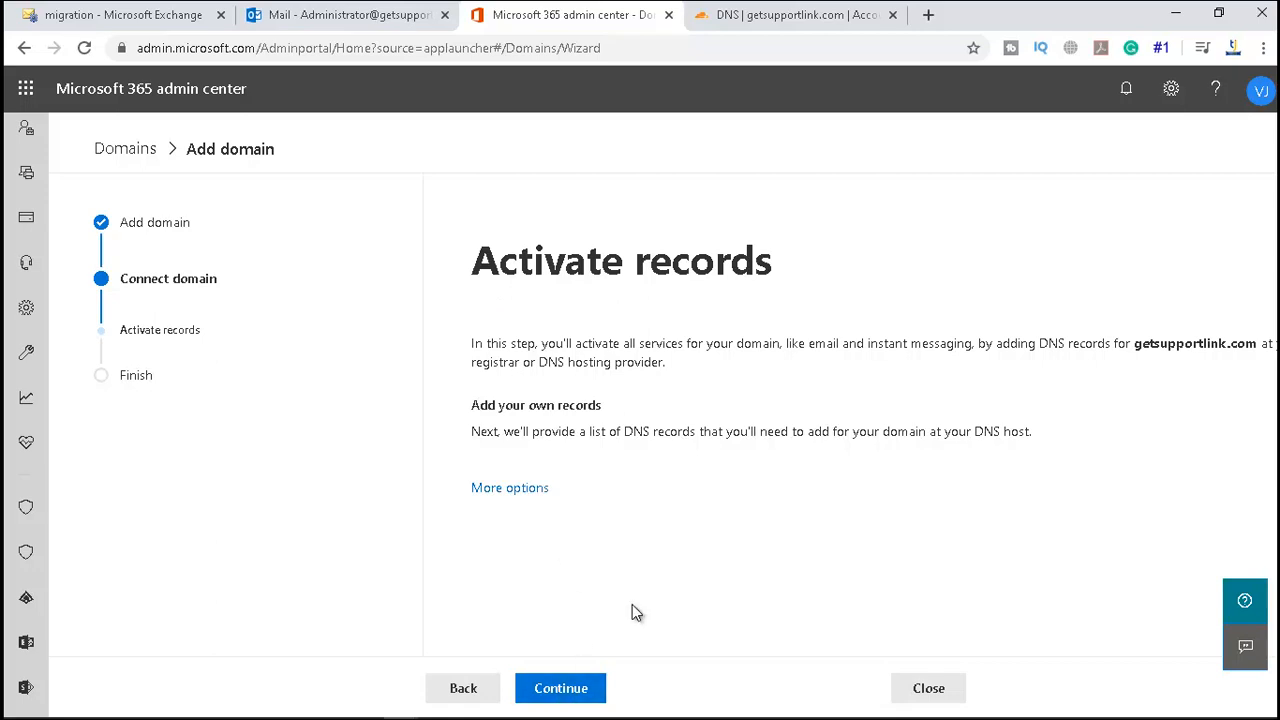
pyautogui.moveTo(584, 648)
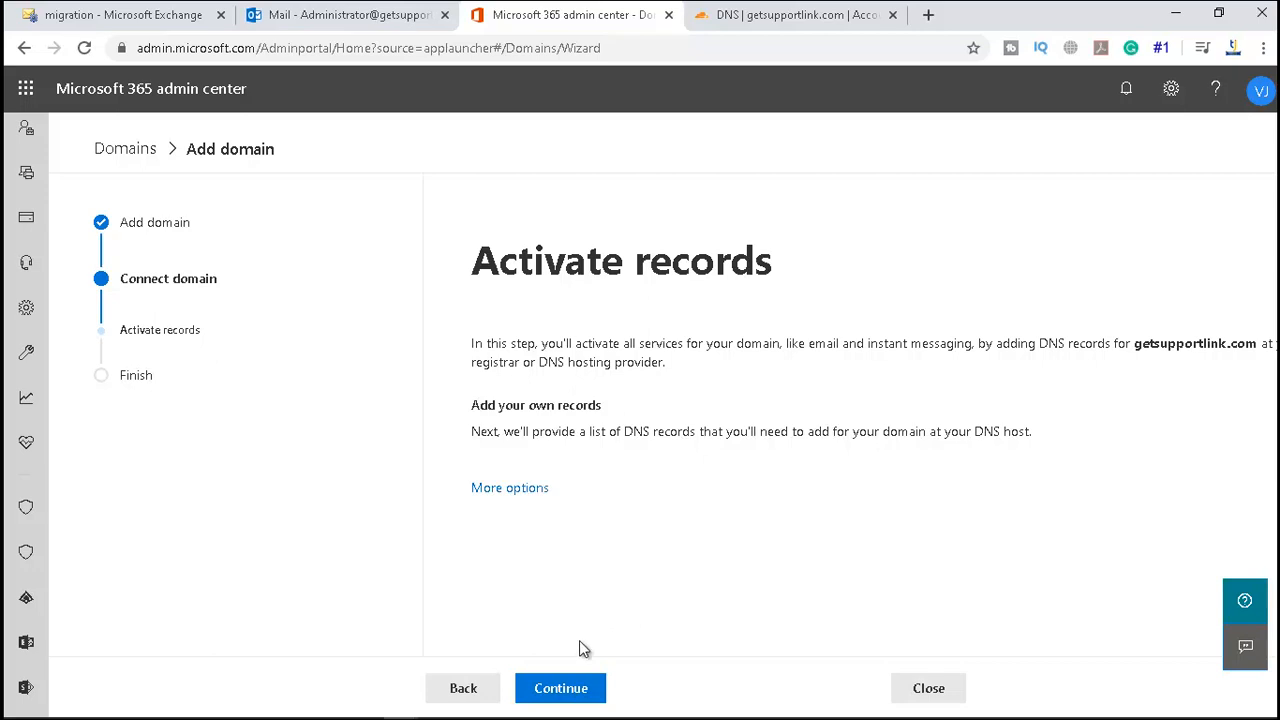
pyautogui.click(560, 688)
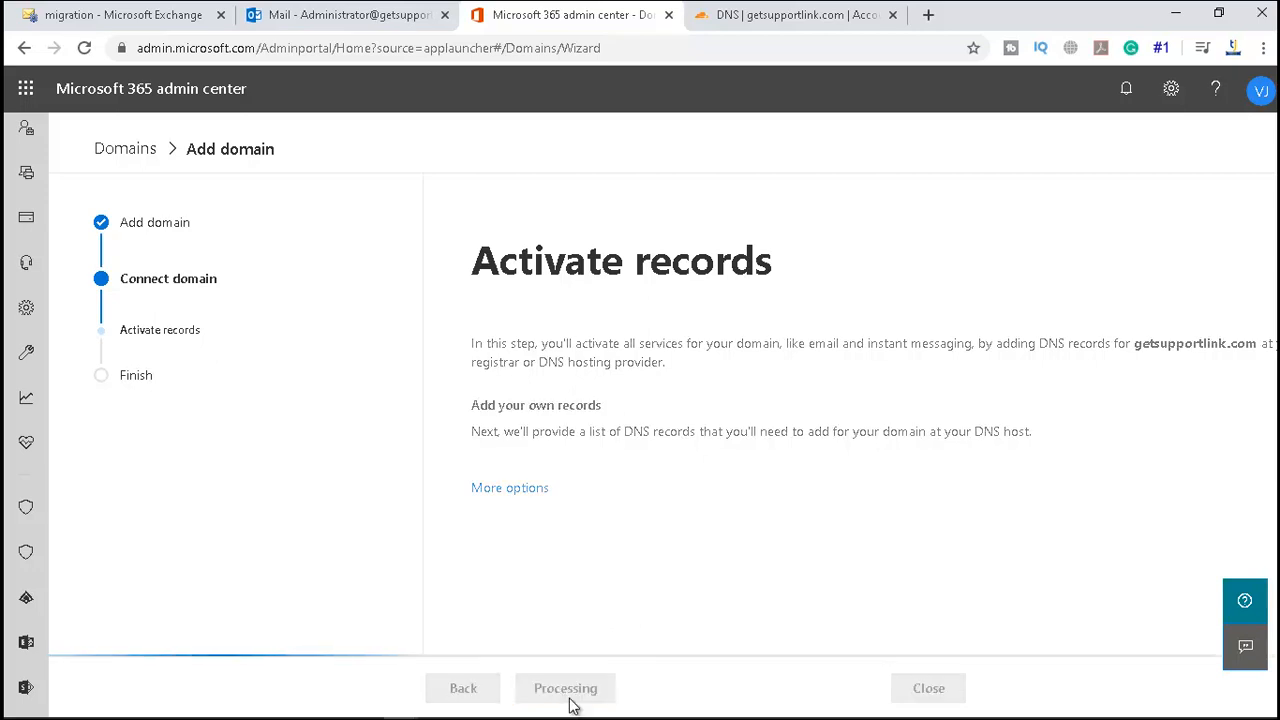
pyautogui.moveTo(588, 556)
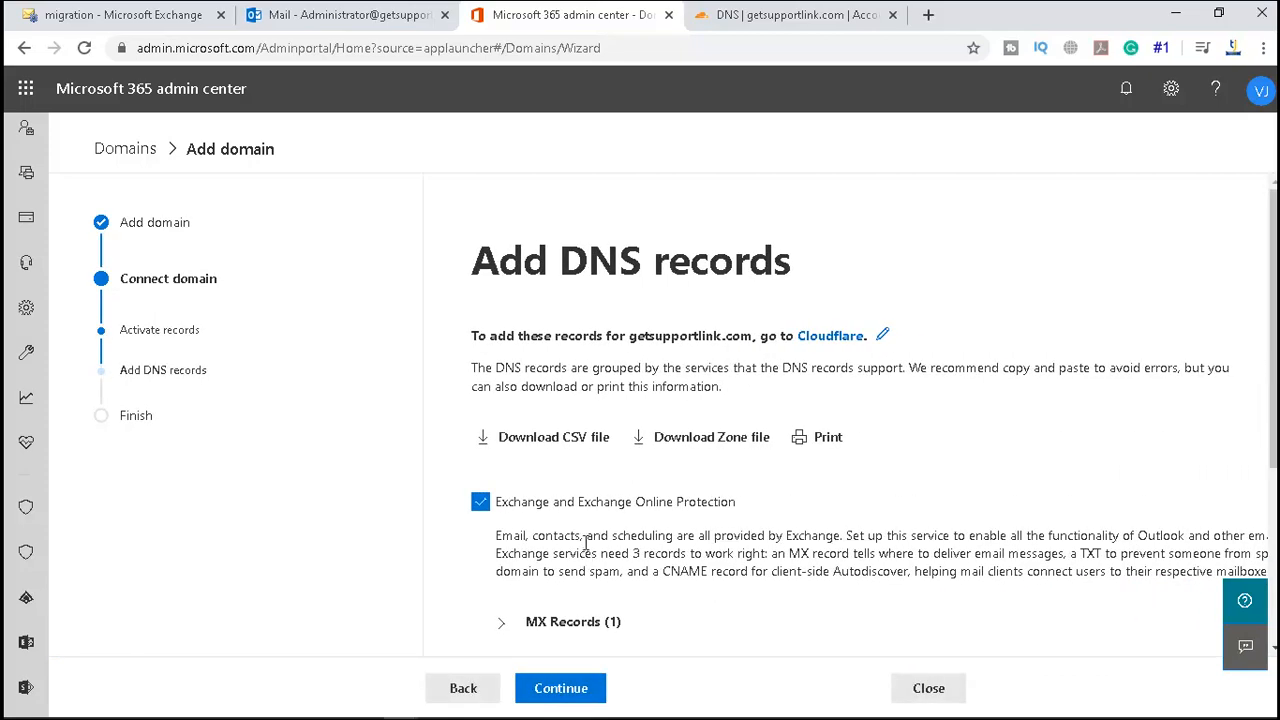
pyautogui.scroll(-3)
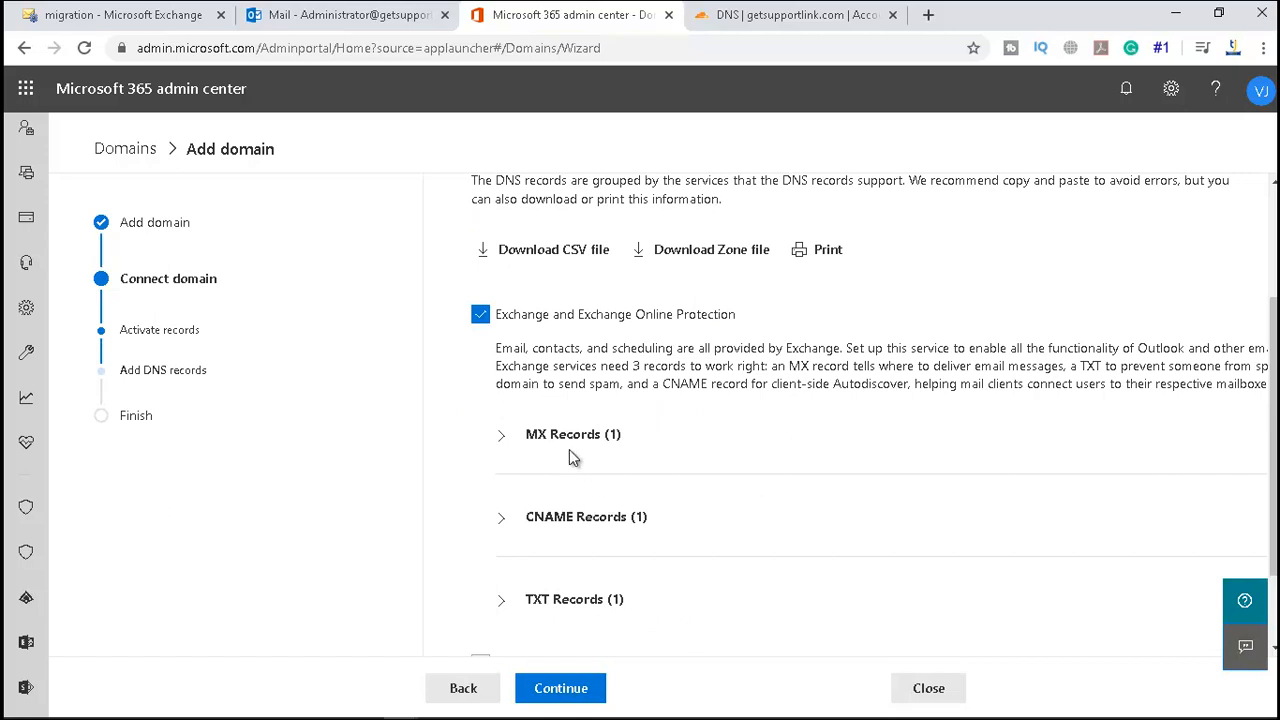
pyautogui.click(500, 434)
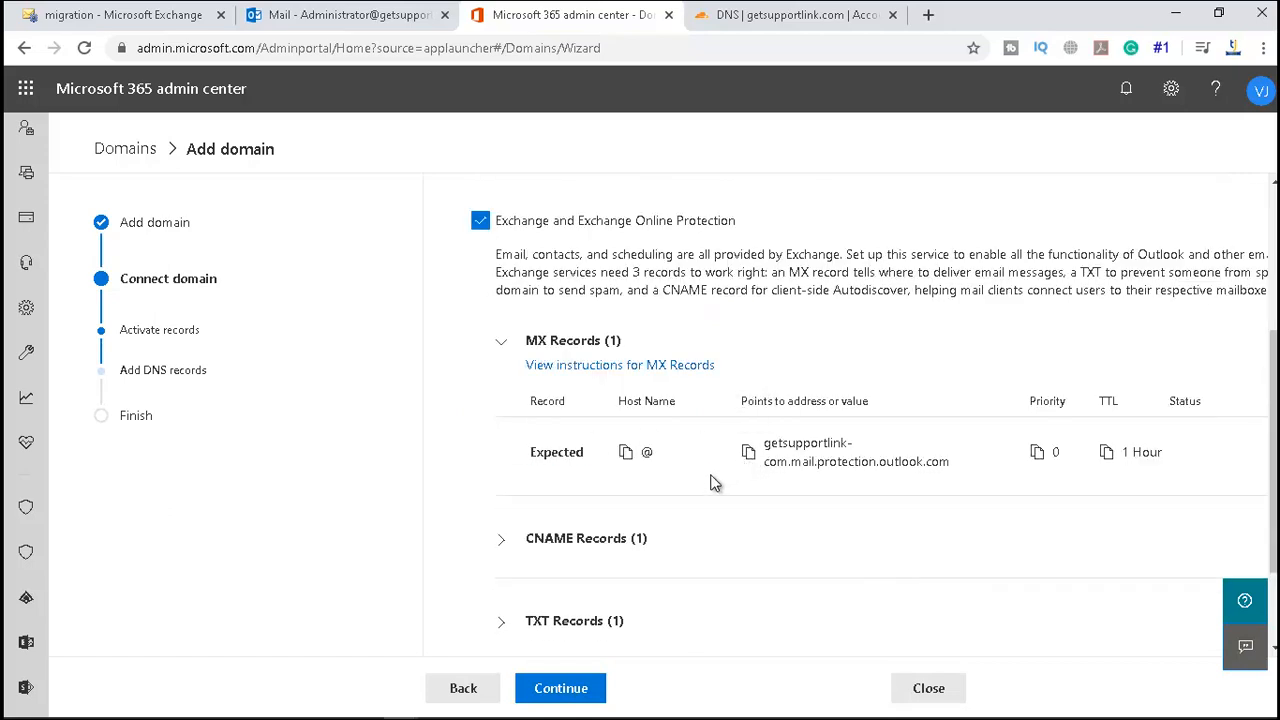
pyautogui.scroll(-3)
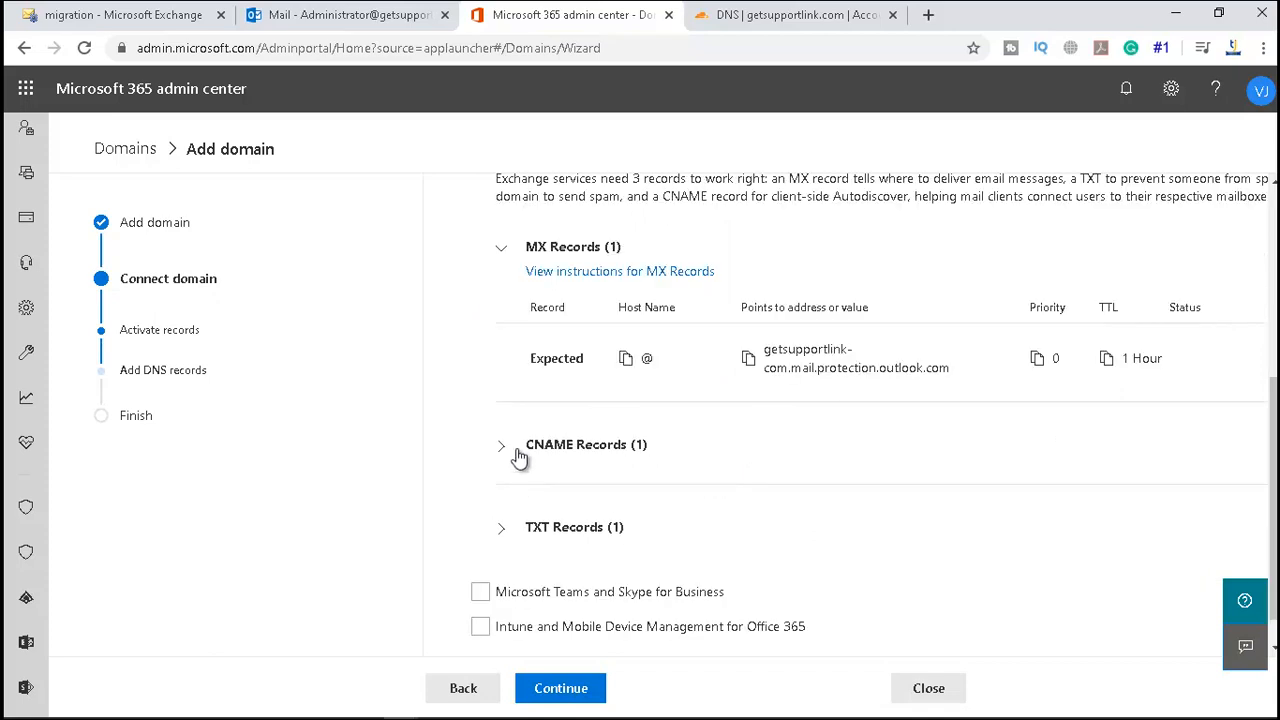
pyautogui.click(500, 444)
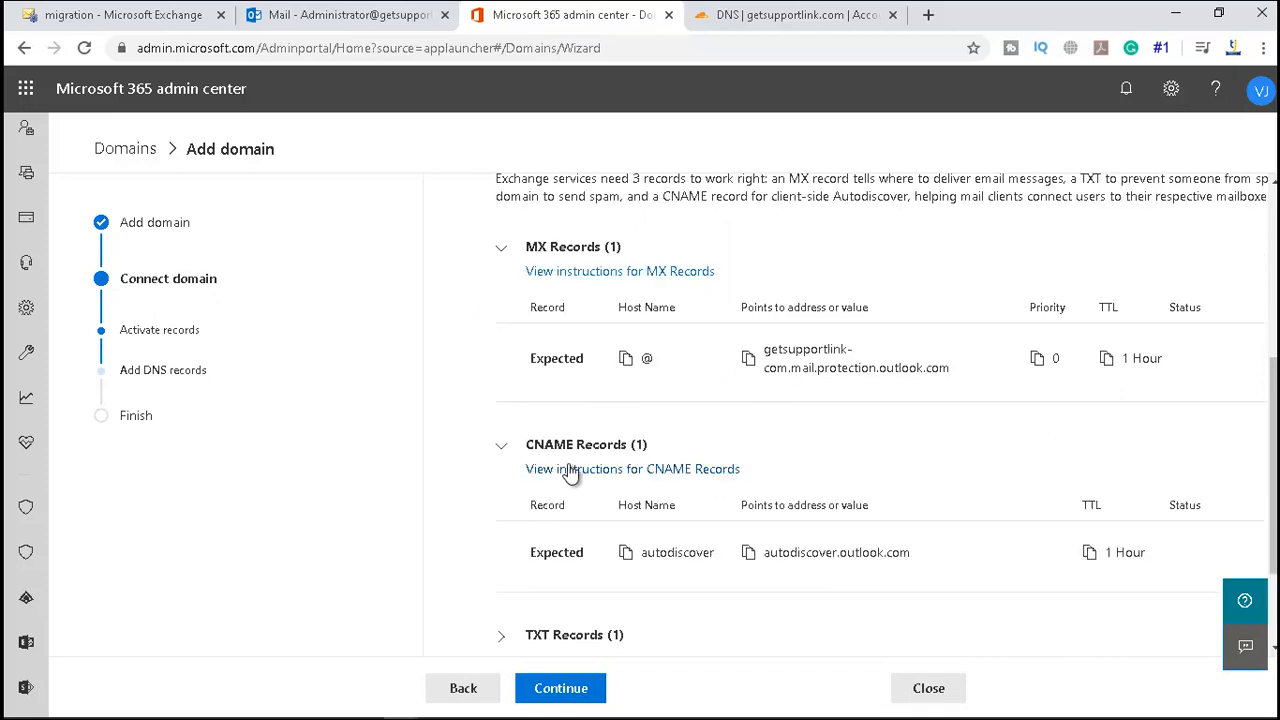
pyautogui.scroll(-3)
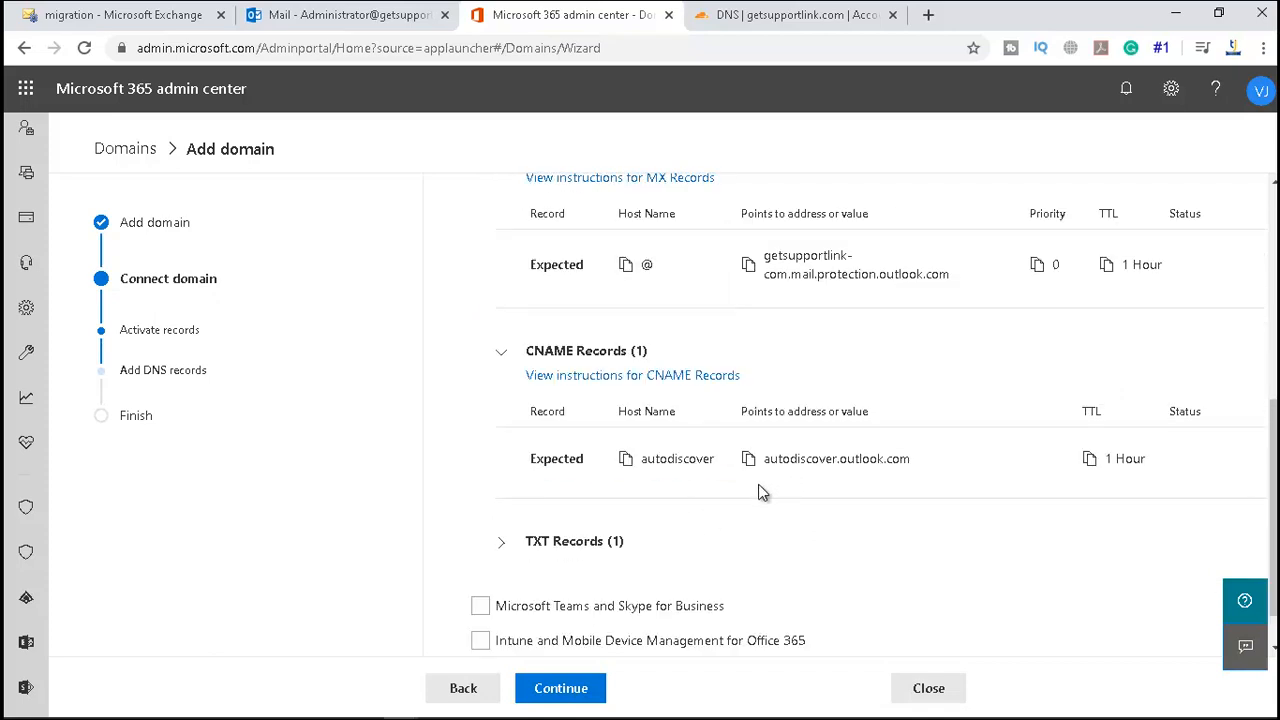
pyautogui.scroll(-3)
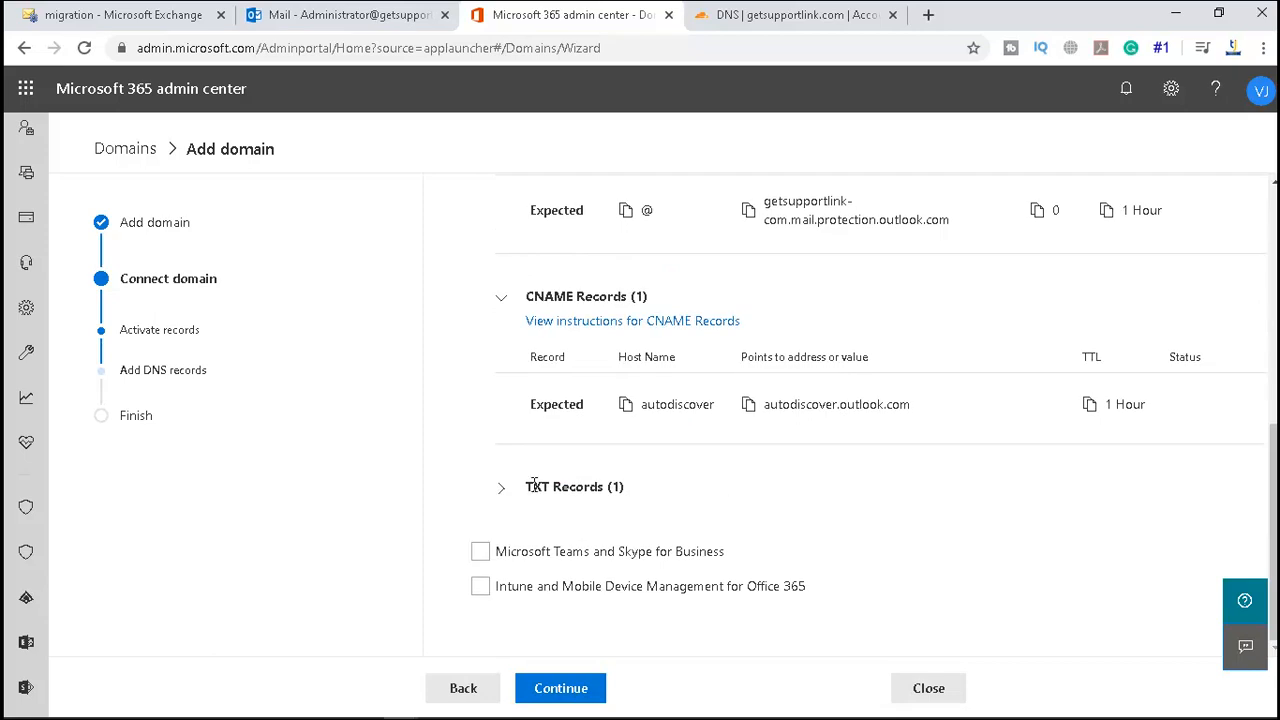
pyautogui.moveTo(704, 496)
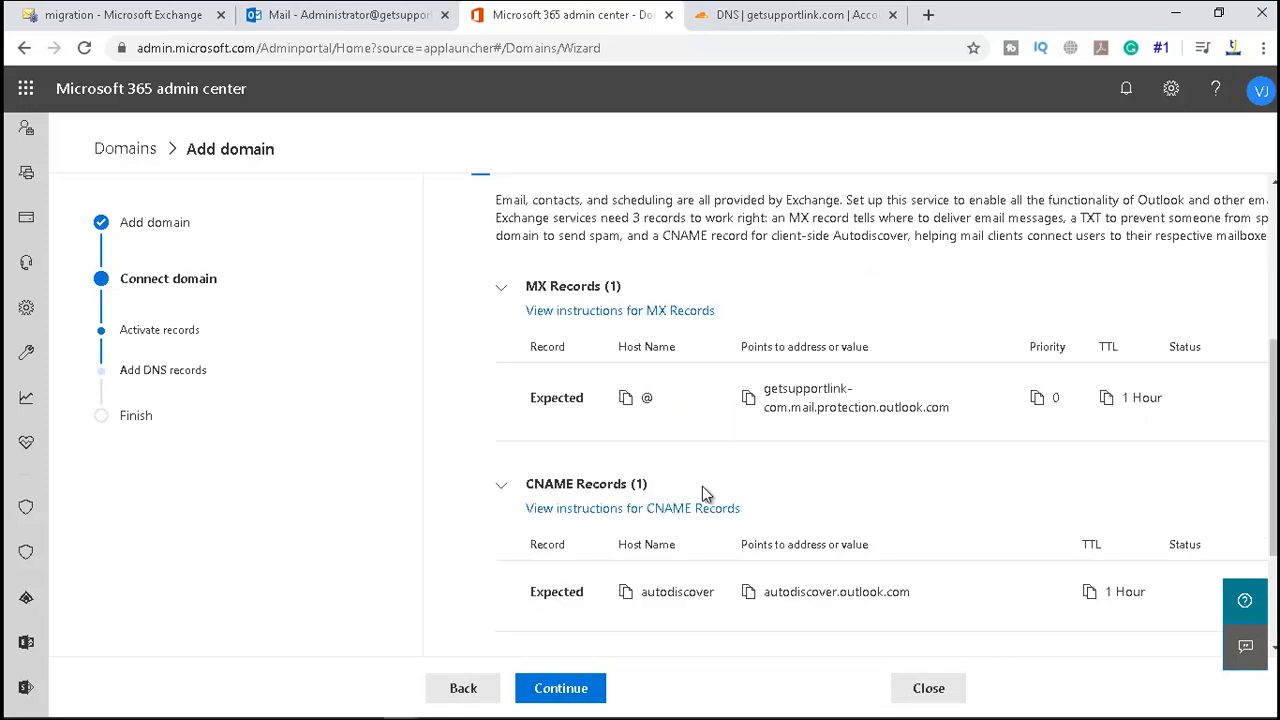
pyautogui.moveTo(590, 420)
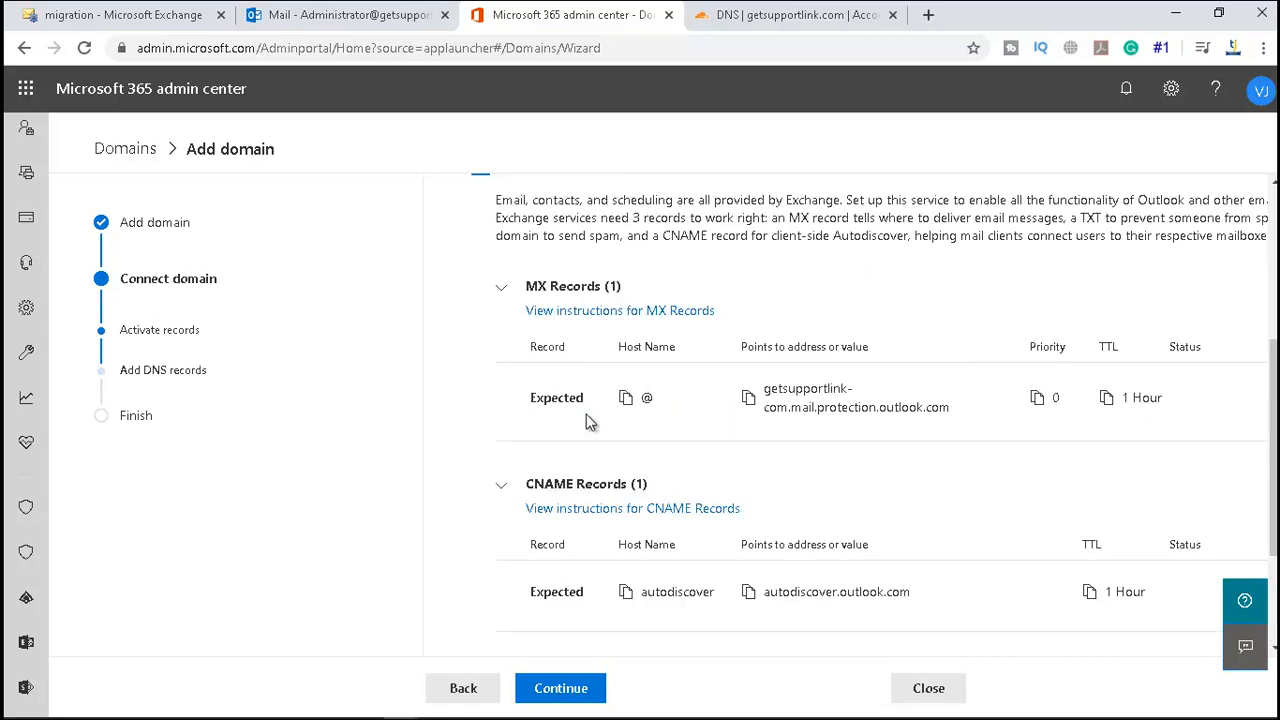
pyautogui.moveTo(852, 408)
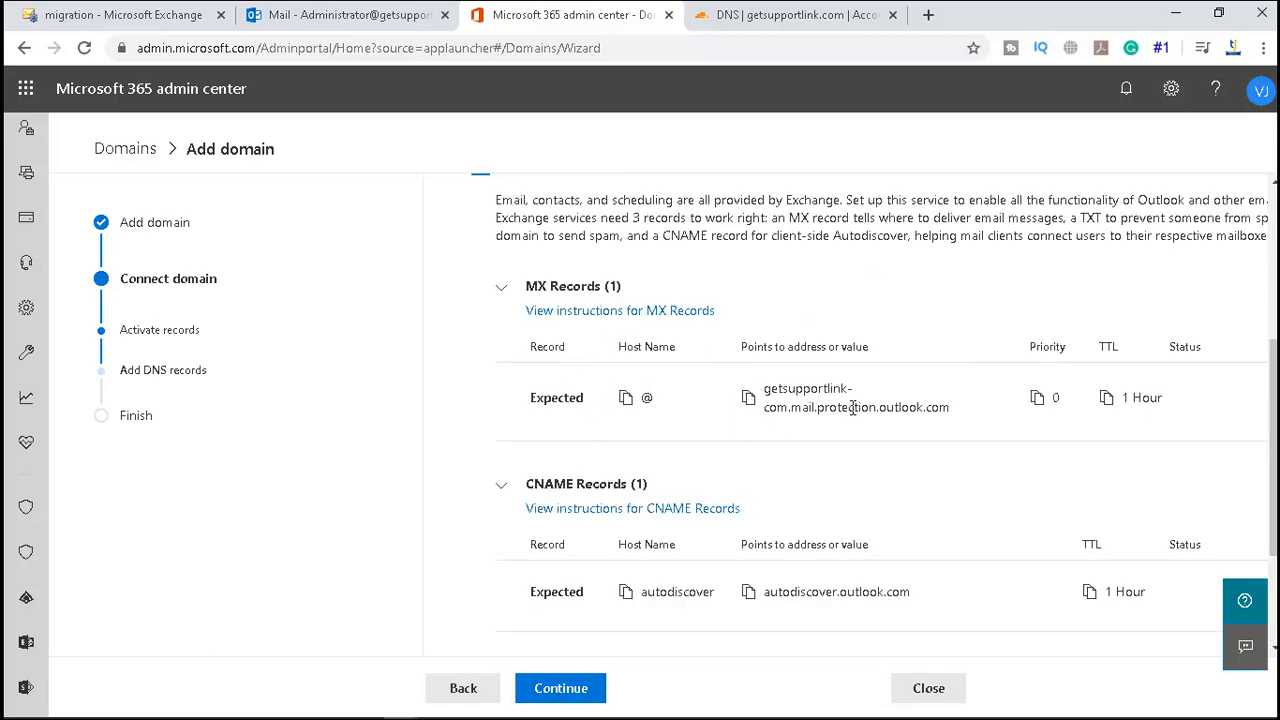
pyautogui.moveTo(450, 276)
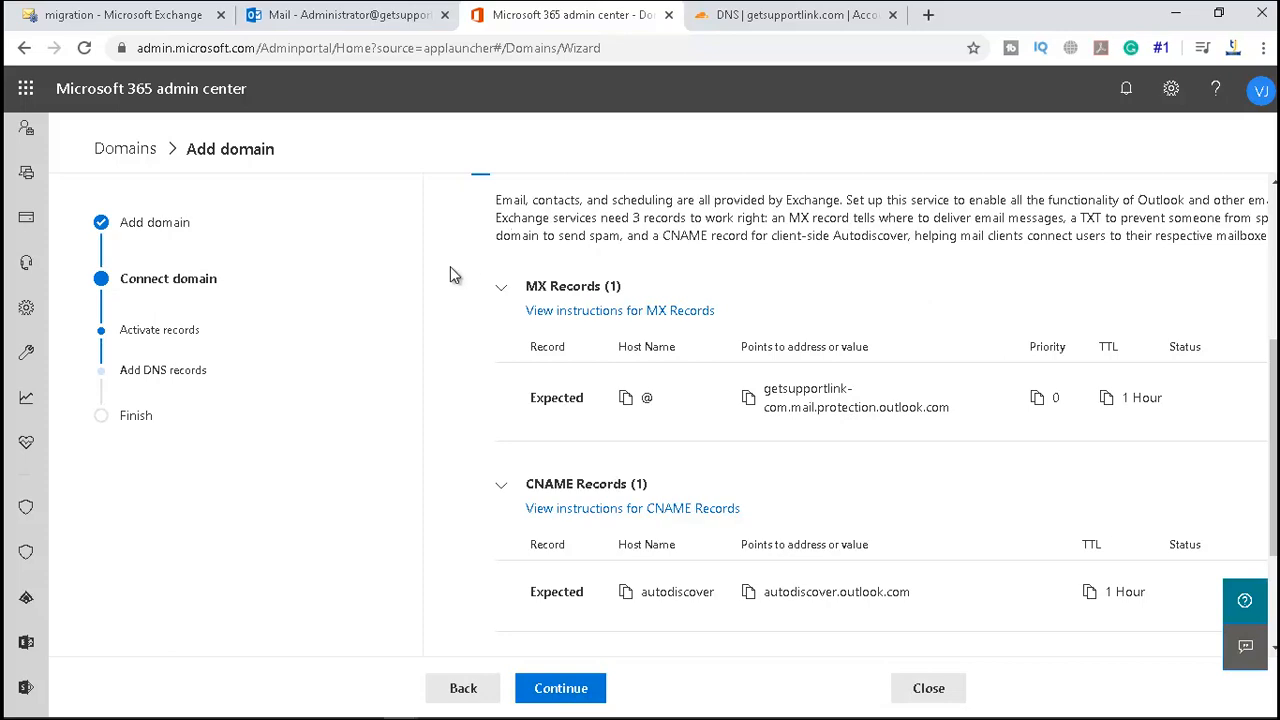
pyautogui.moveTo(736, 42)
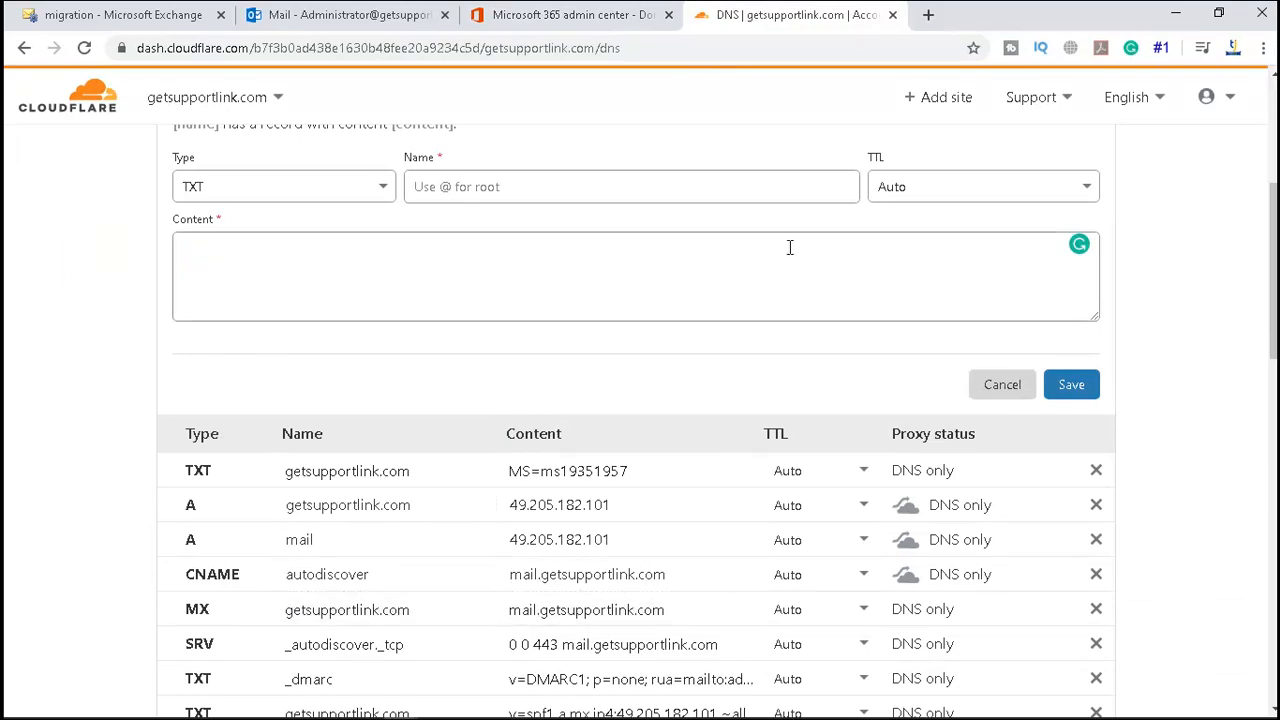
# Step: Return to the Microsoft 365 domain setup tab and review the Exchange DNS records list
pyautogui.click(570, 14)
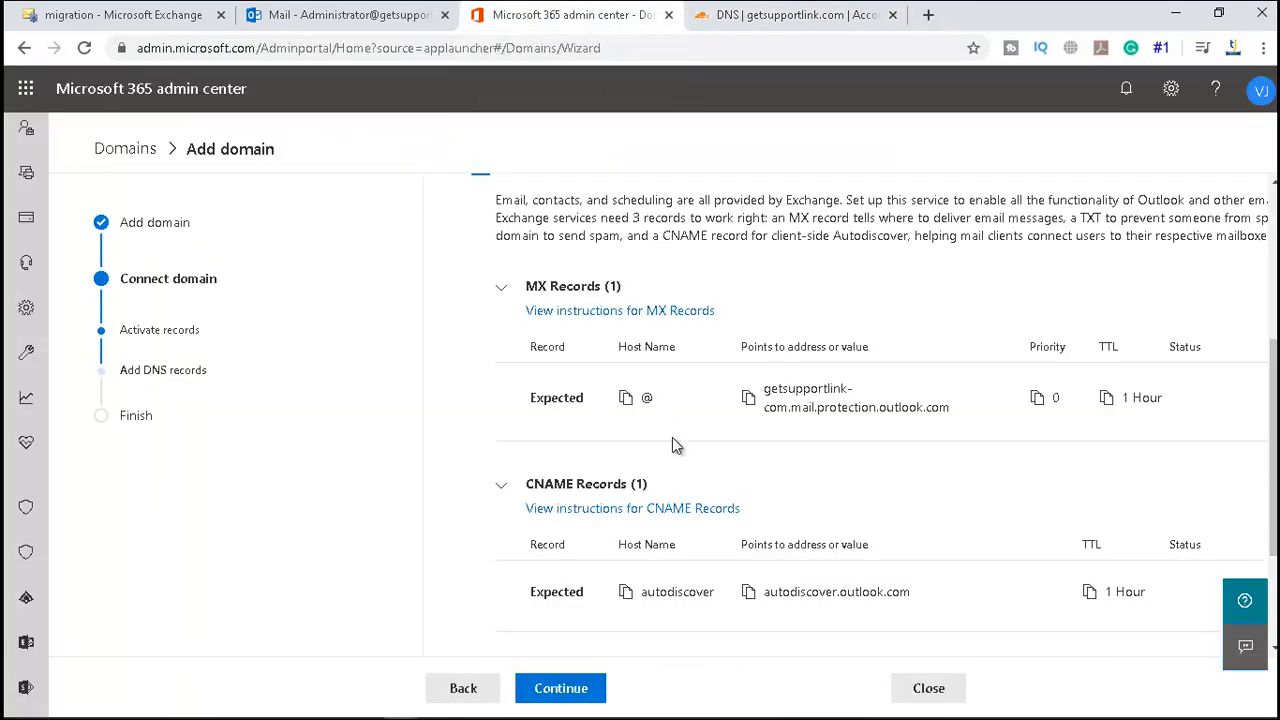
pyautogui.moveTo(884, 458)
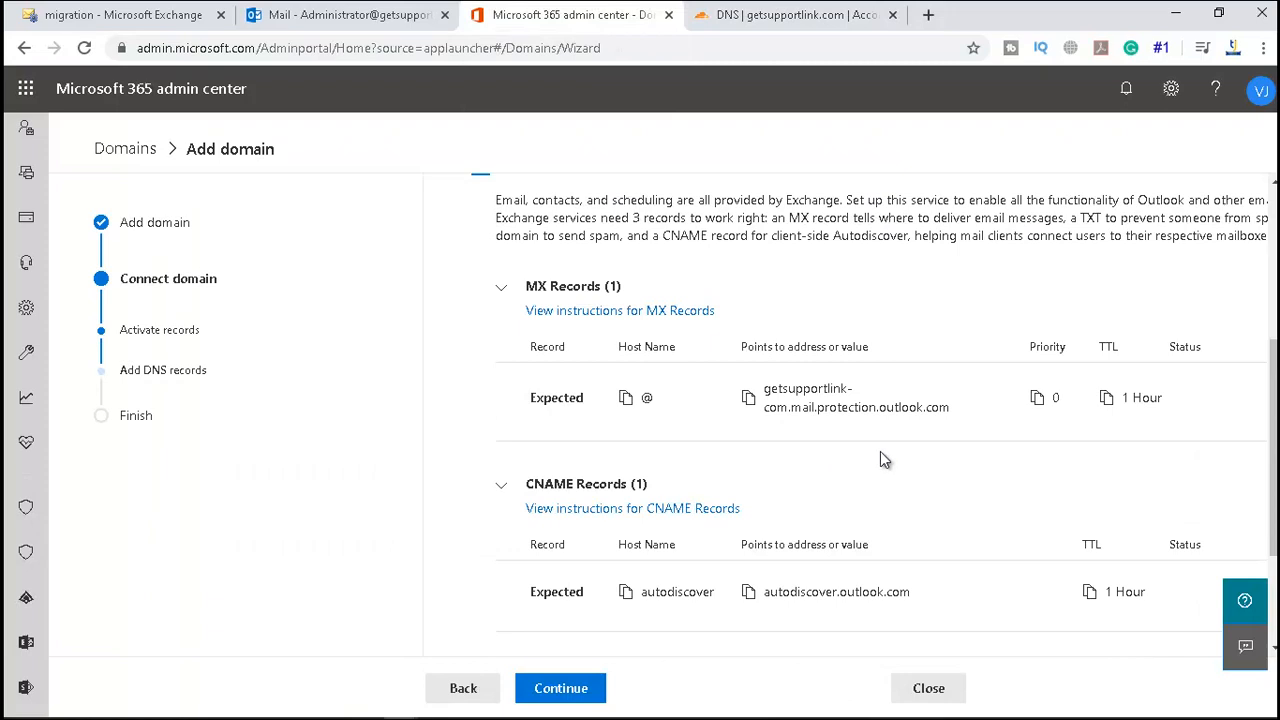
pyautogui.scroll(-3)
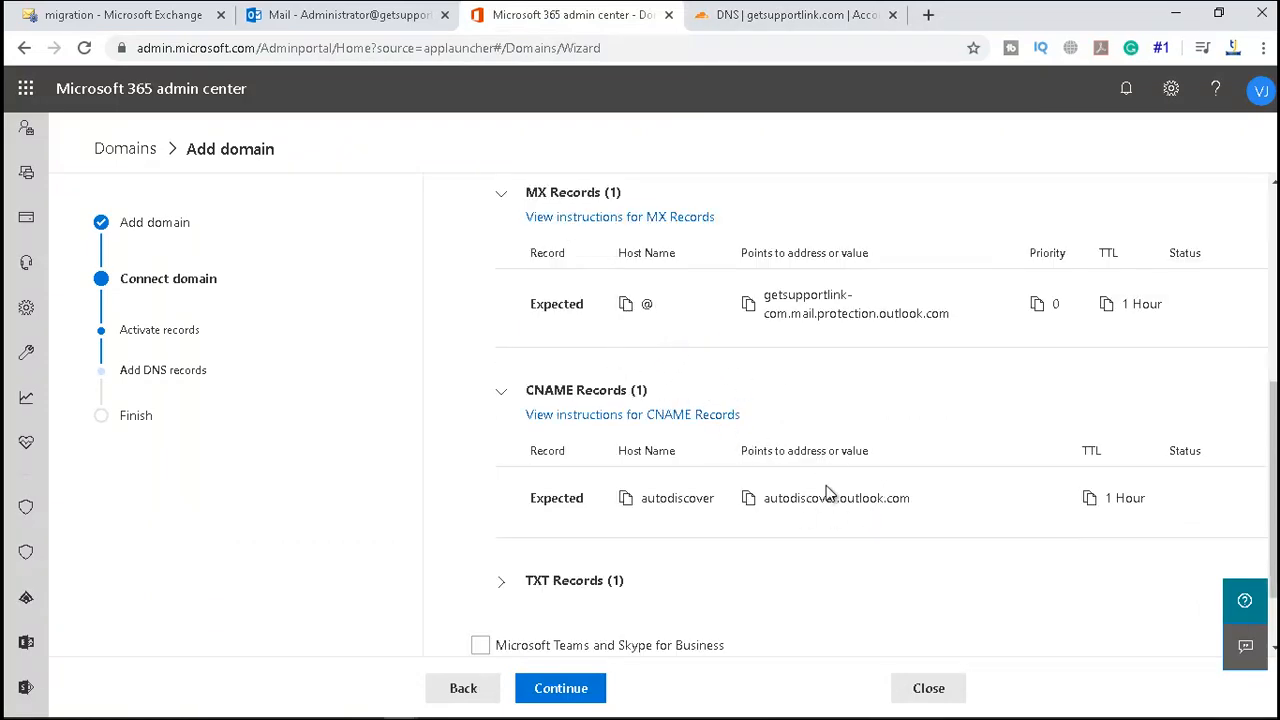
pyautogui.moveTo(728, 354)
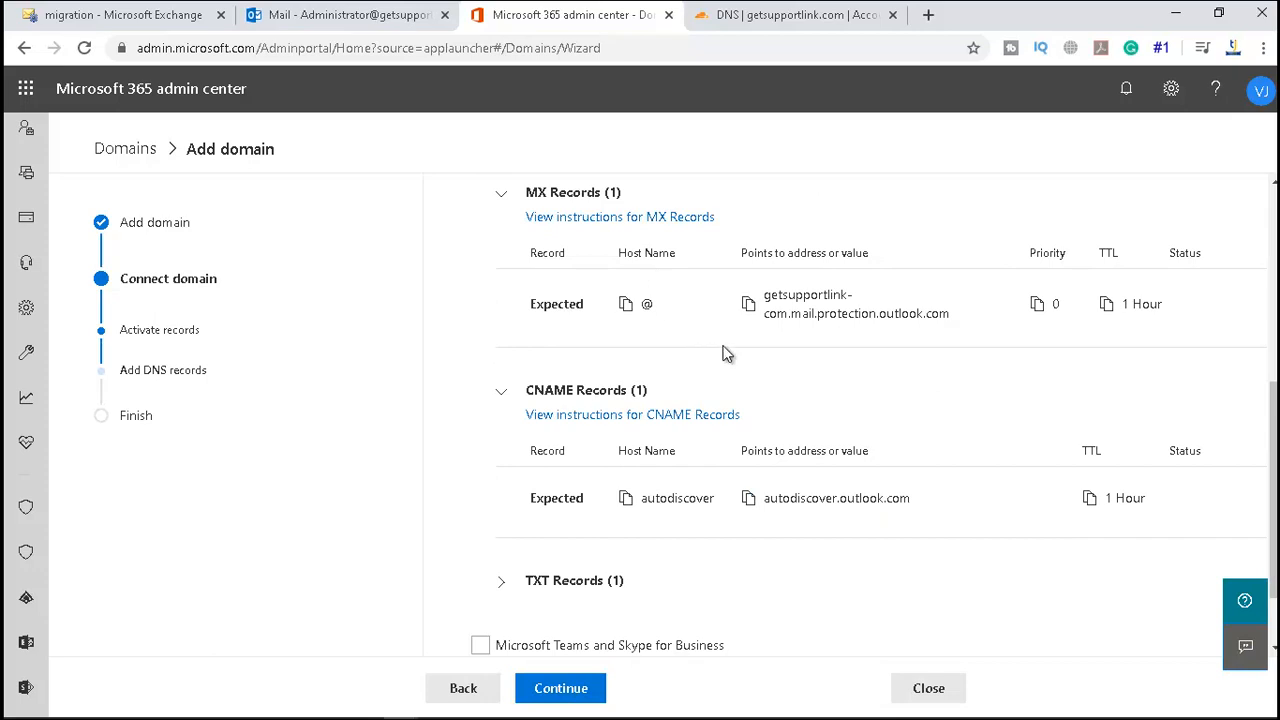
pyautogui.scroll(-3)
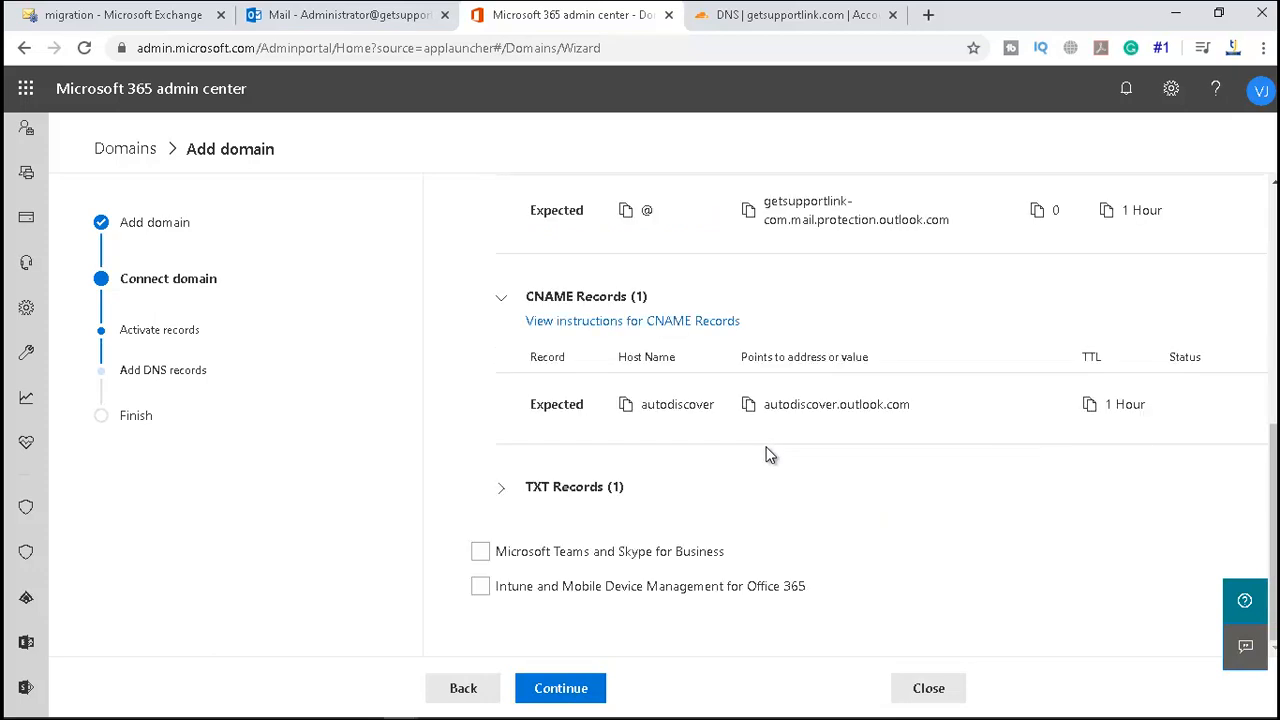
pyautogui.scroll(3)
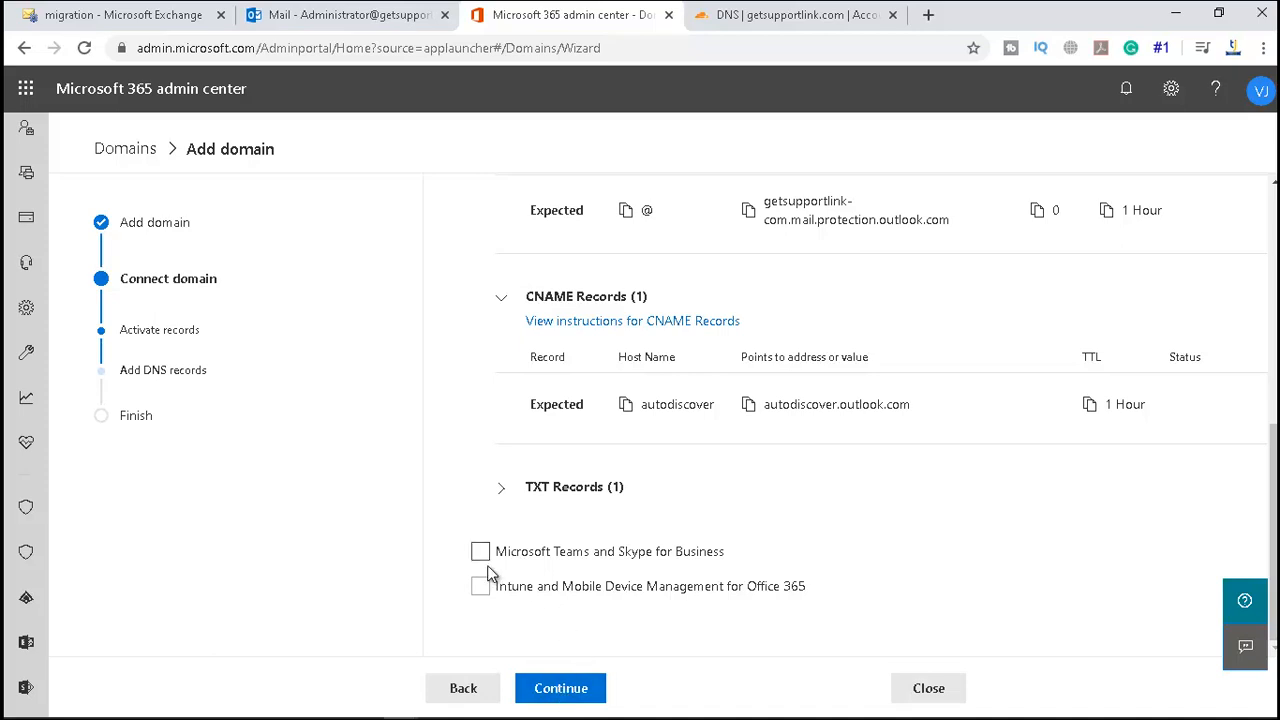
pyautogui.click(480, 552)
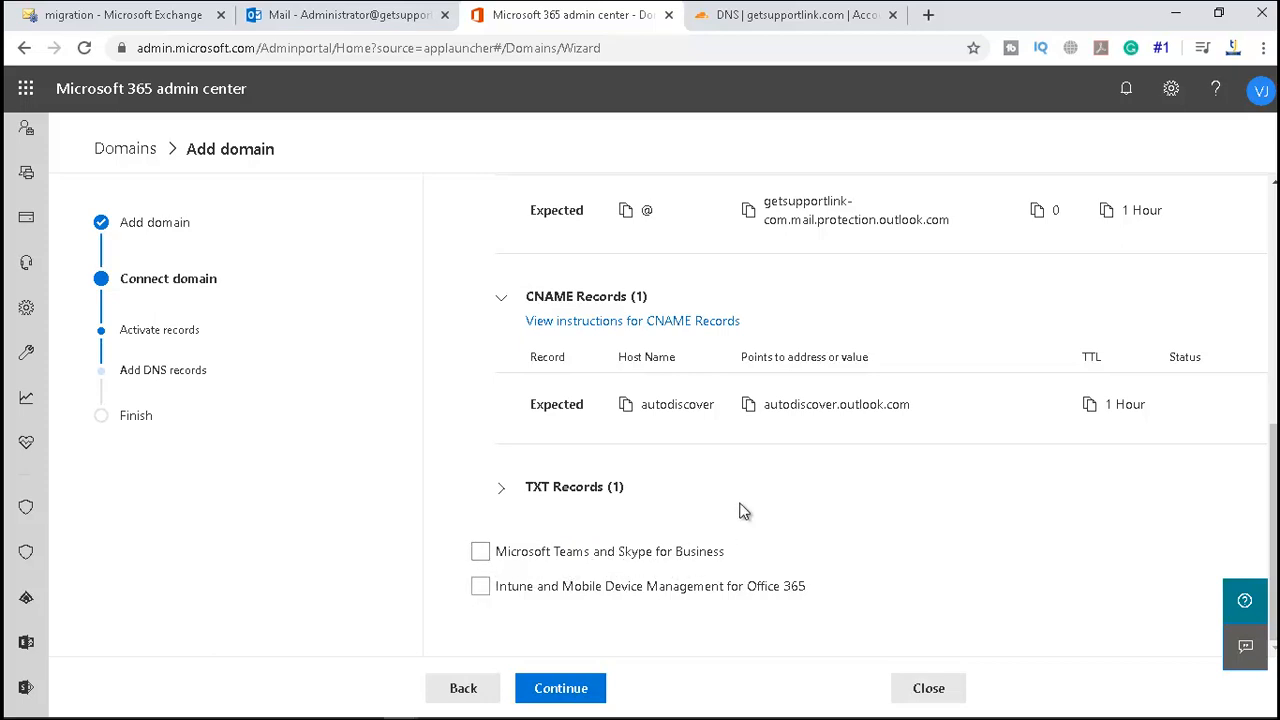
pyautogui.scroll(3)
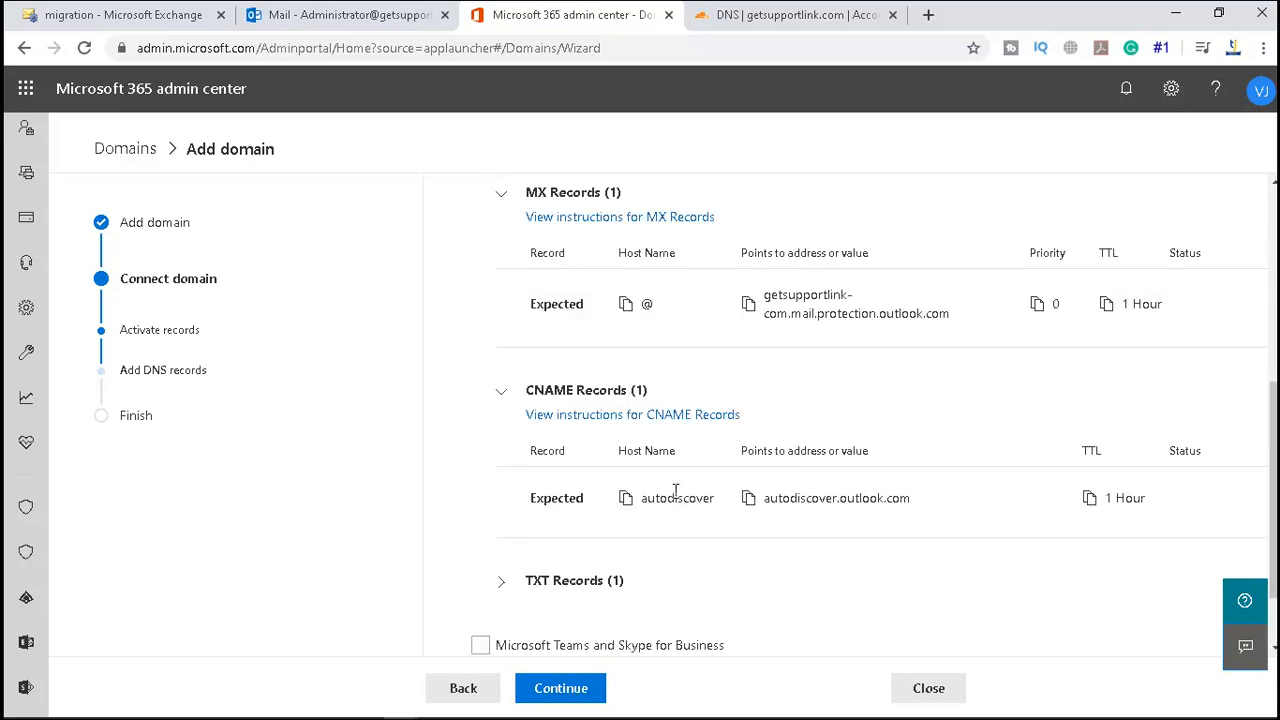
pyautogui.scroll(-3)
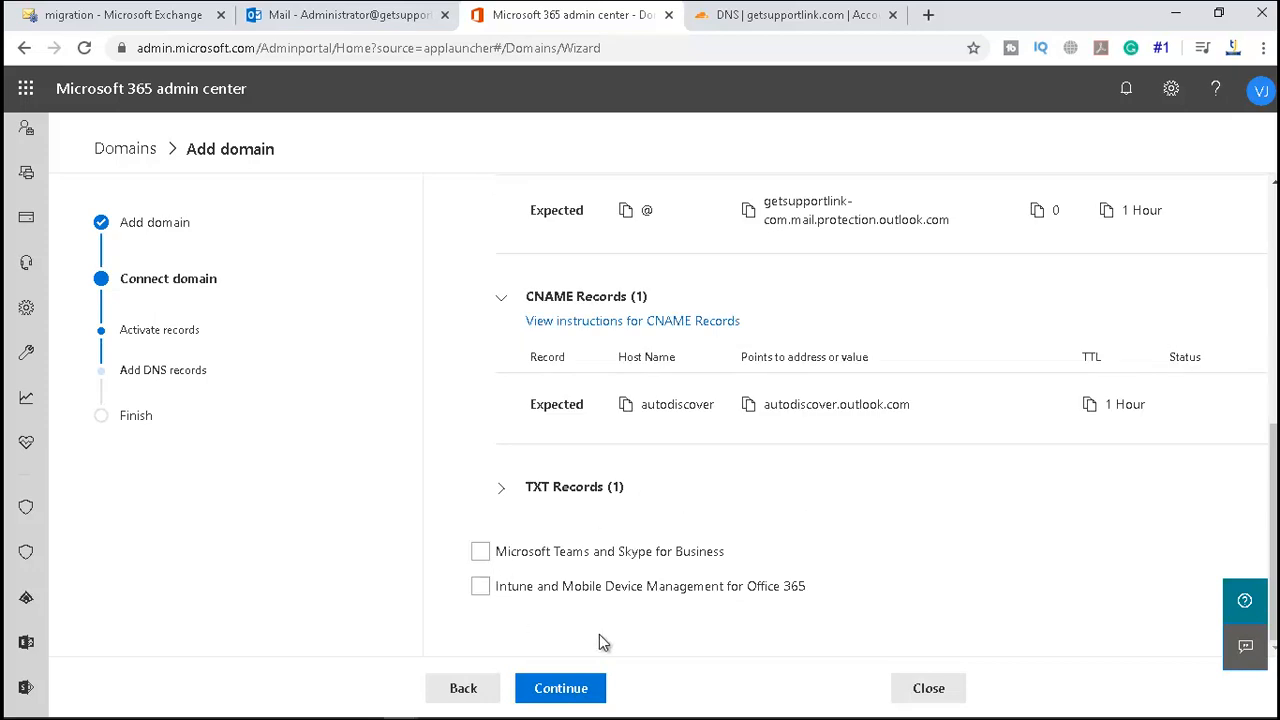
# Step: Run the DNS check, compare expected versus actual CNAME values, and close the Add domain wizard
pyautogui.click(560, 688)
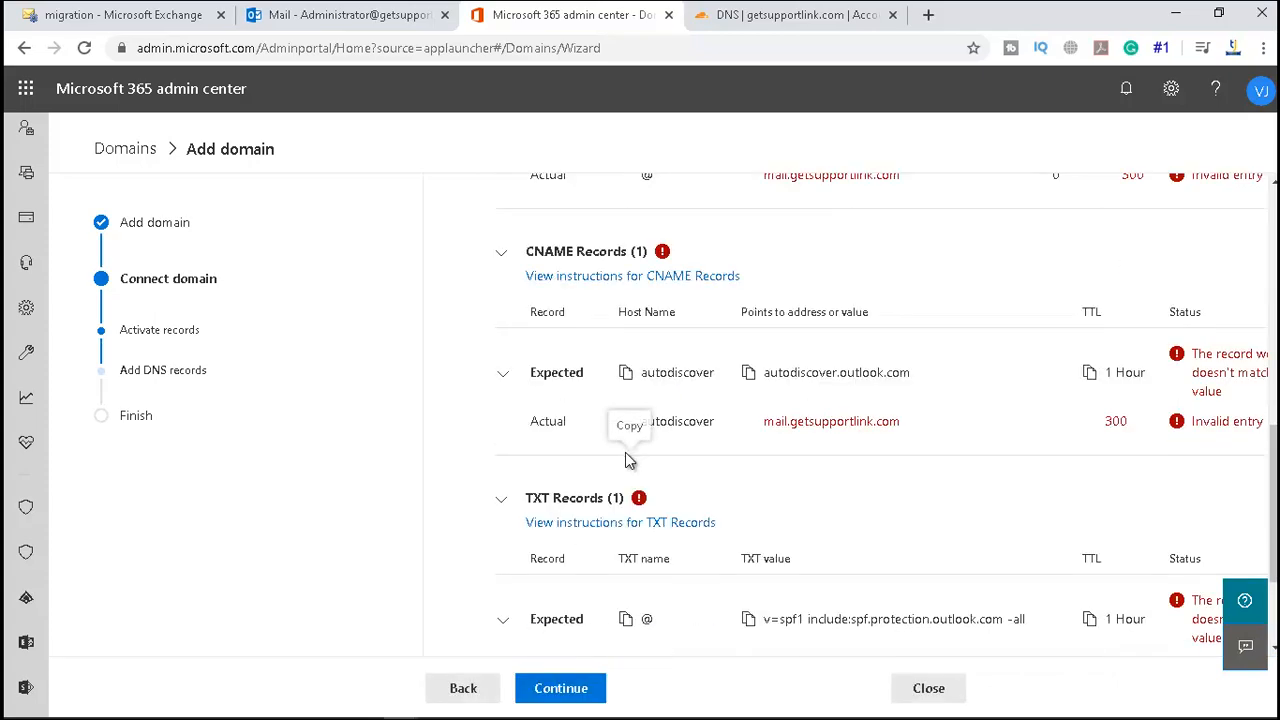
pyautogui.scroll(-3)
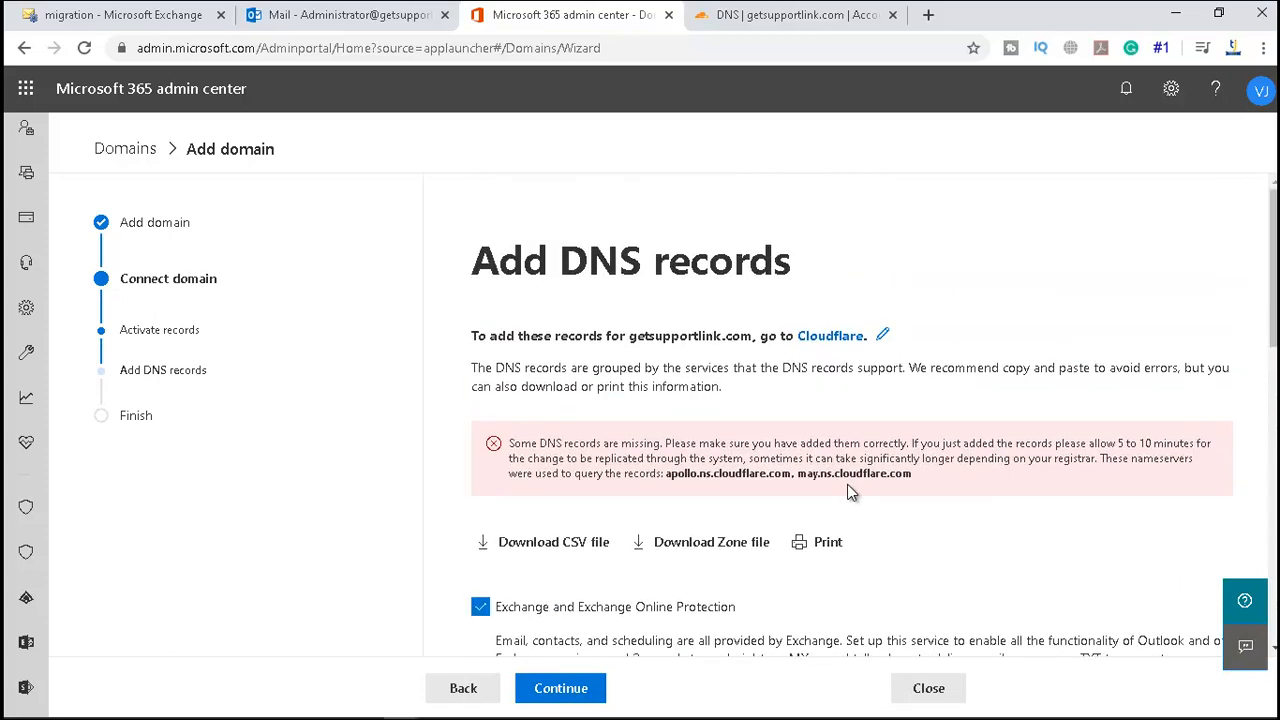
pyautogui.scroll(-3)
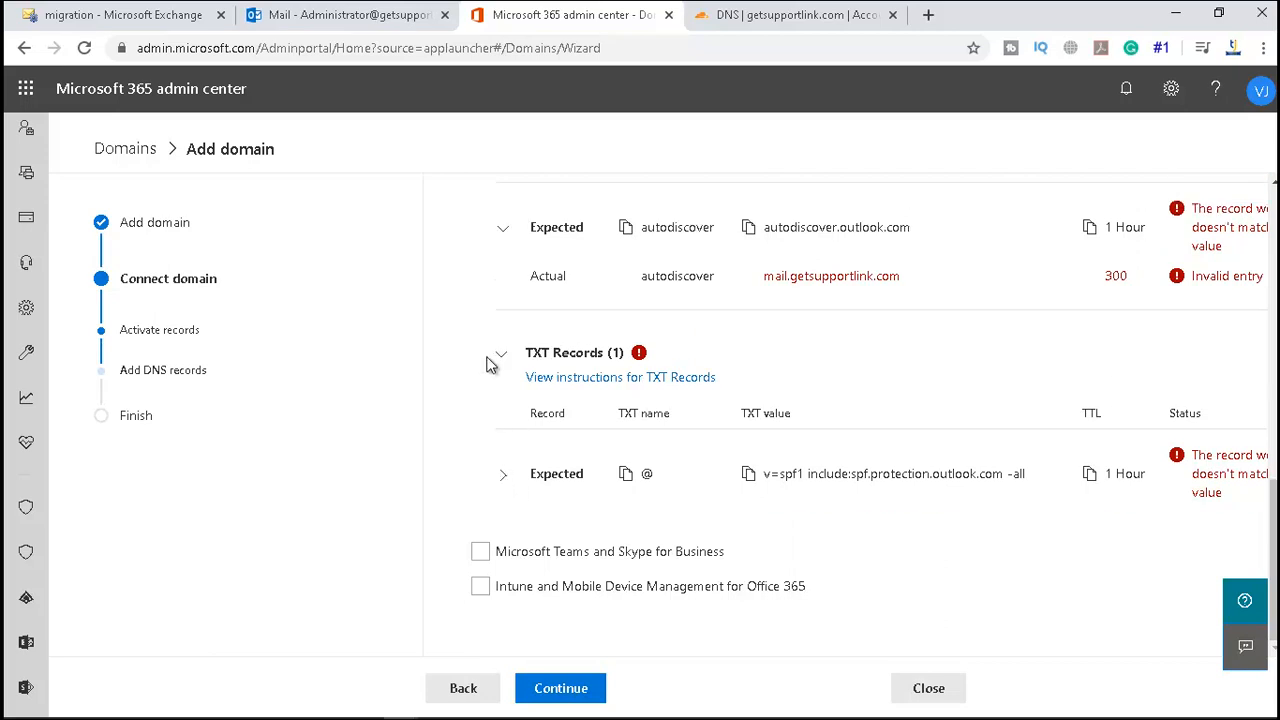
pyautogui.click(502, 352)
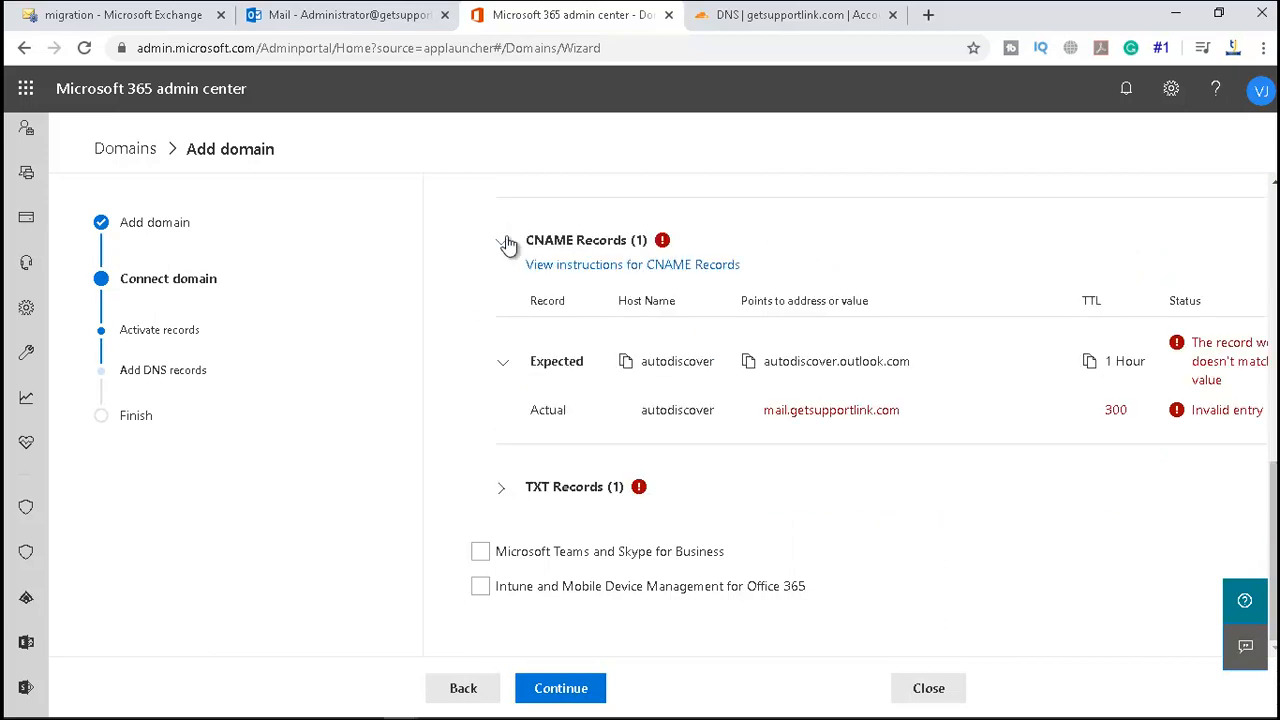
pyautogui.click(504, 240)
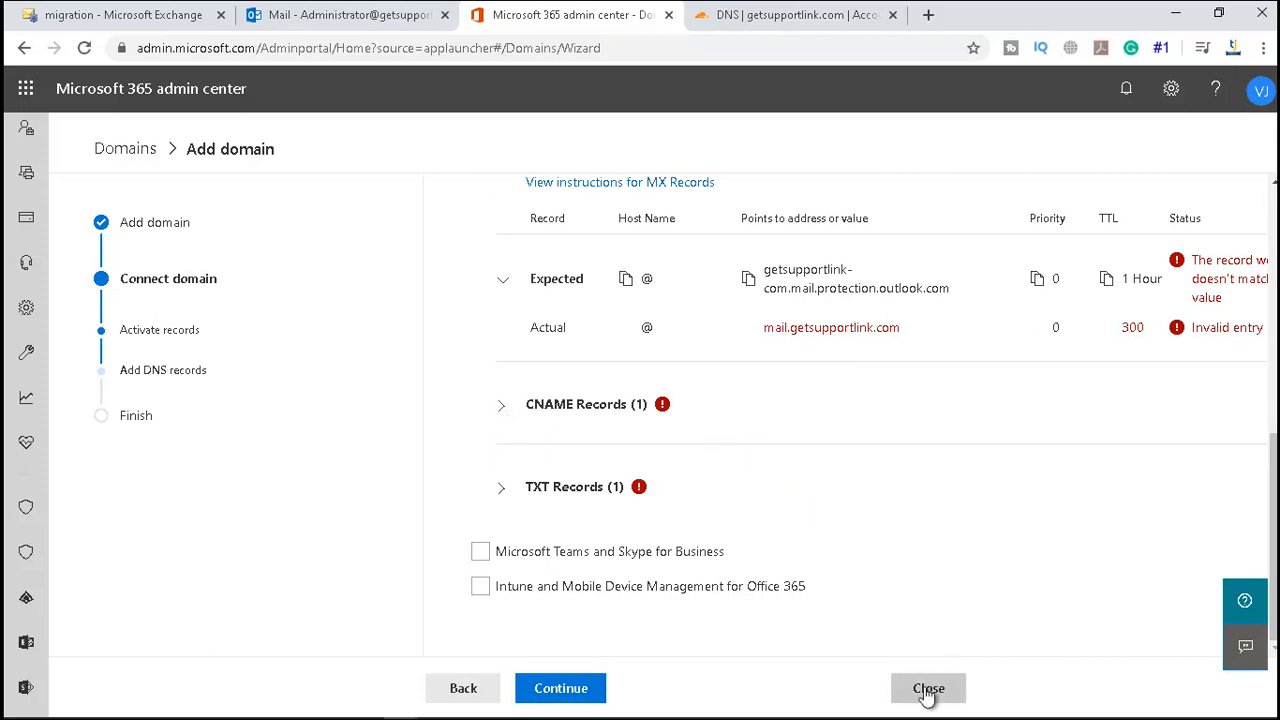
pyautogui.click(928, 688)
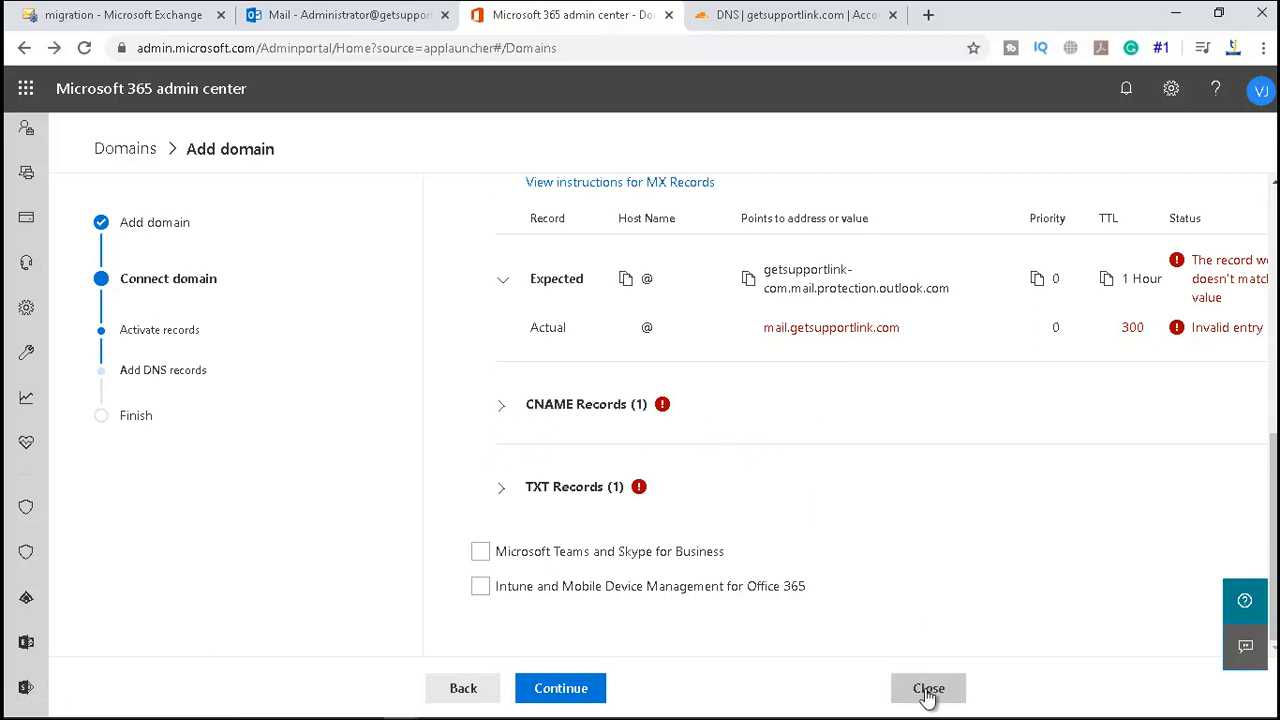
# Step: View getsupportlink.com's required DNS settings and copy include:spf.protection.outlook.com from the TXT row
pyautogui.click(928, 688)
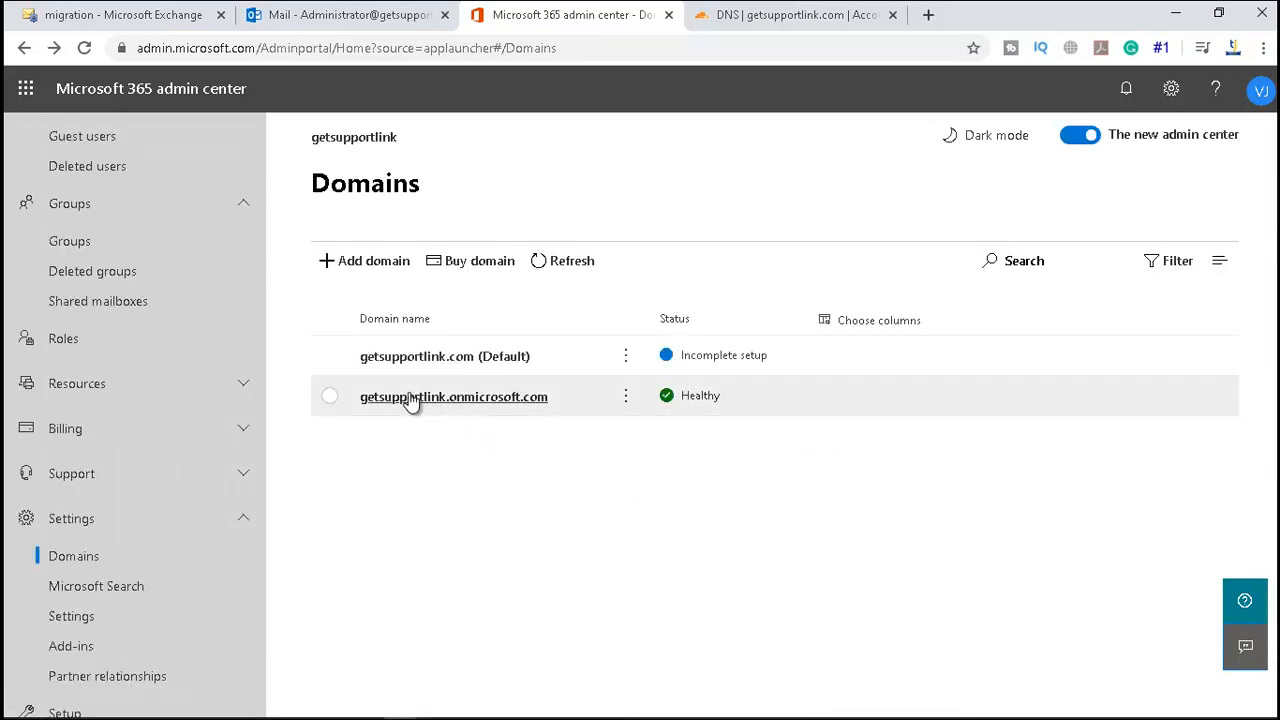
pyautogui.moveTo(440, 408)
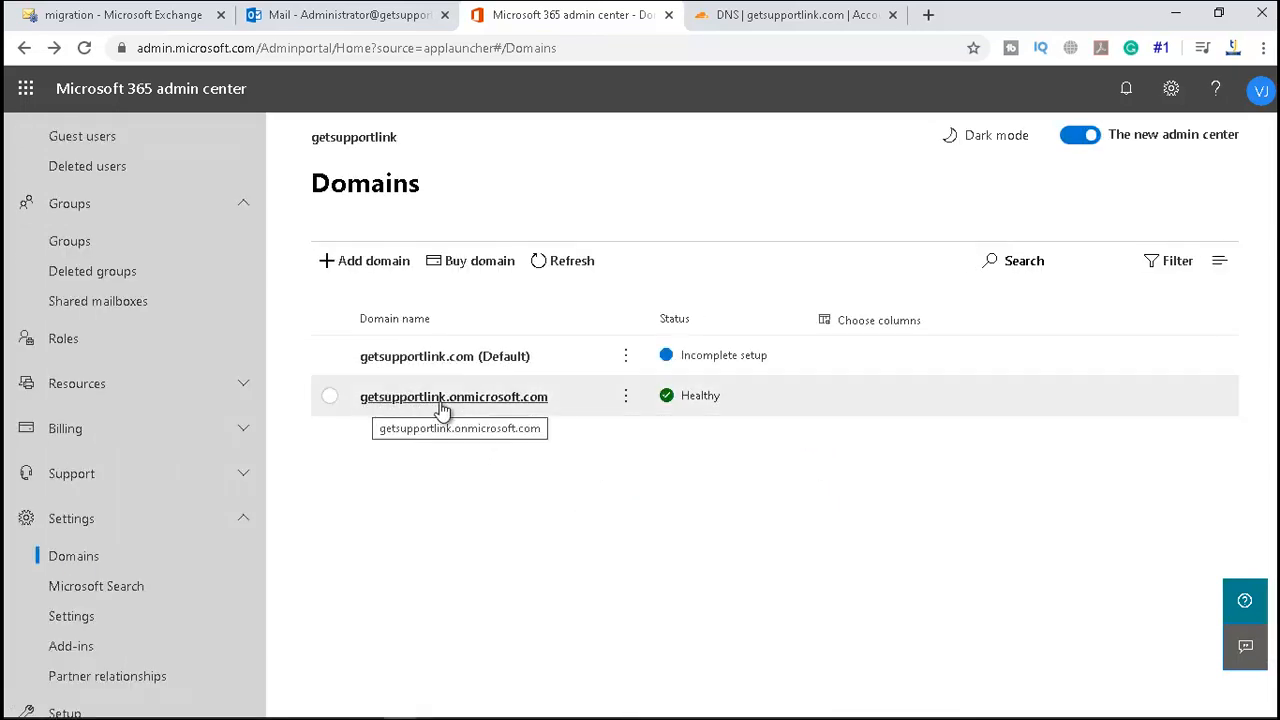
pyautogui.moveTo(530, 414)
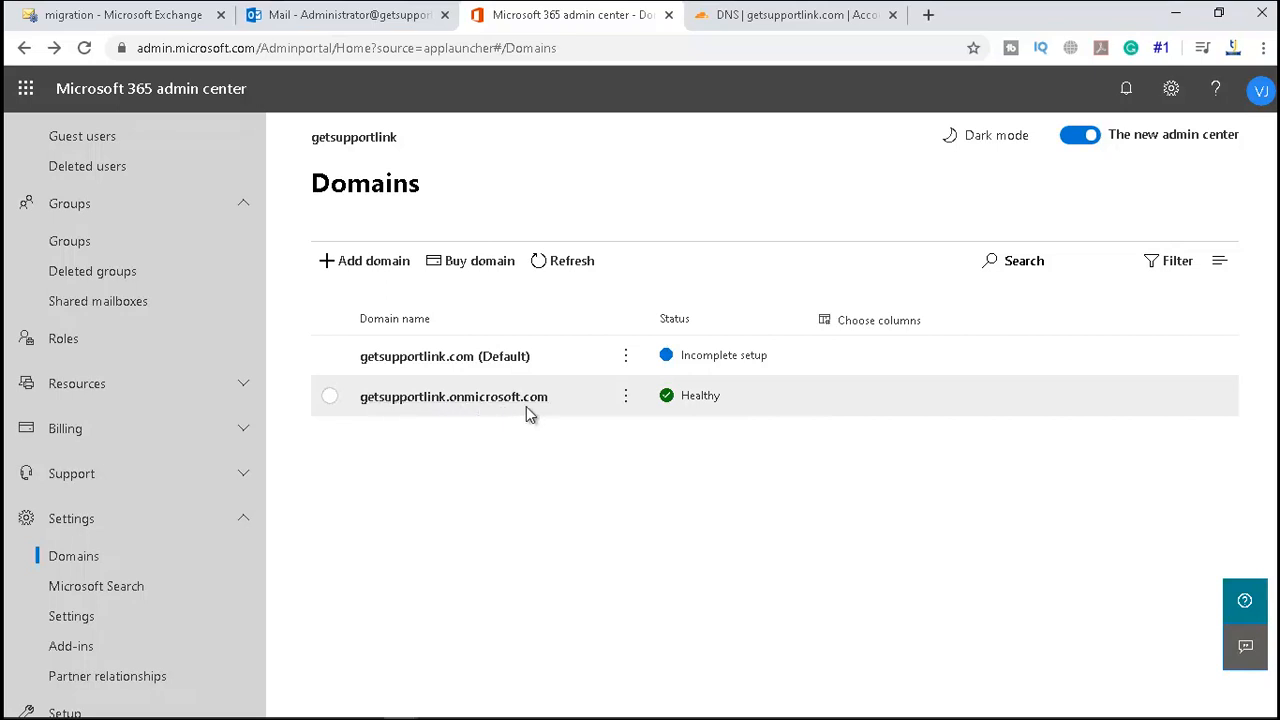
pyautogui.moveTo(416, 356)
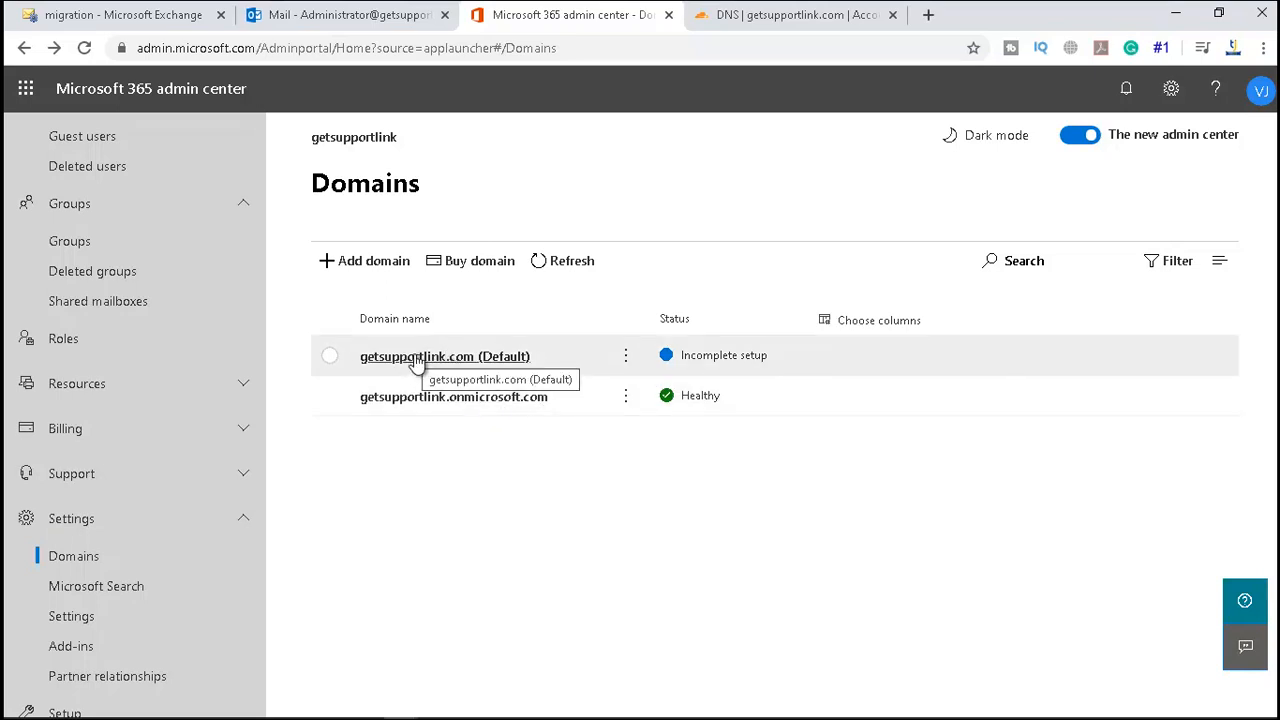
pyautogui.click(444, 356)
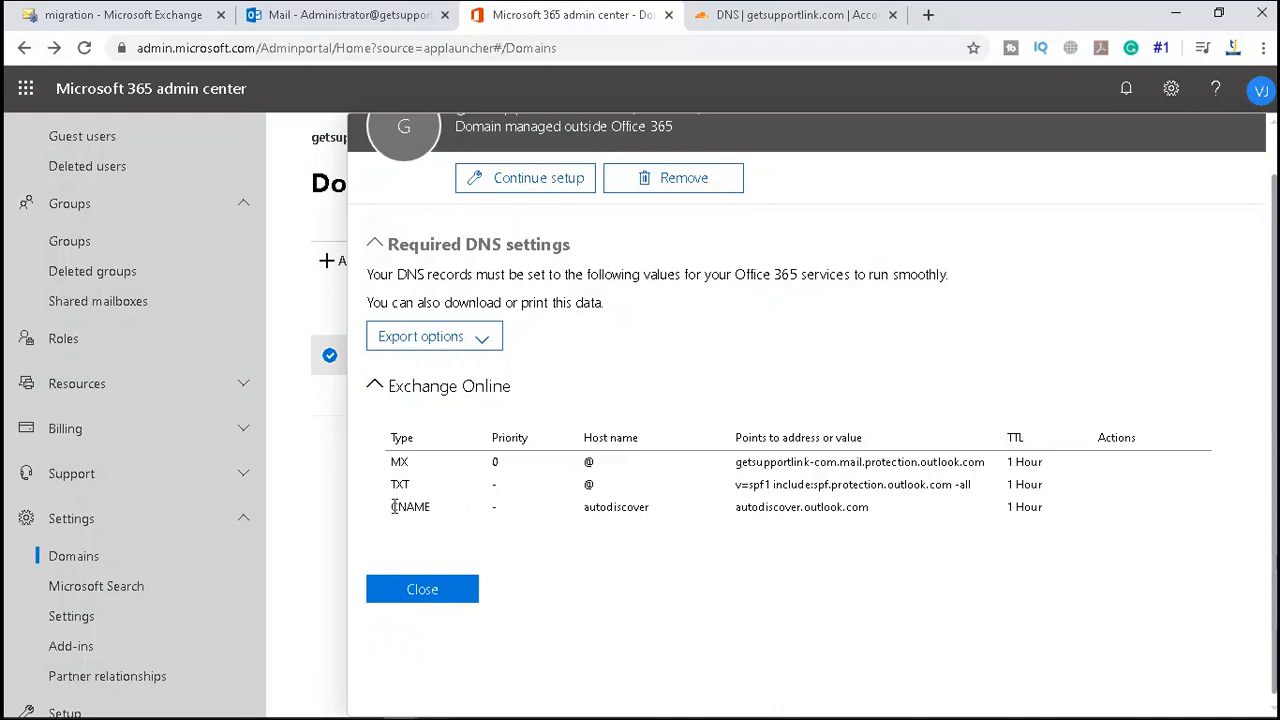
pyautogui.doubleClick(408, 506)
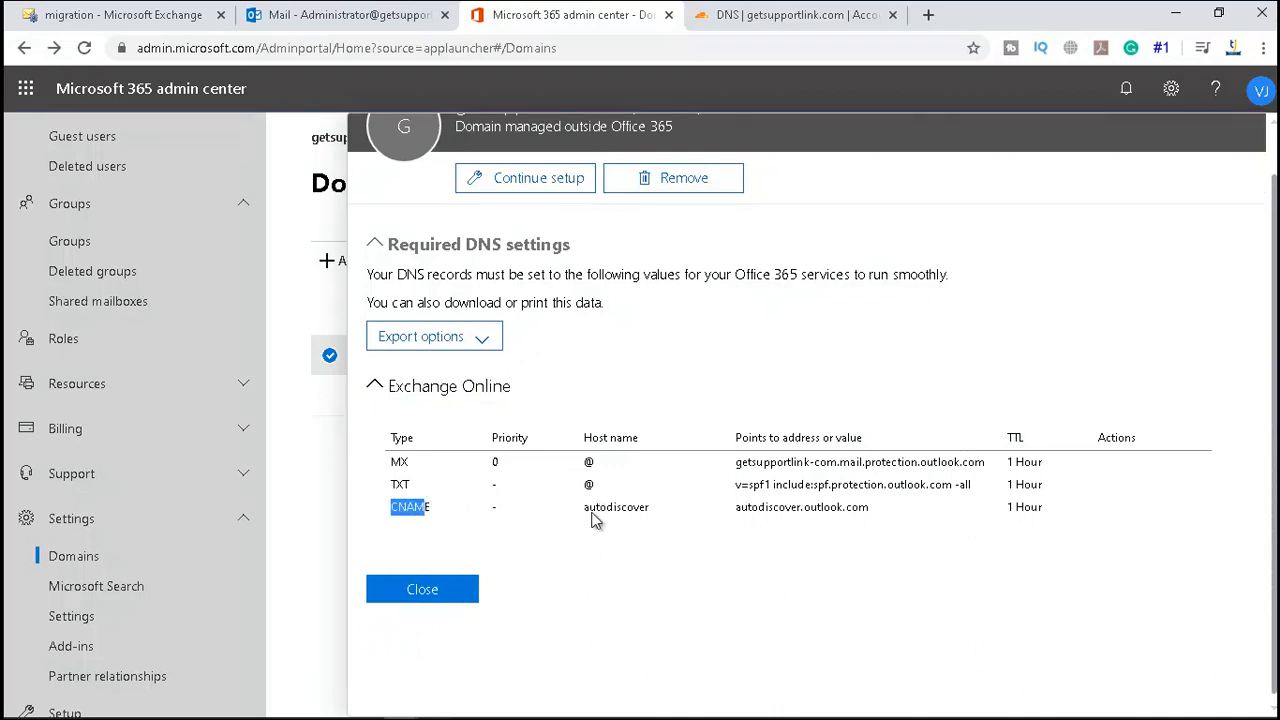
pyautogui.moveTo(392, 470)
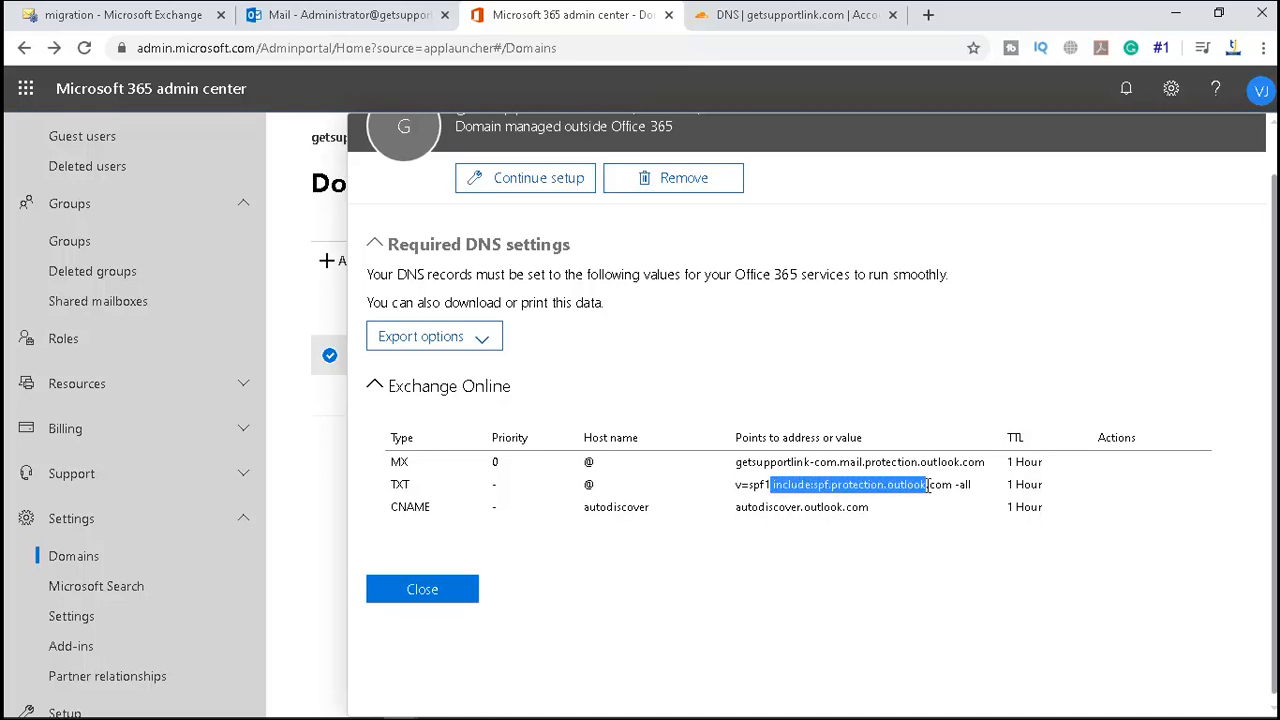
pyautogui.rightClick(850, 484)
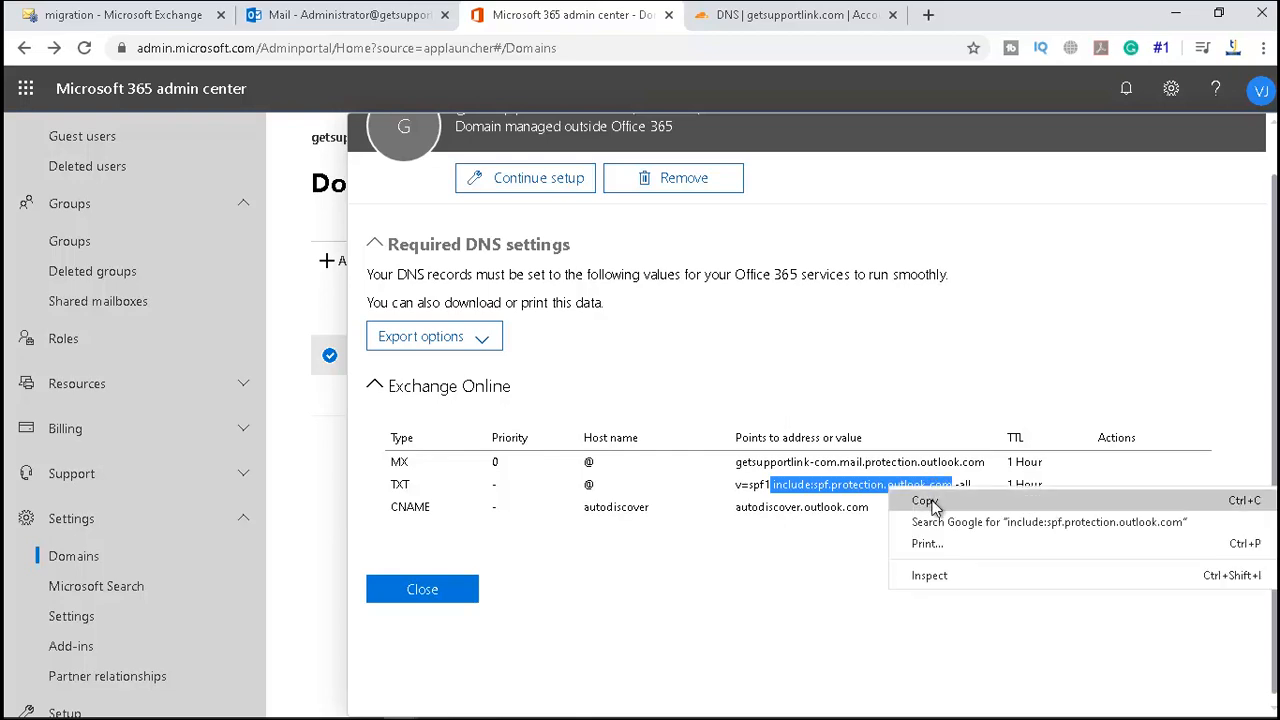
pyautogui.click(924, 500)
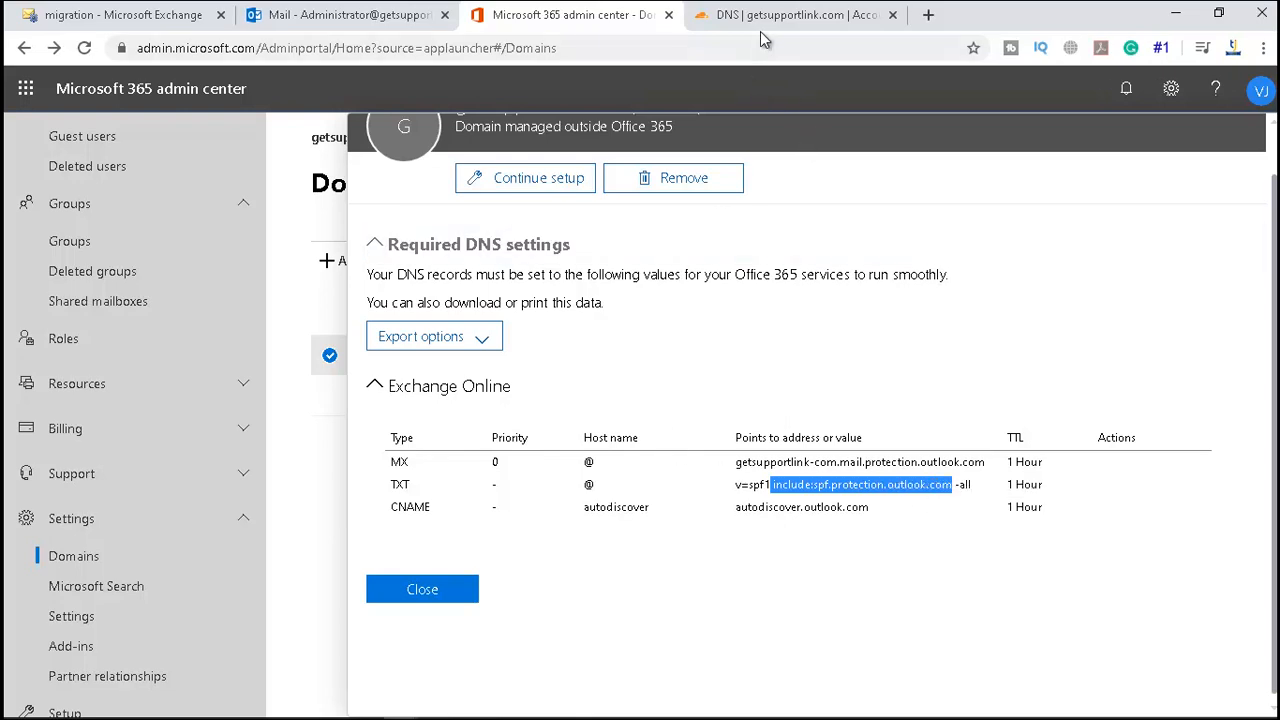
# Step: In Cloudflare, insert include:spf.protection.outlook.com before ~all in the SPF TXT record and save it
pyautogui.click(796, 14)
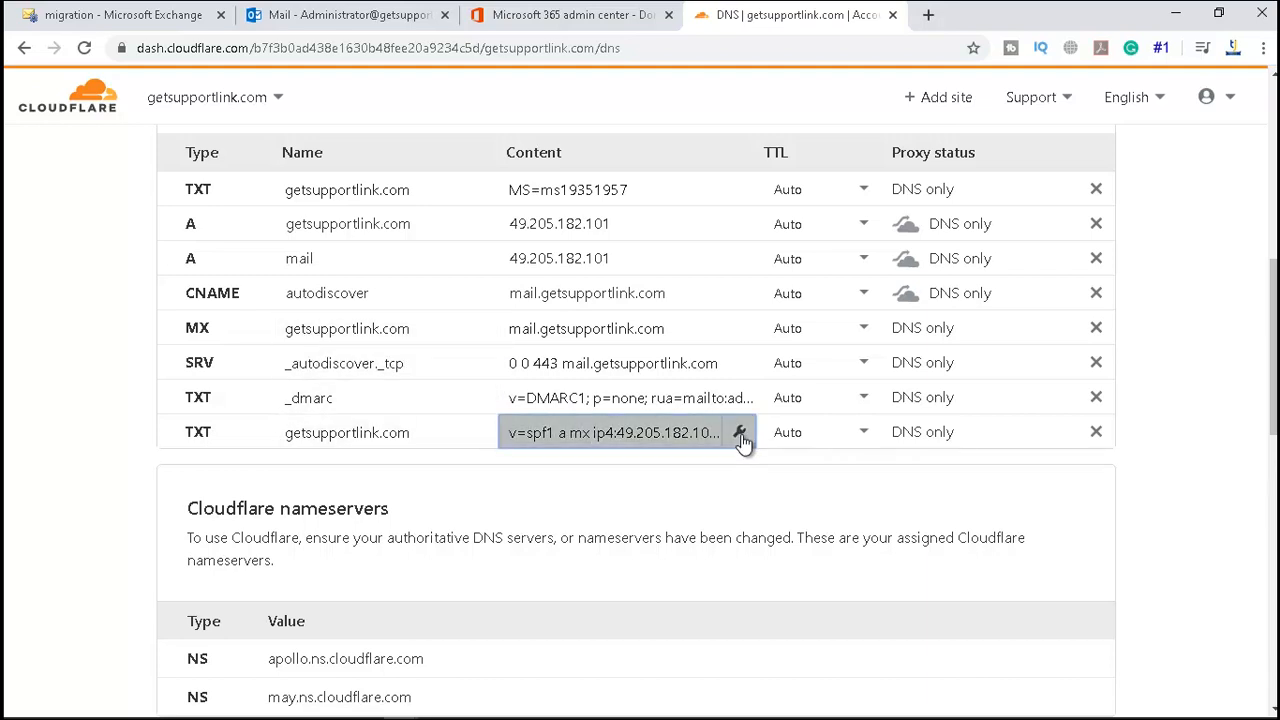
pyautogui.click(740, 432)
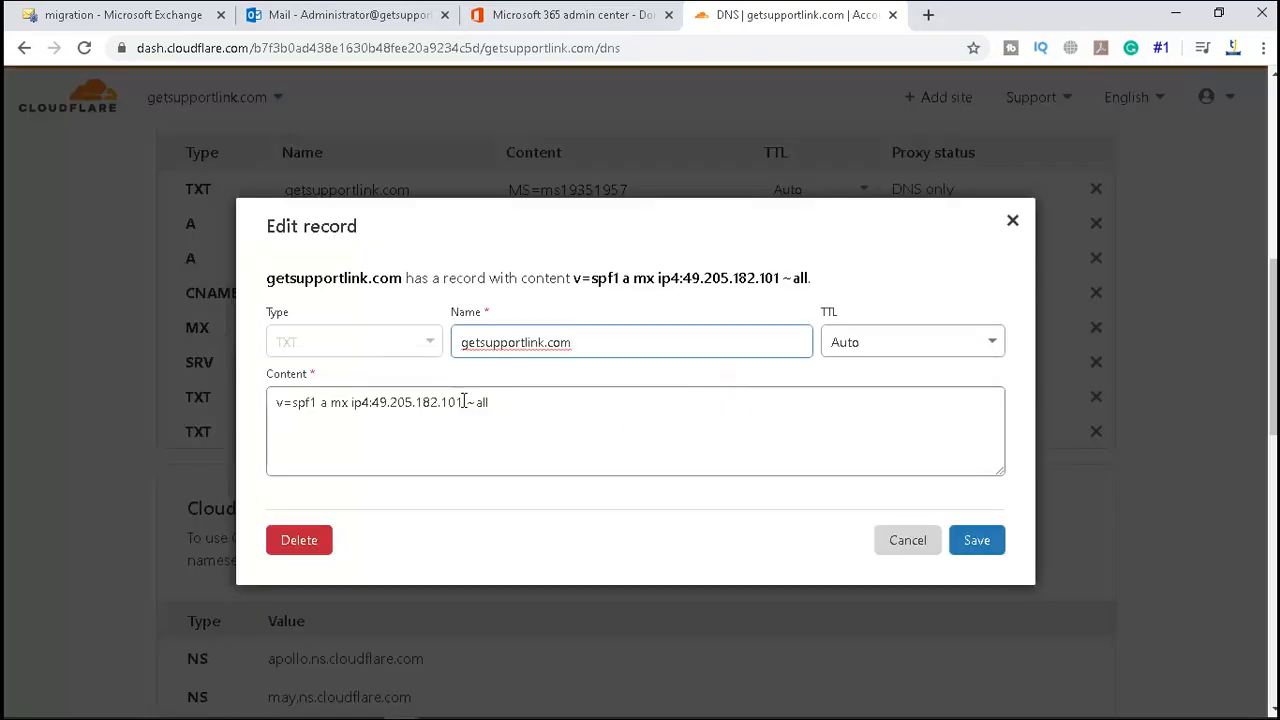
pyautogui.click(464, 402)
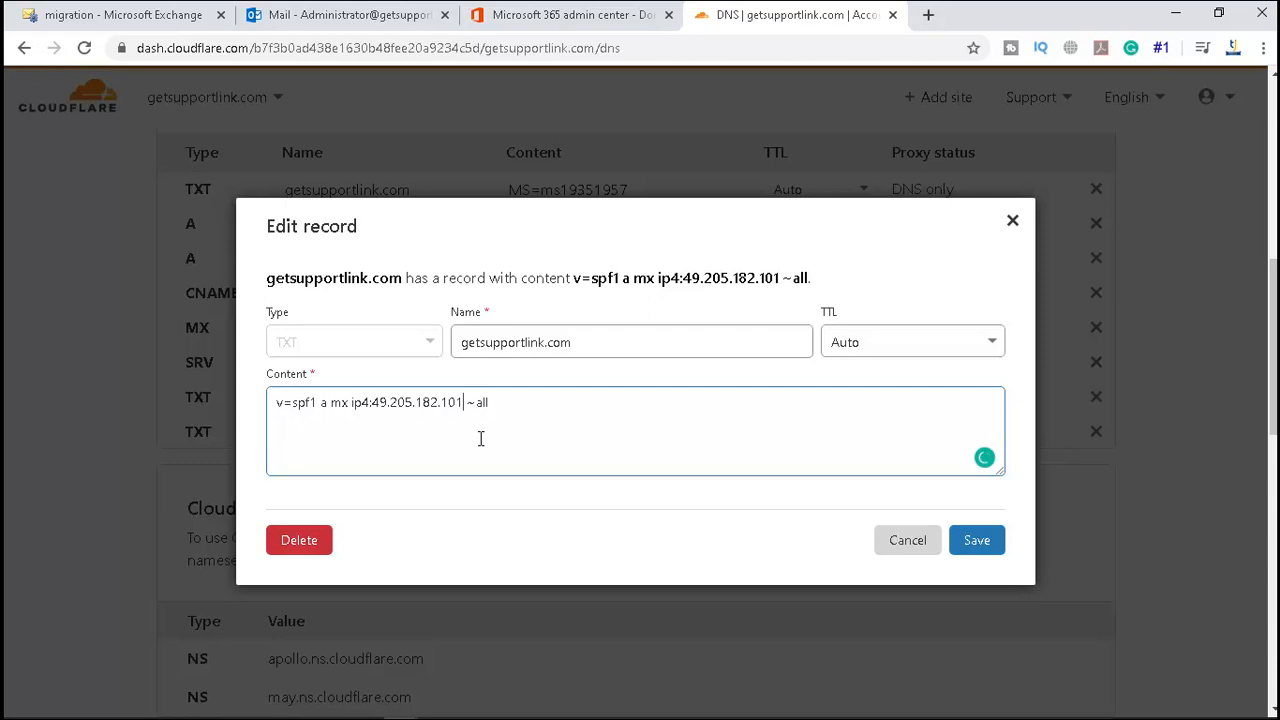
pyautogui.write('include:spf.protection.outlook.com')
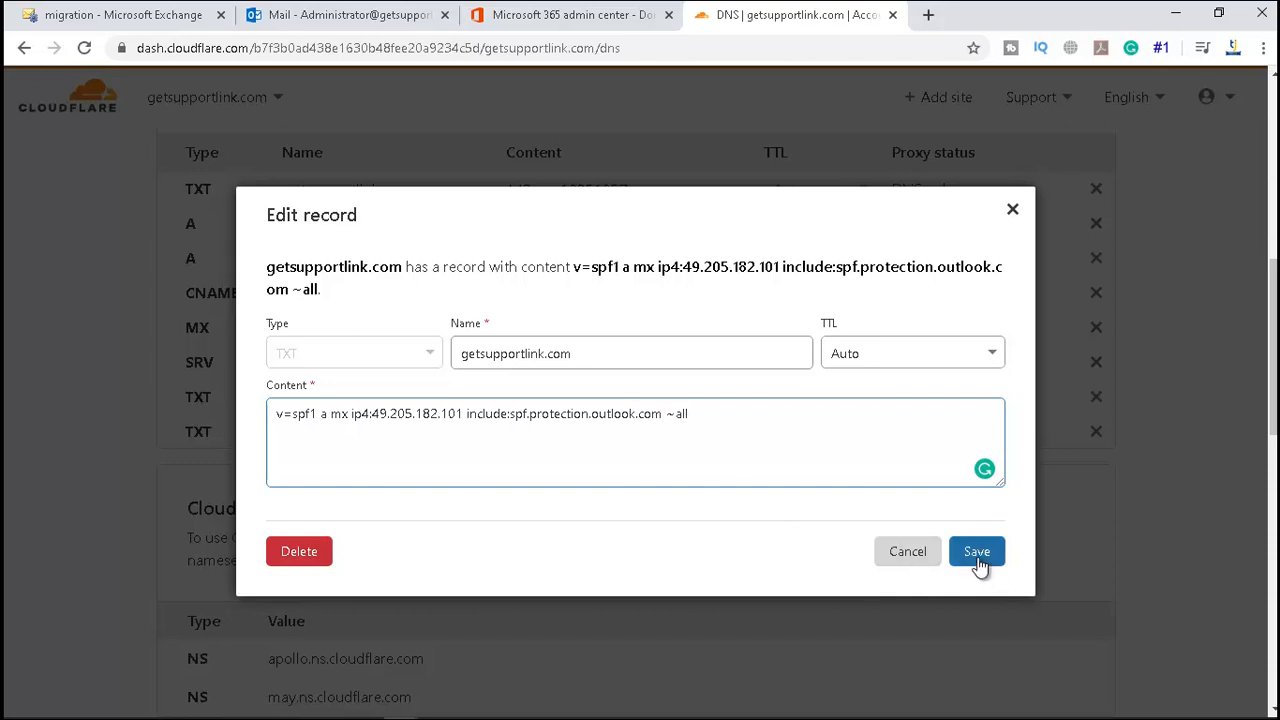
pyautogui.click(976, 552)
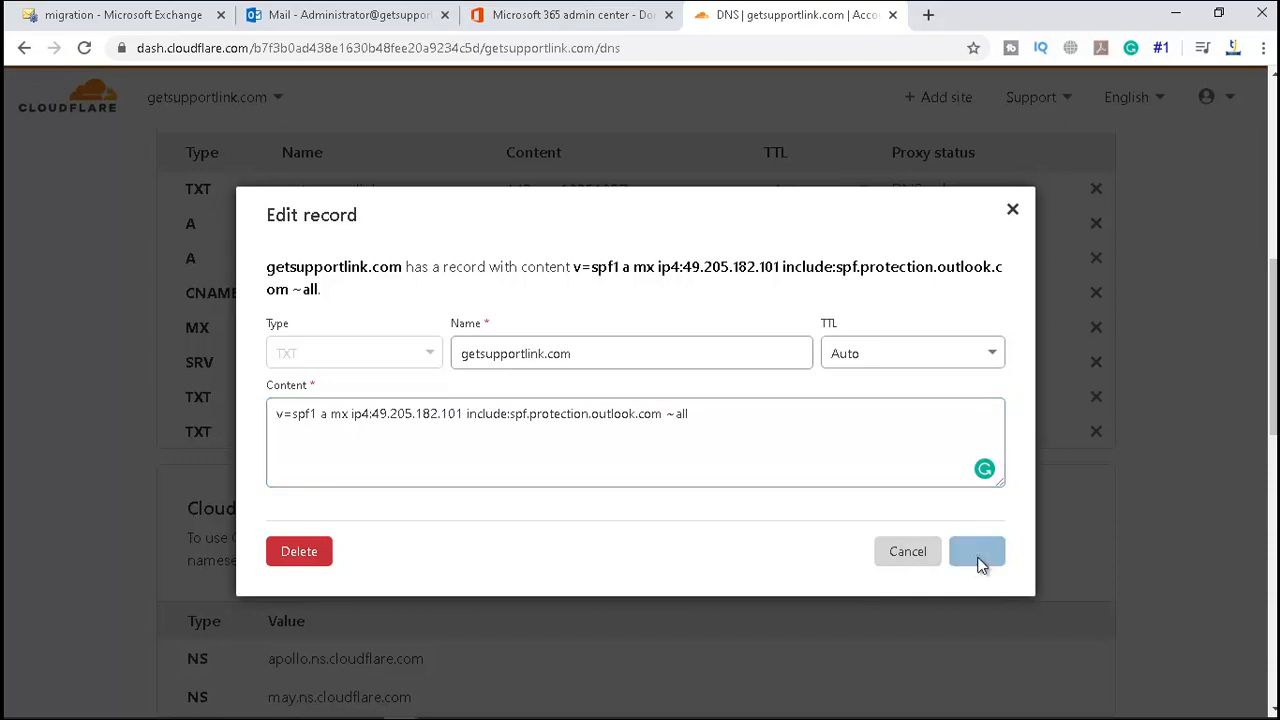
pyautogui.click(976, 552)
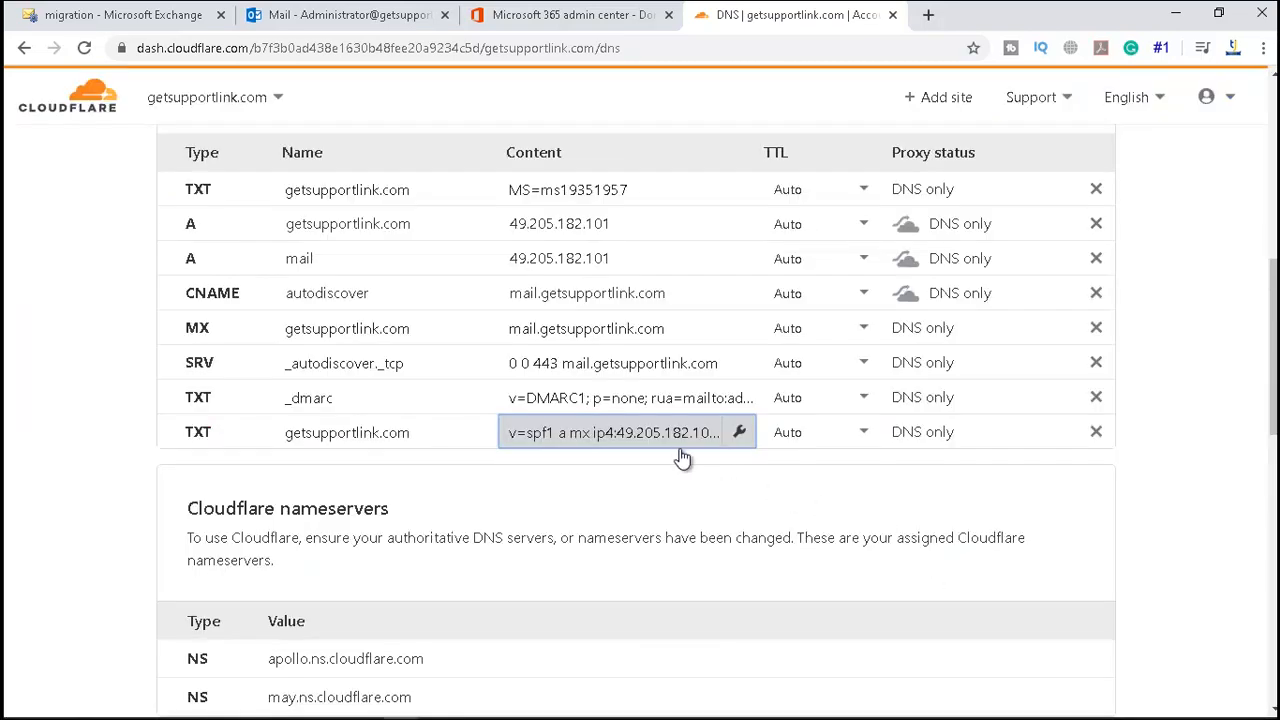
# Step: Back in Microsoft 365, close the DNS settings panel and refresh the Domains list status
pyautogui.click(570, 14)
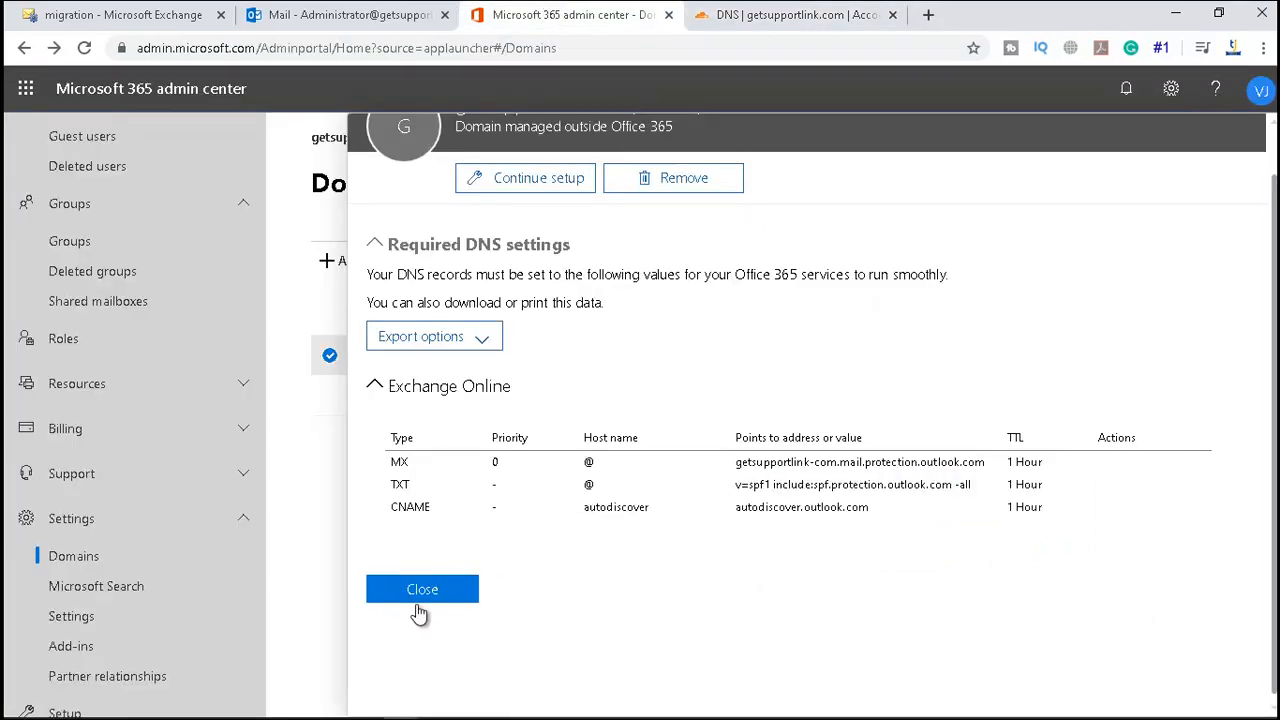
pyautogui.click(422, 588)
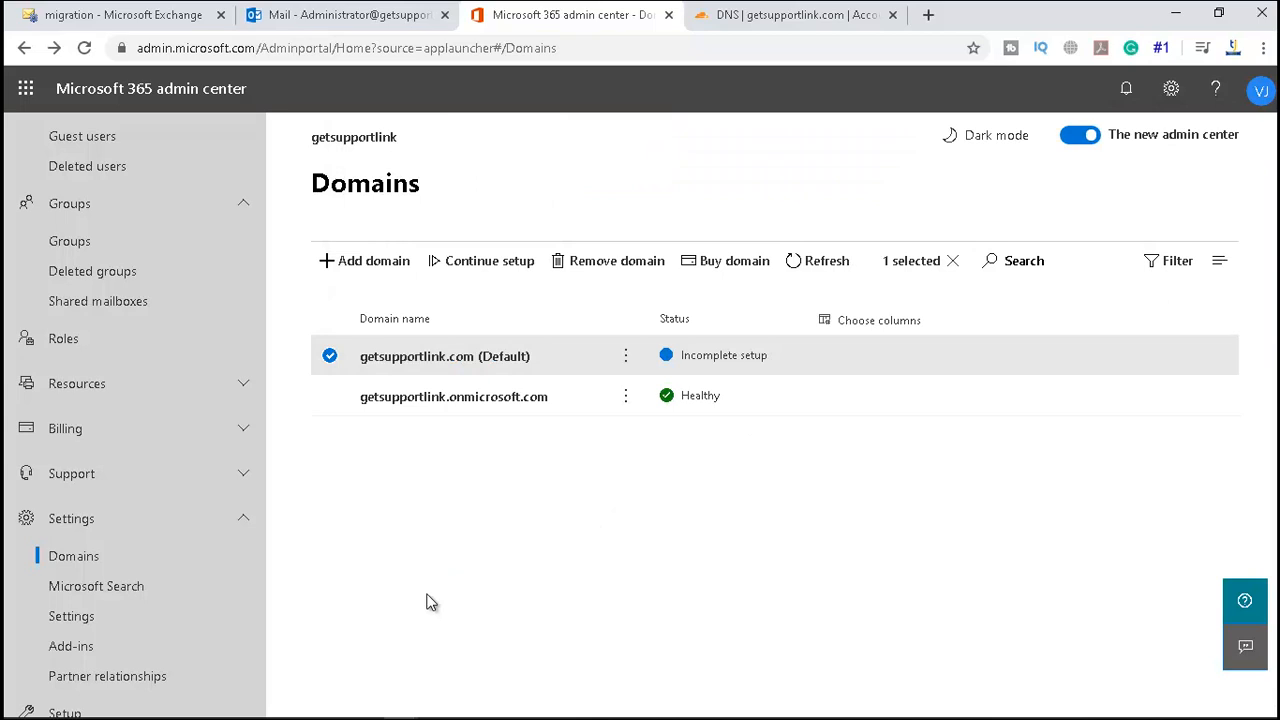
pyautogui.moveTo(818, 260)
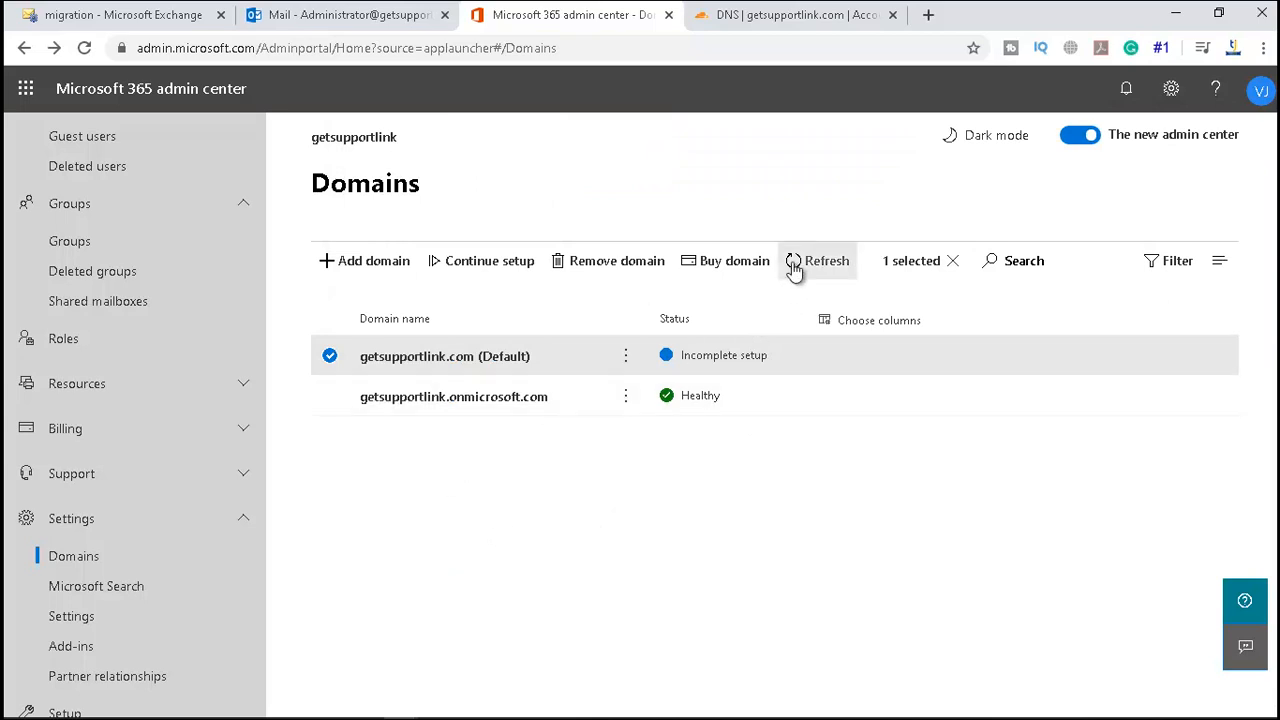
pyautogui.click(816, 260)
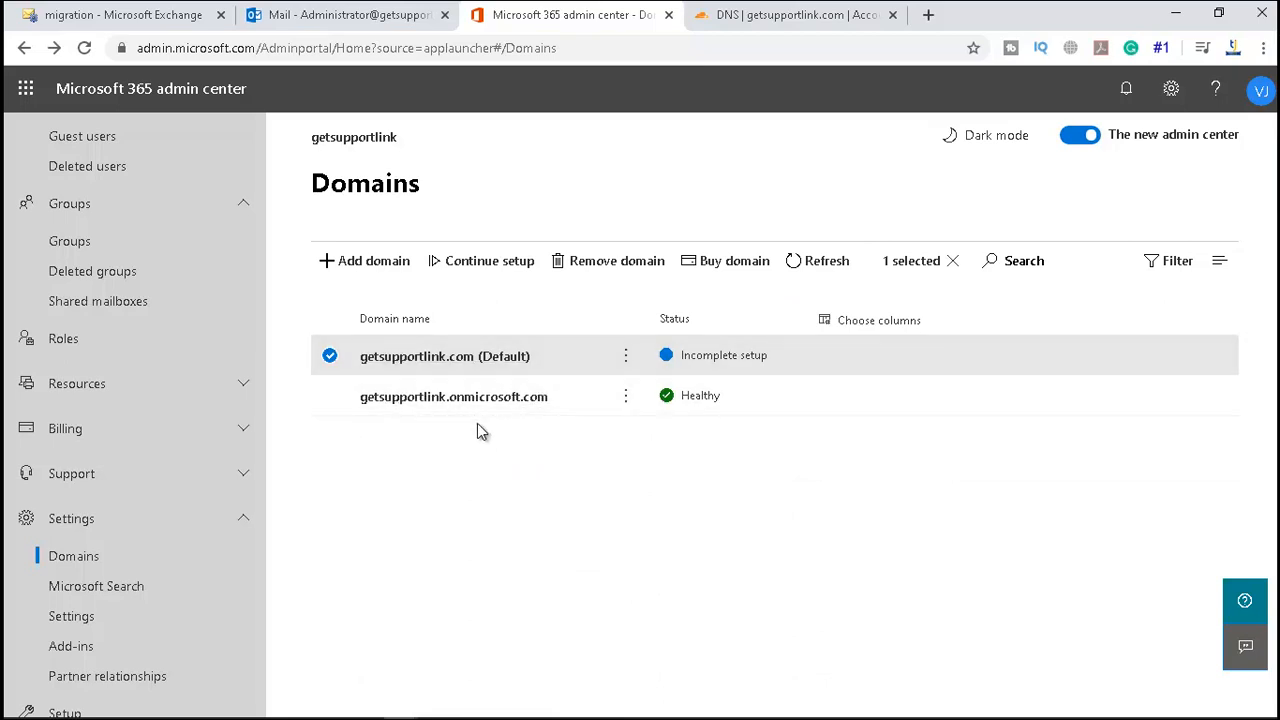
pyautogui.moveTo(456, 448)
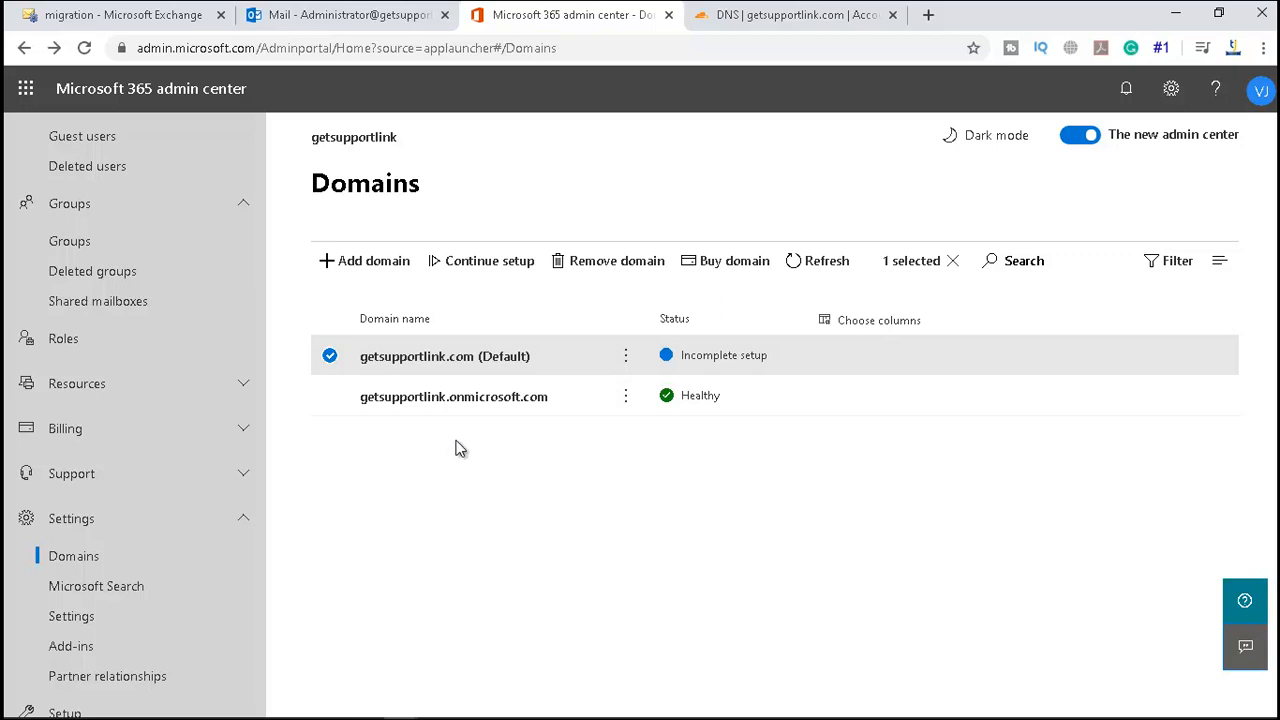
pyautogui.moveTo(516, 426)
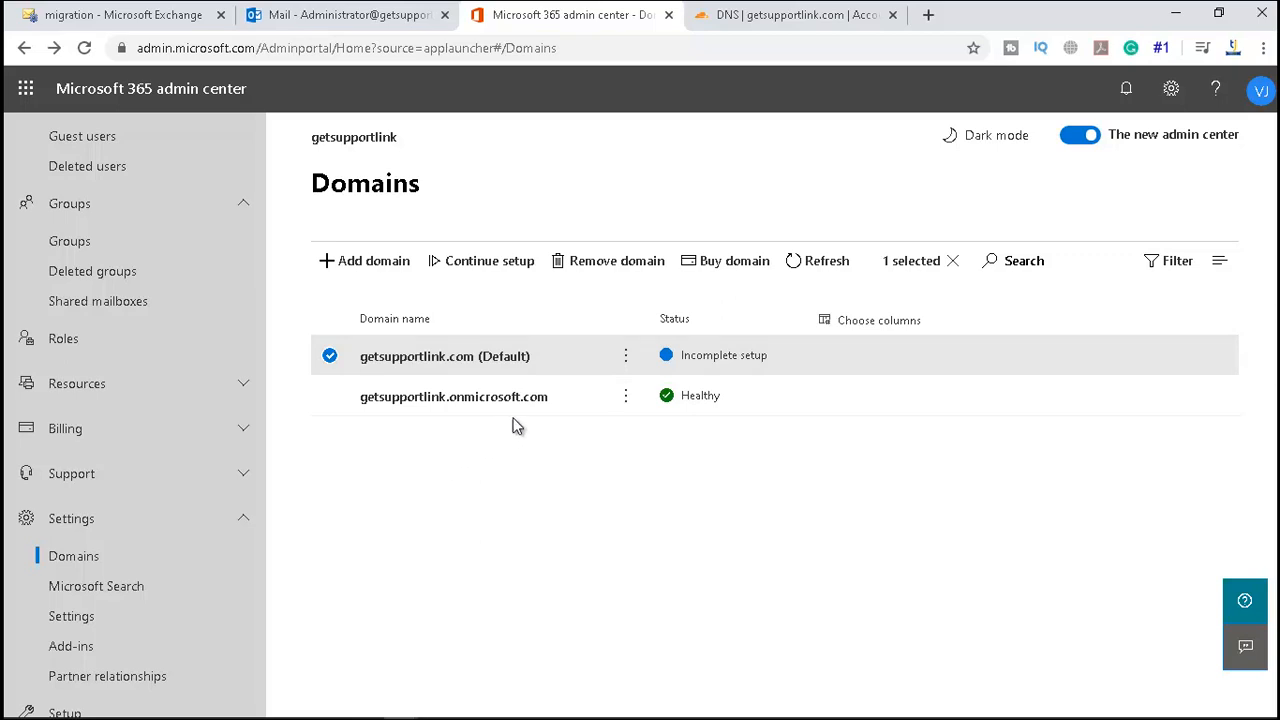
pyautogui.moveTo(676, 628)
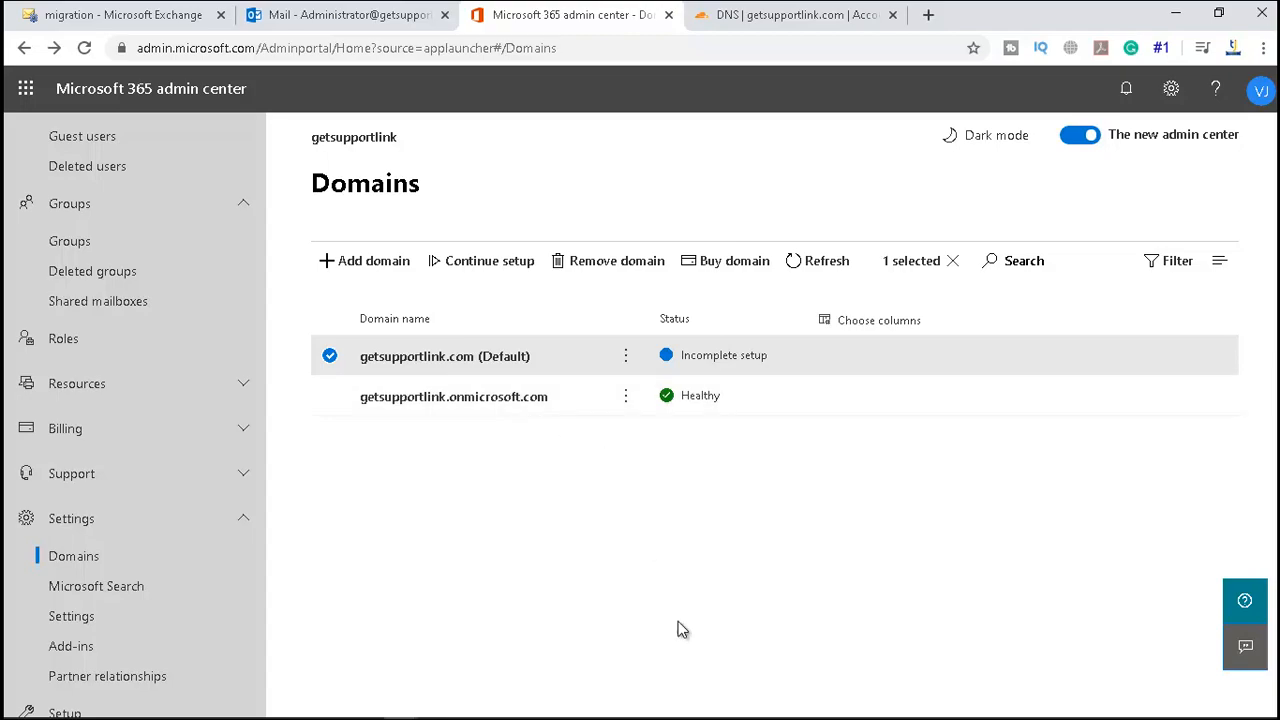